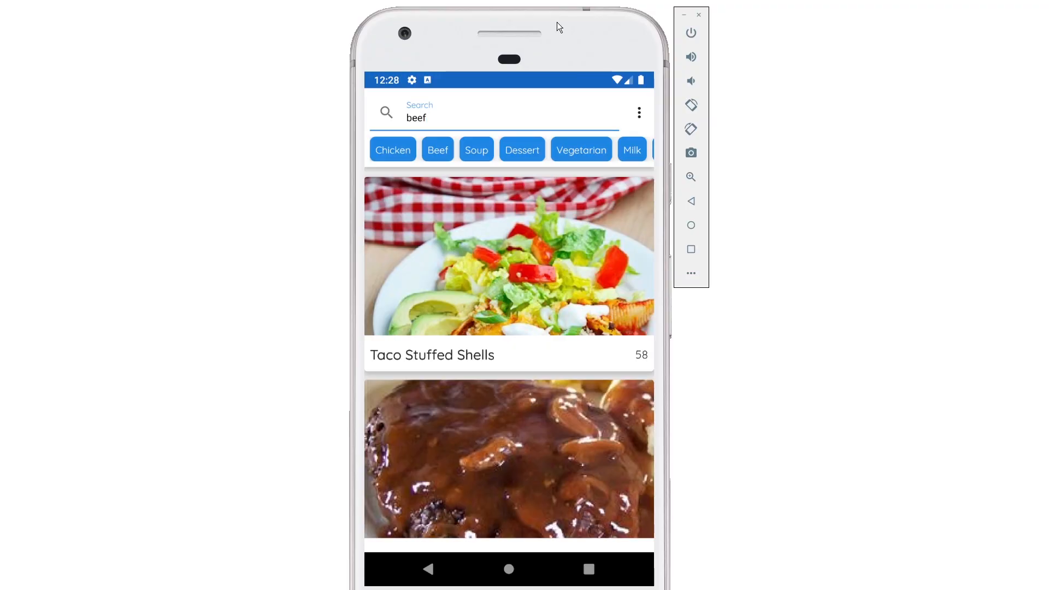
mouse_move(348, 137)
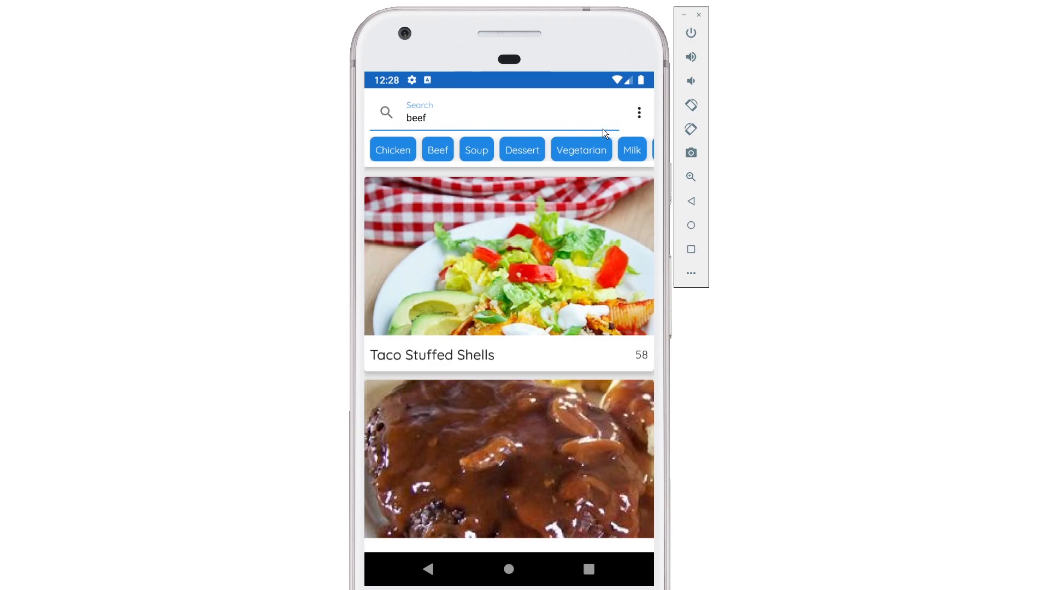
mouse_move(514, 127)
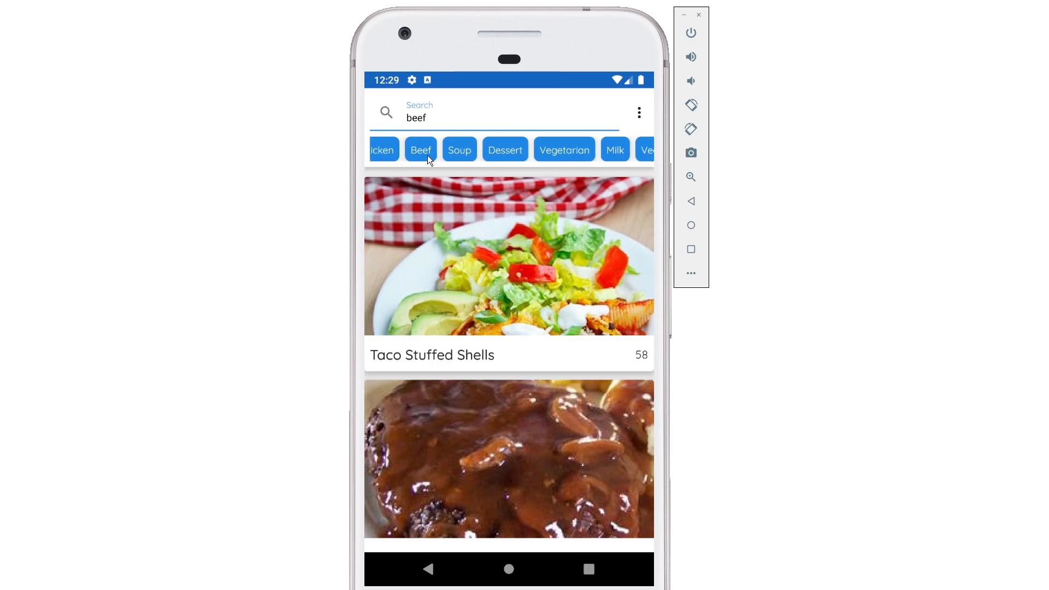
Try inserting a TopAppBar at the top of the Column, then delete it.
scroll("right", 3)
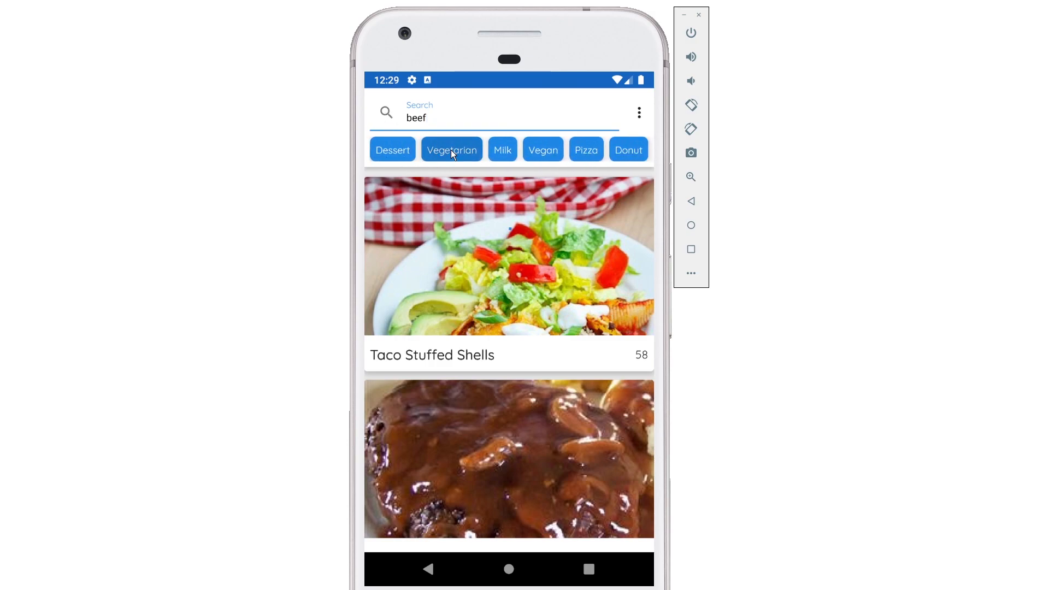
left_click(451, 149)
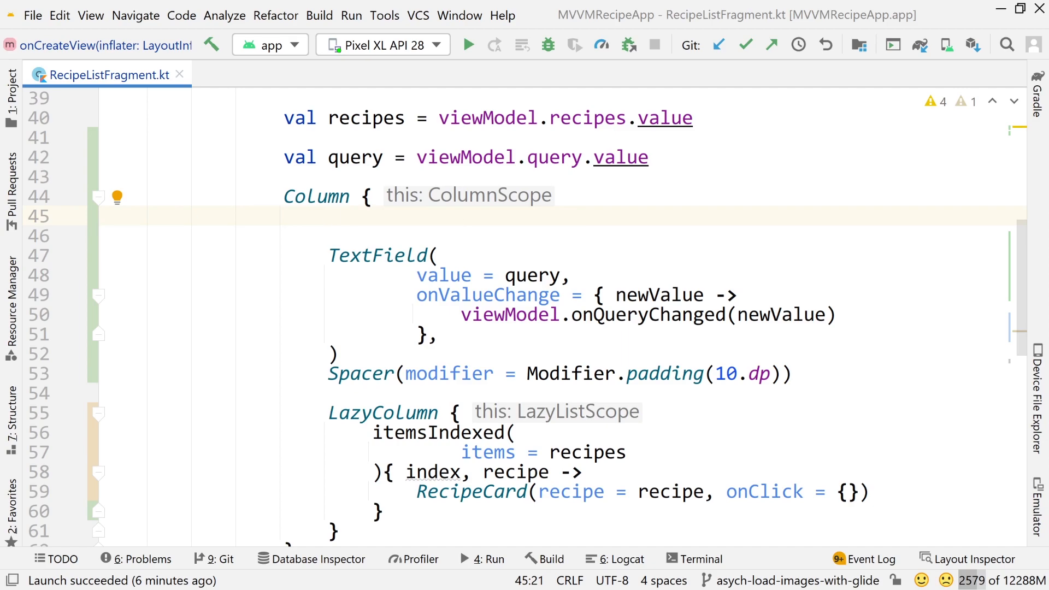
type("Top")
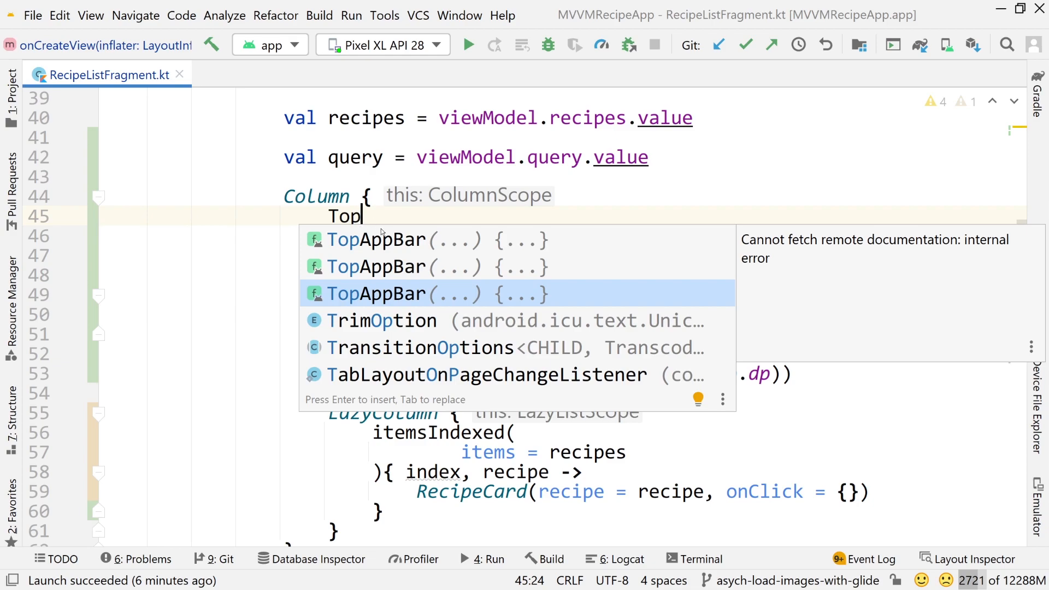
type("3.")
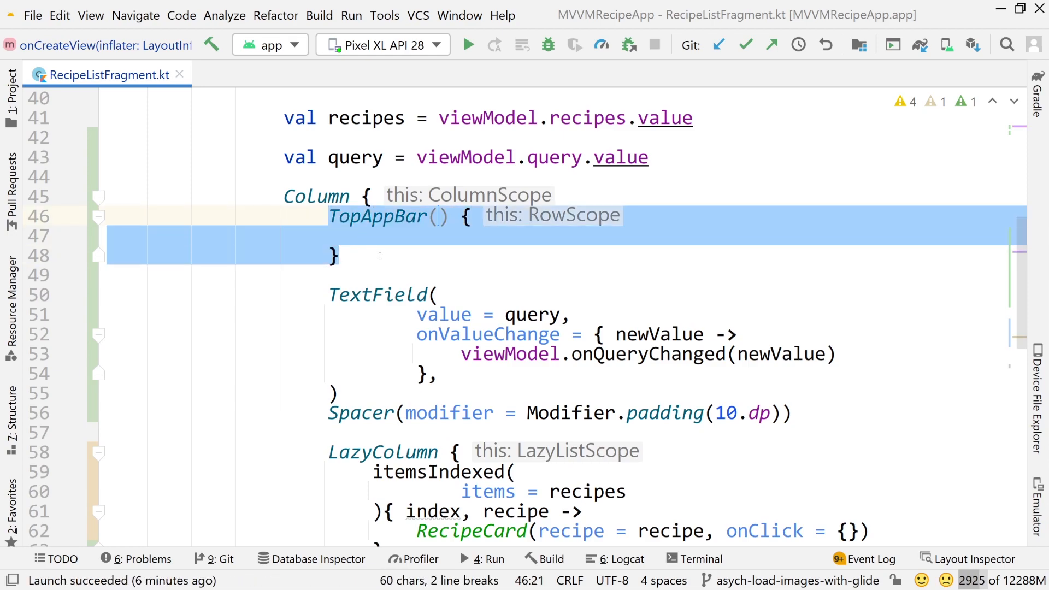
key("Delete")
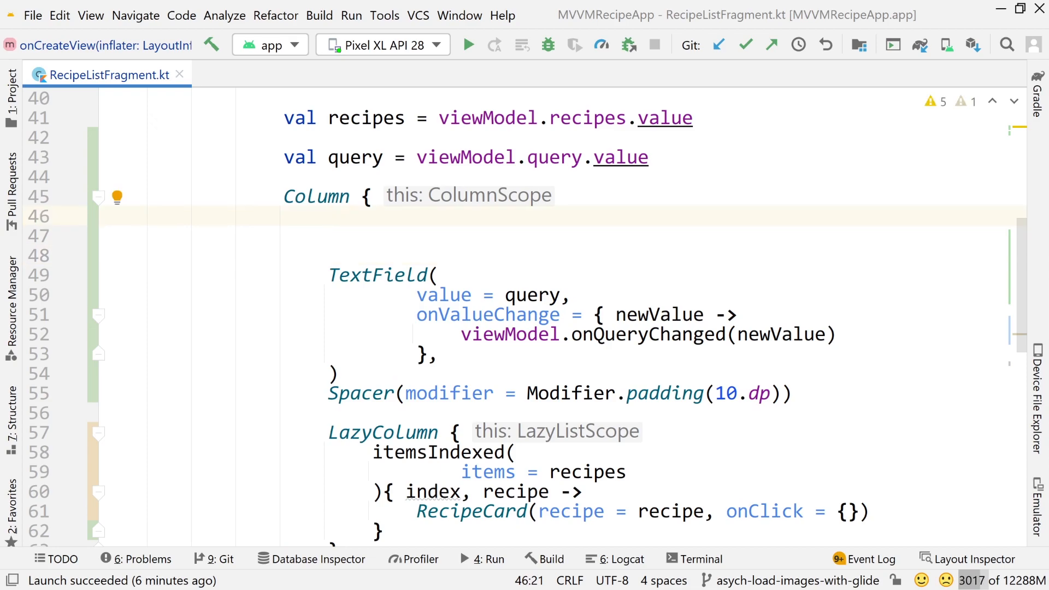
Insert a Surface composable with elevation = 8.dp.
type("Surface")
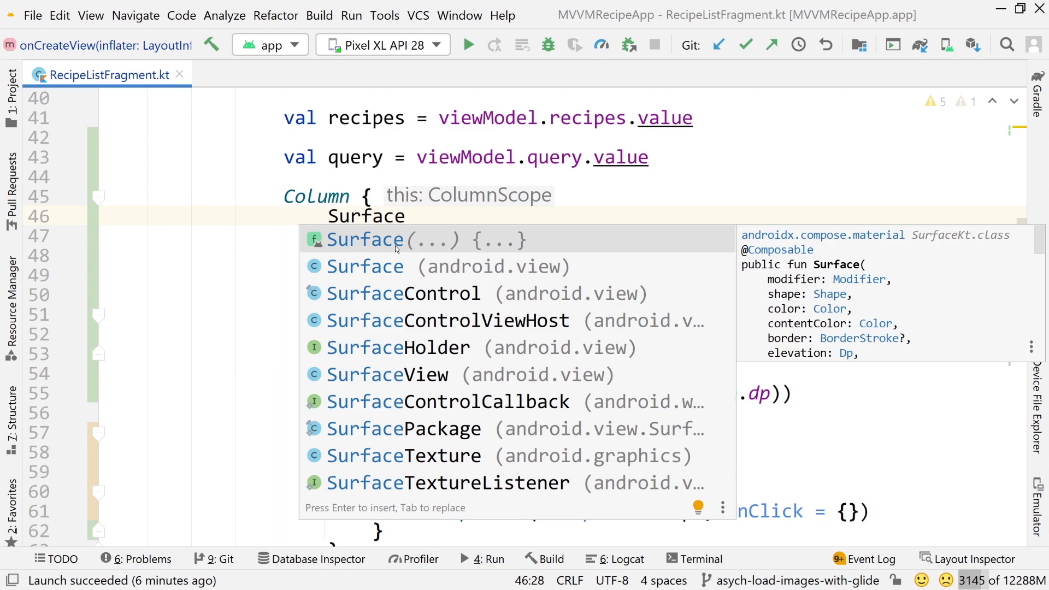
key("Enter")
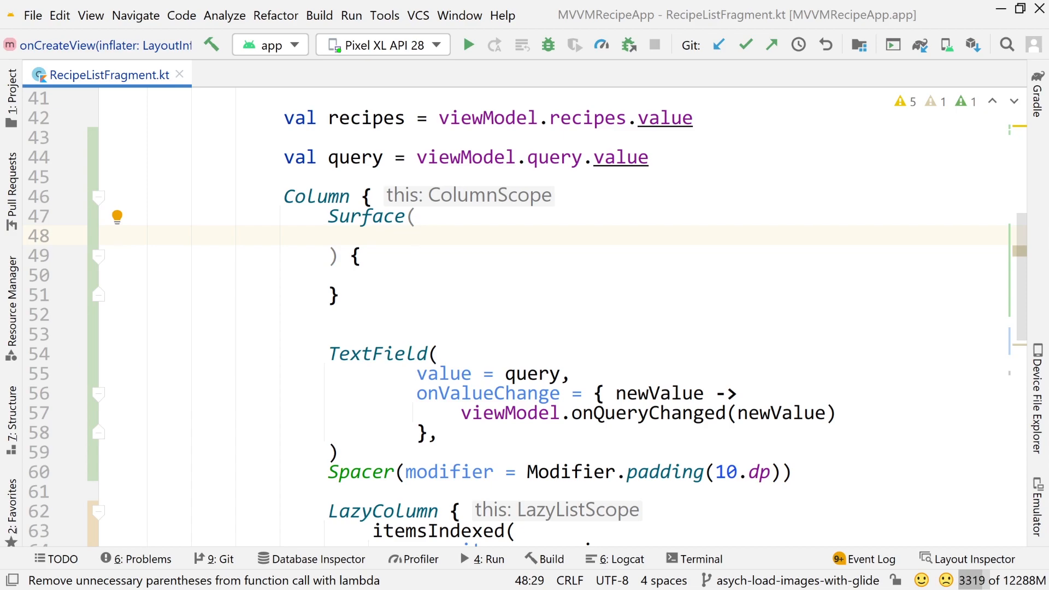
type("elev")
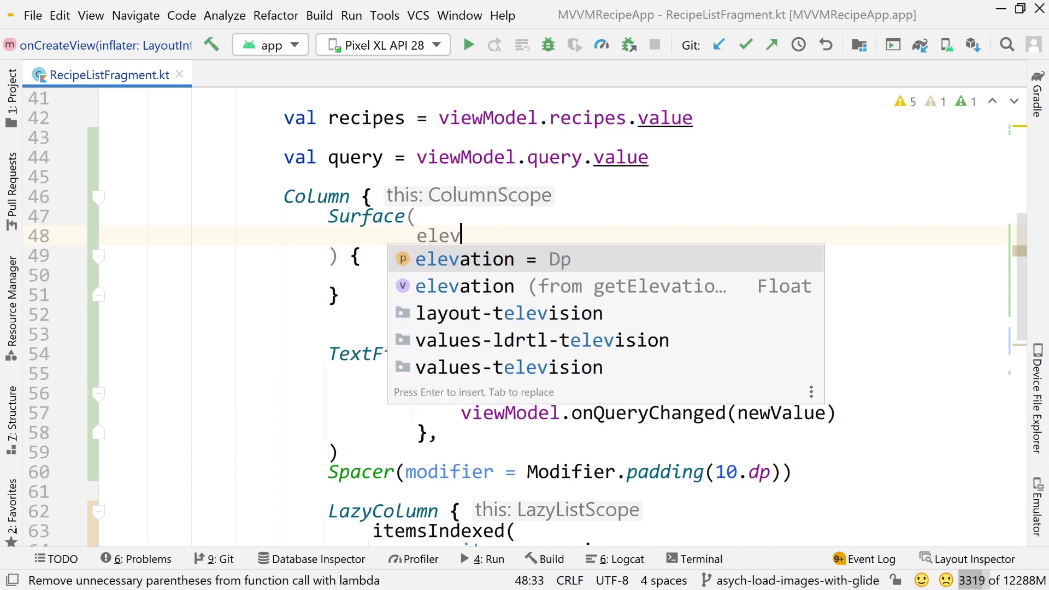
type("ation = 8.dp,")
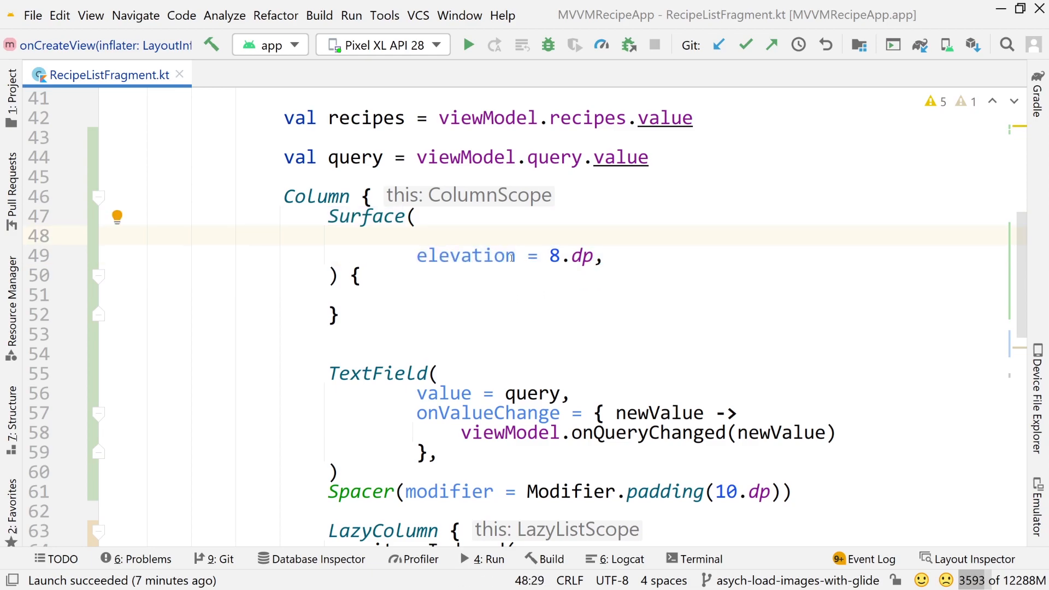
Give the Surface modifier = Modifier.fillMaxWidth() and color = MaterialTheme.colors.primary.
type("modifier = Modifier")
type(".fil")
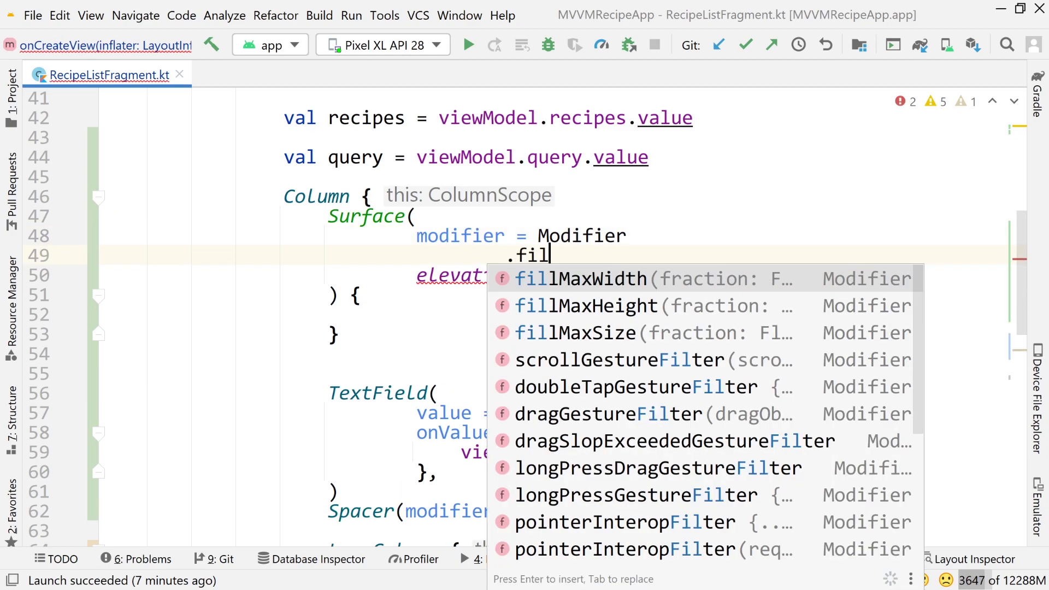
key("Enter")
type(",")
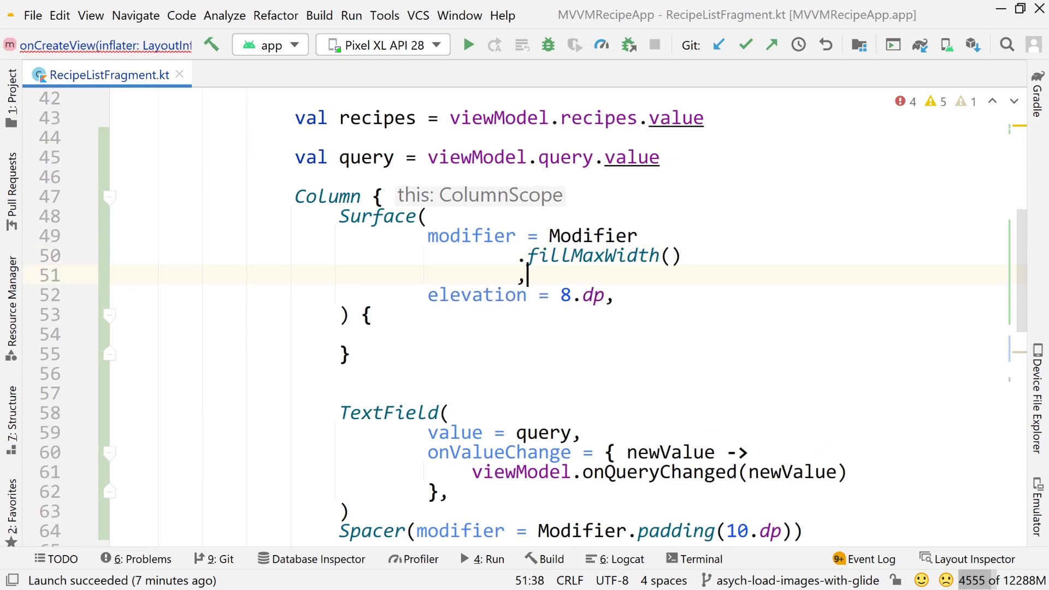
key("enter")
type("color = MaterialTheme.colo")
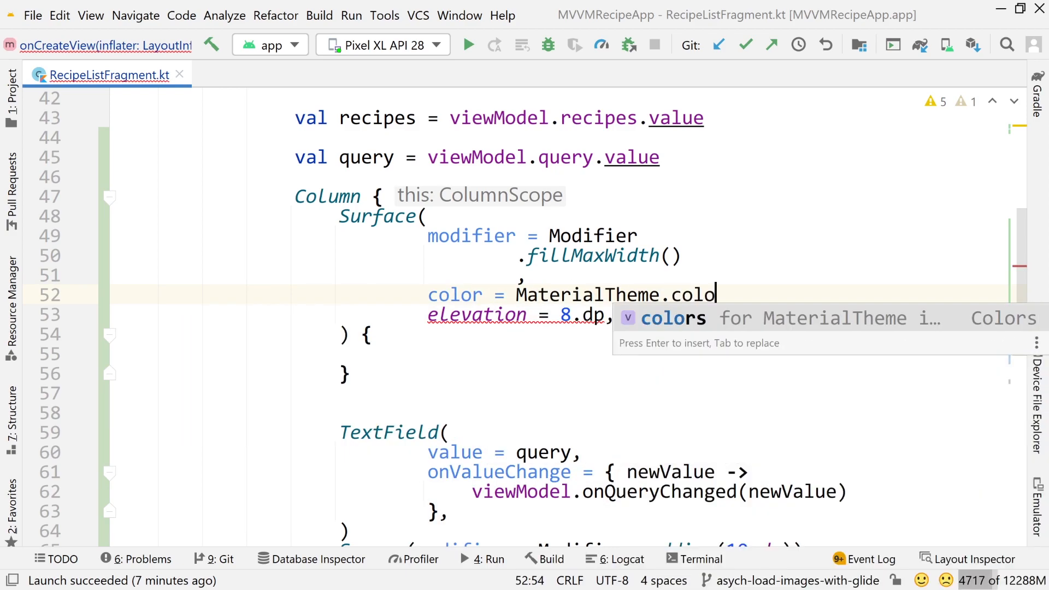
type("rs.primary")
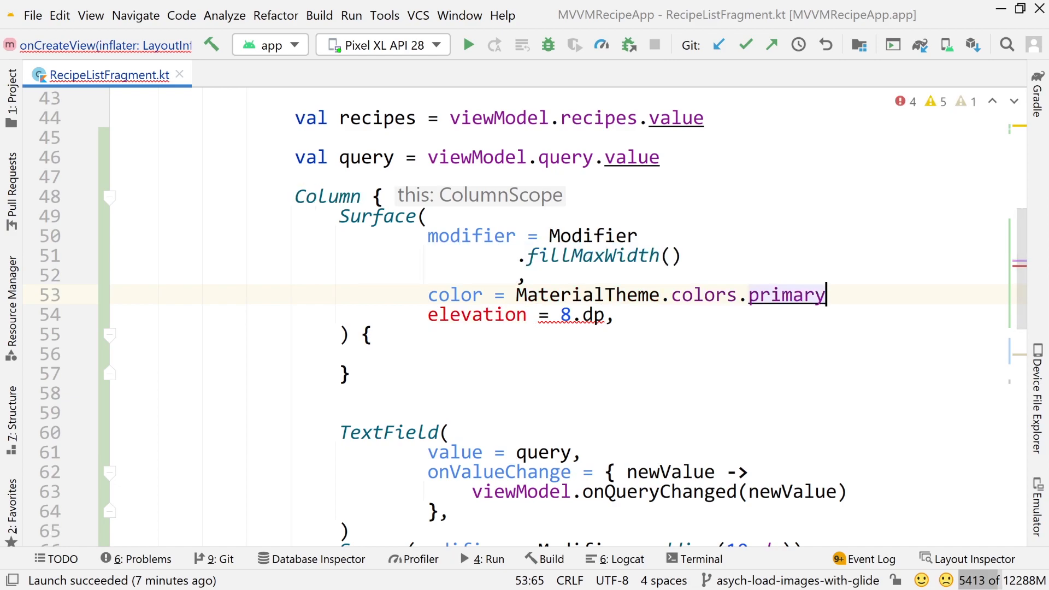
type(",")
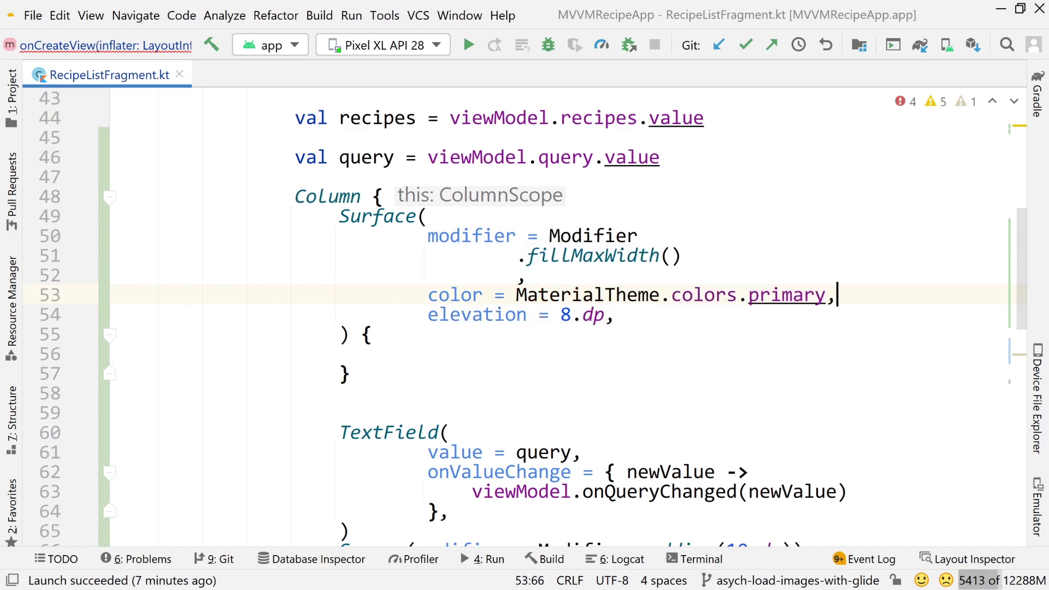
double_click(587, 295)
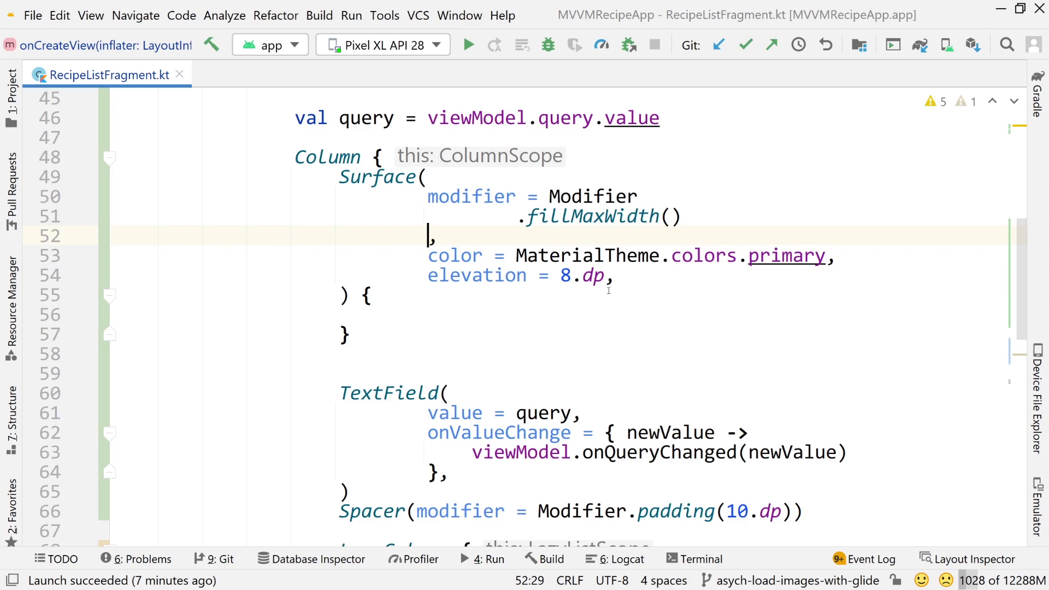
double_click(586, 216)
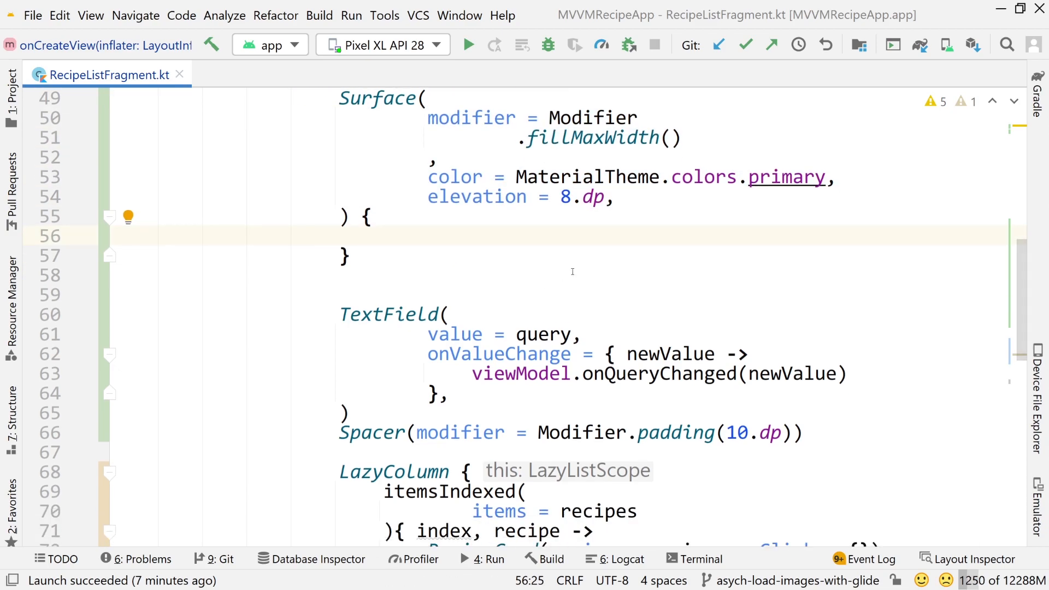
Add a Row with Modifier.fillMaxWidth() holding the TextField and LazyColumn, deleting the Spacer.
type("Row")
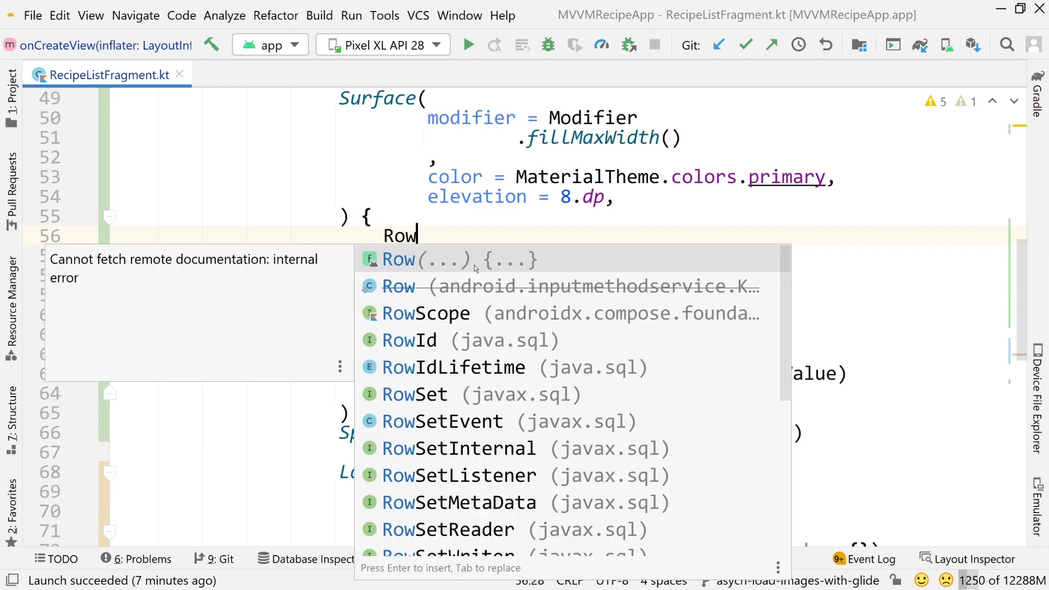
key("Enter")
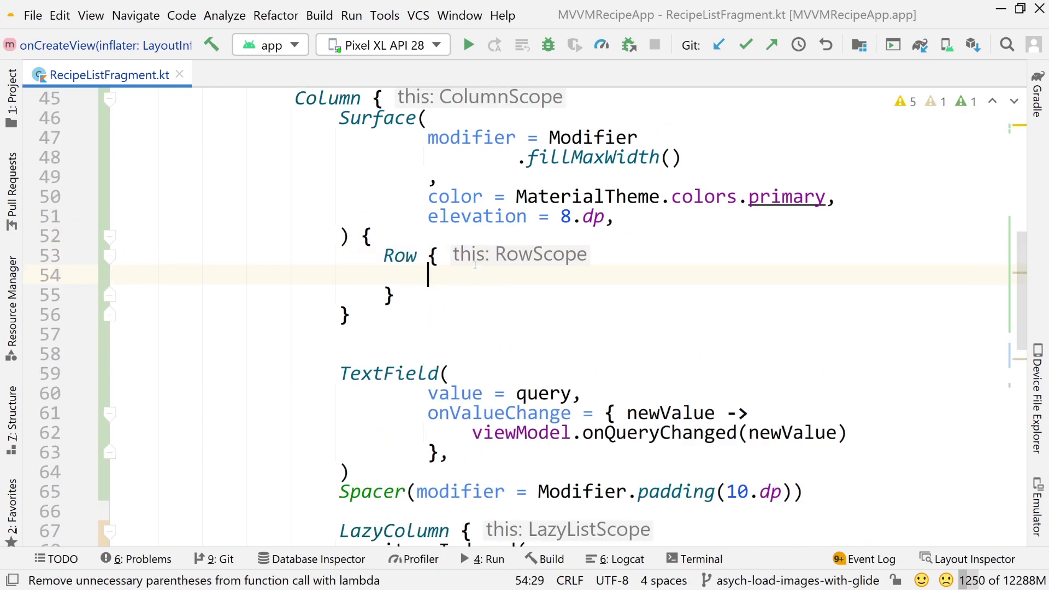
type("mod")
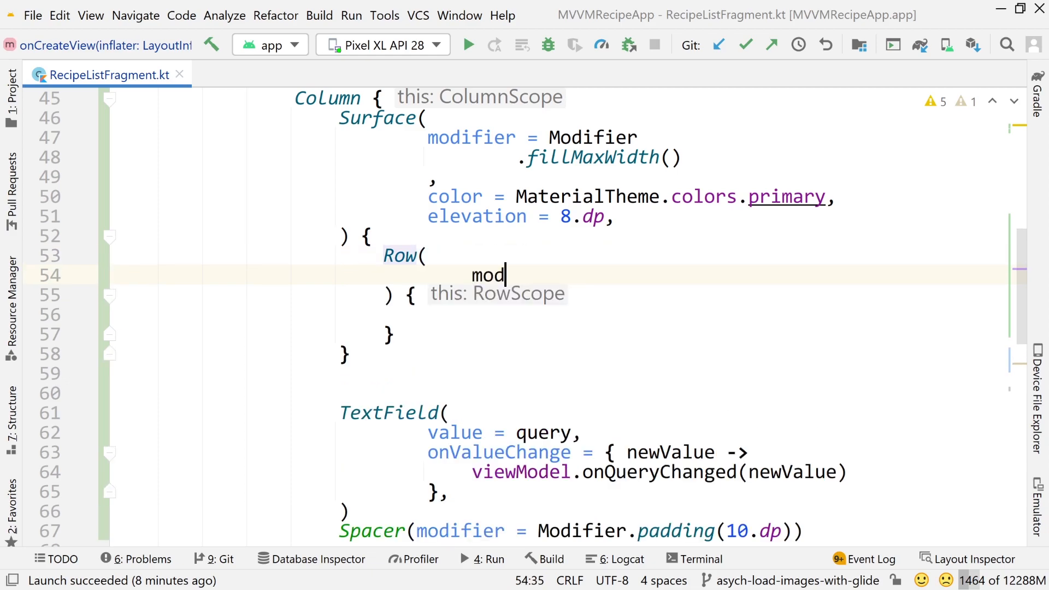
type("ifier = Modifier.fillma")
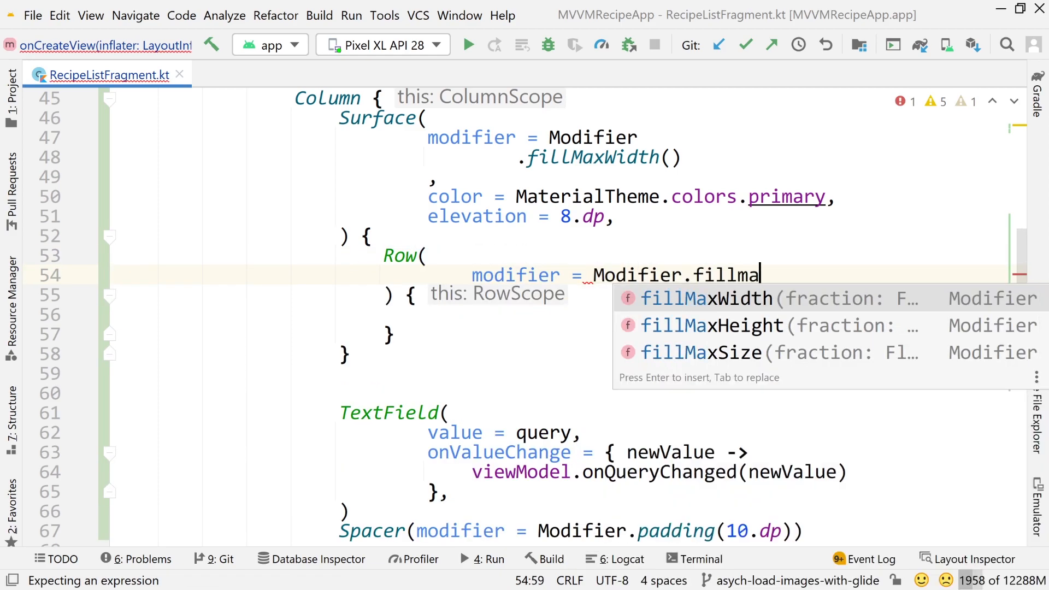
key("Enter")
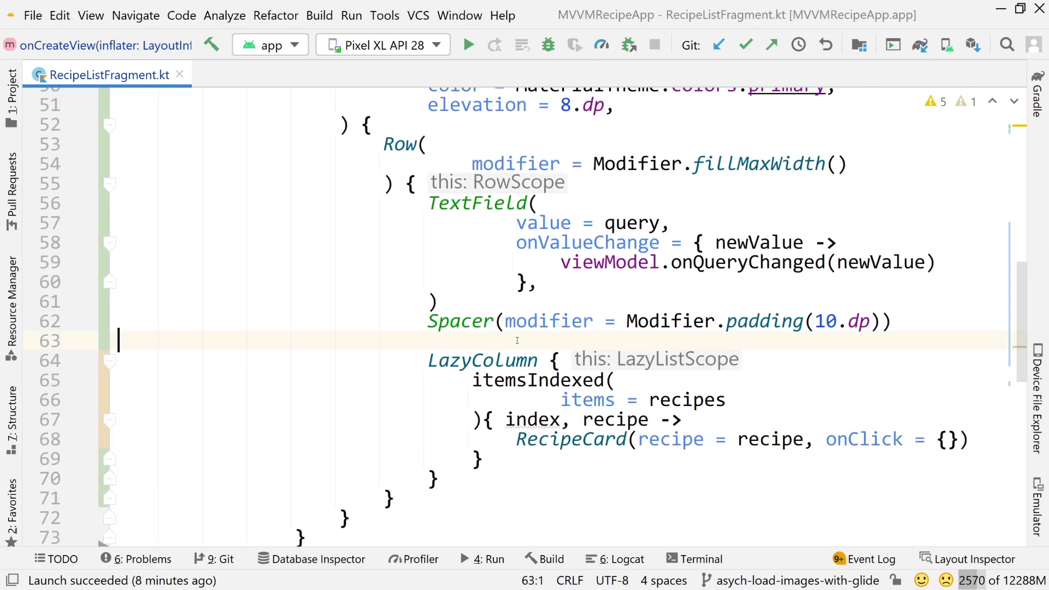
left_click(460, 321)
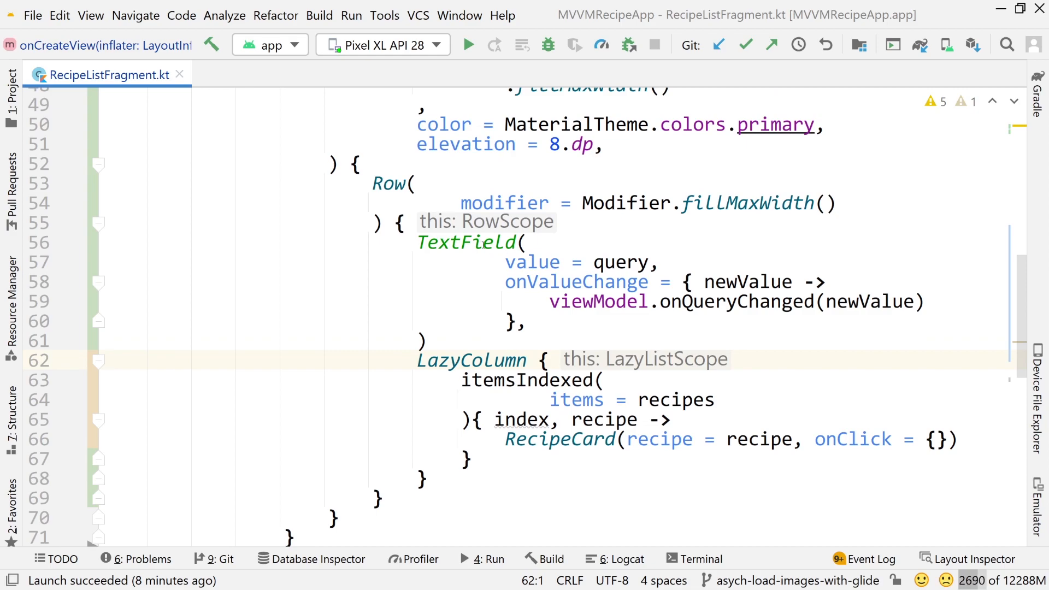
left_click(484, 242)
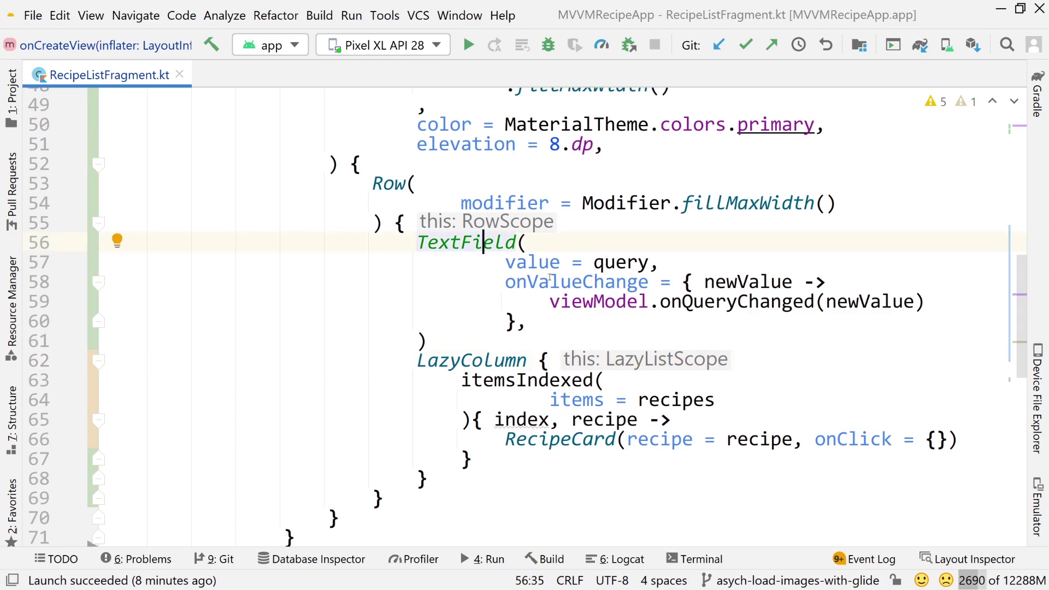
Set the TextField modifier to fillMaxWidth(0.9f) with padding(8.dp).
type("modifier = Modifier")
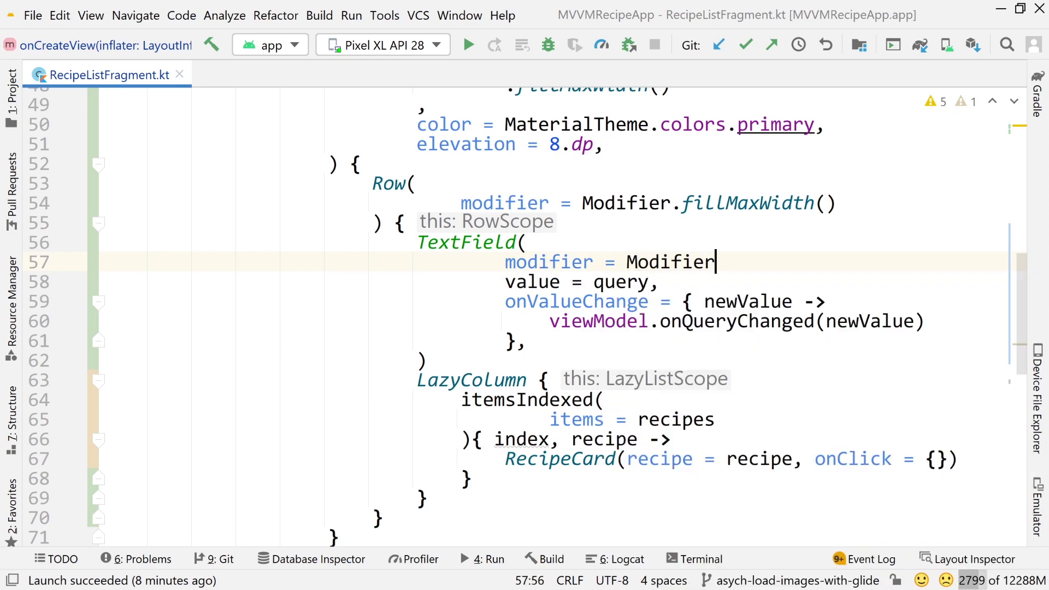
type(".fillm")
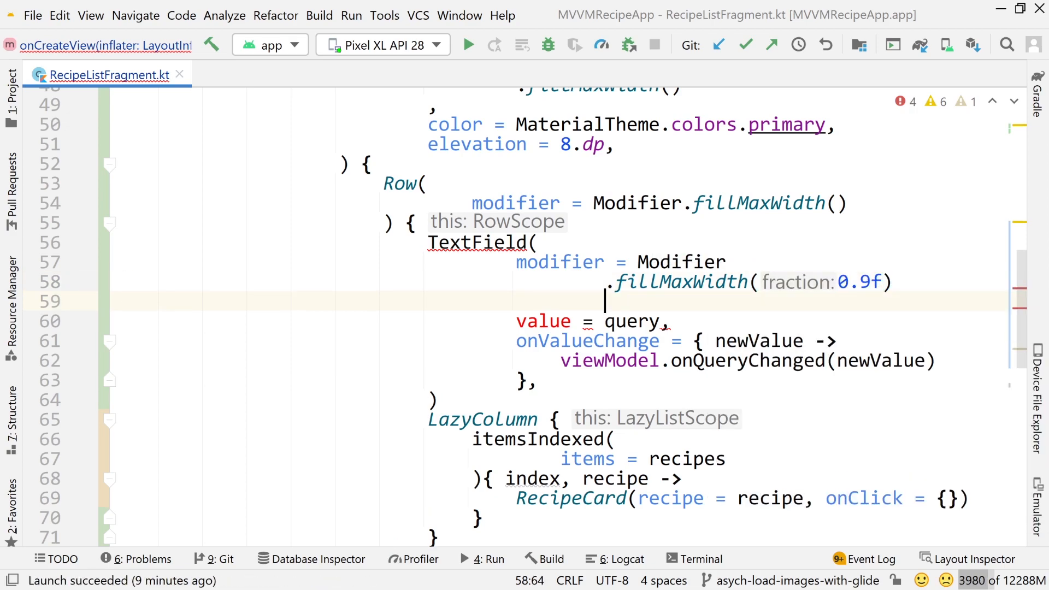
type(",")
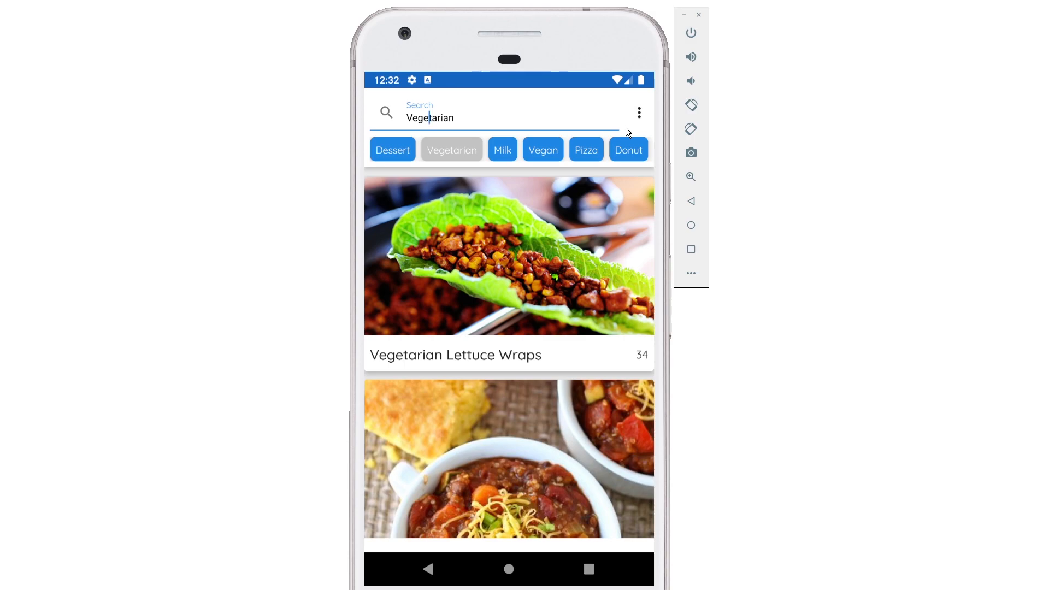
mouse_move(515, 133)
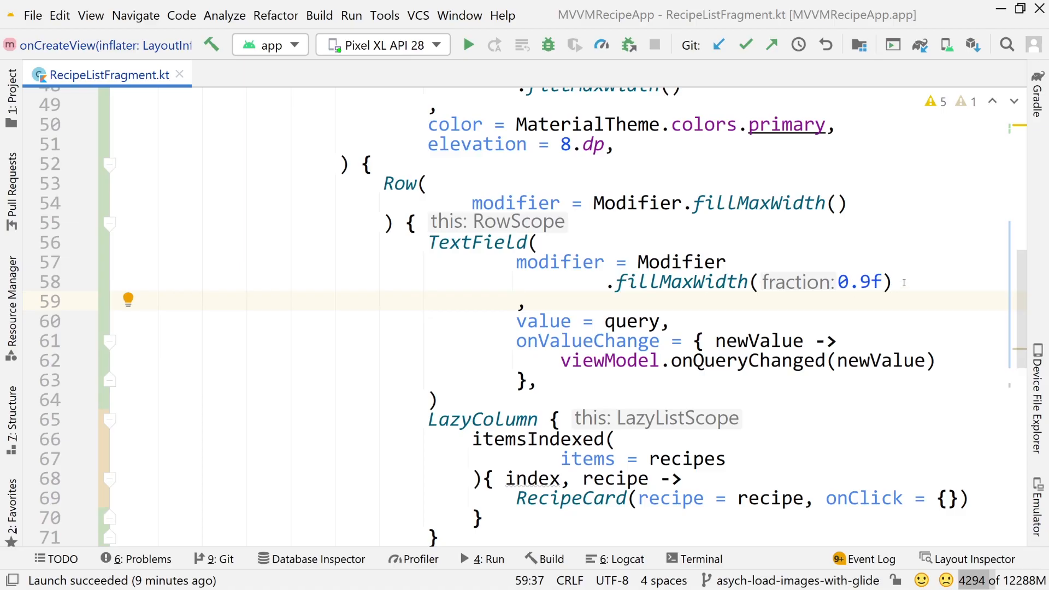
type(".padding()")
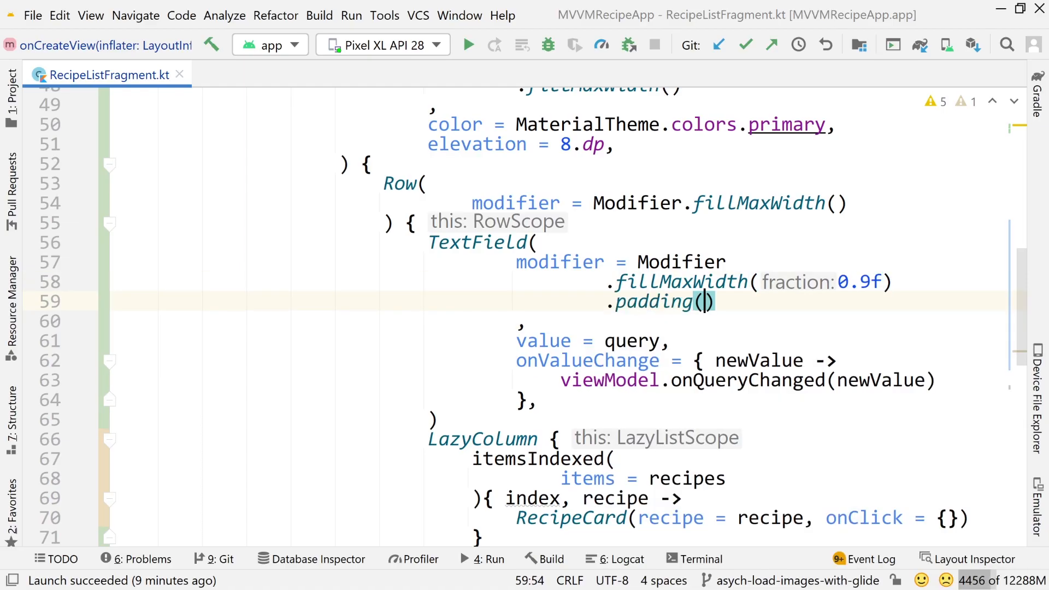
type("8.dp")
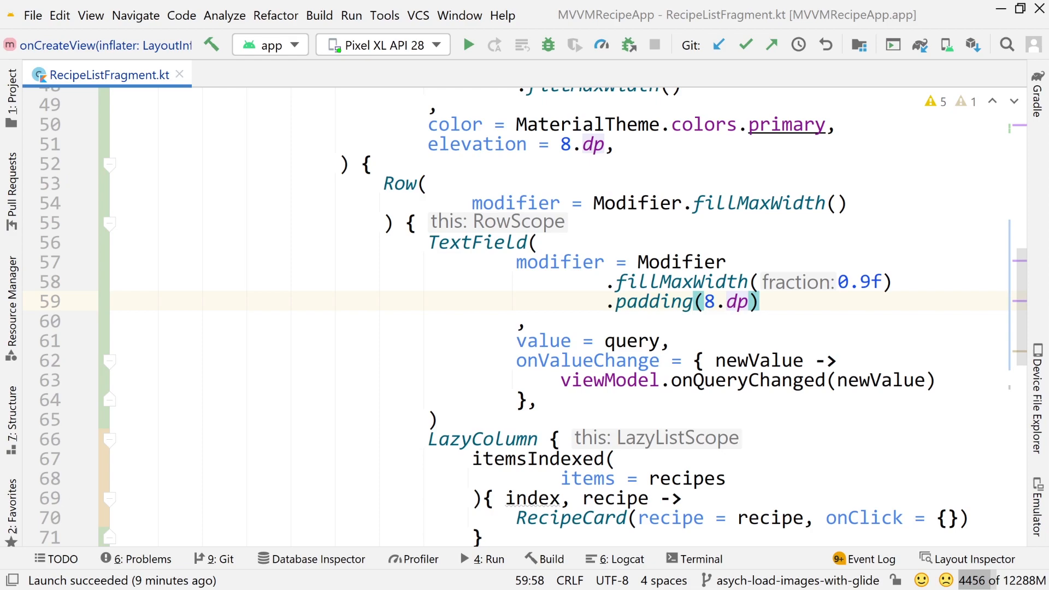
scroll("down", 3)
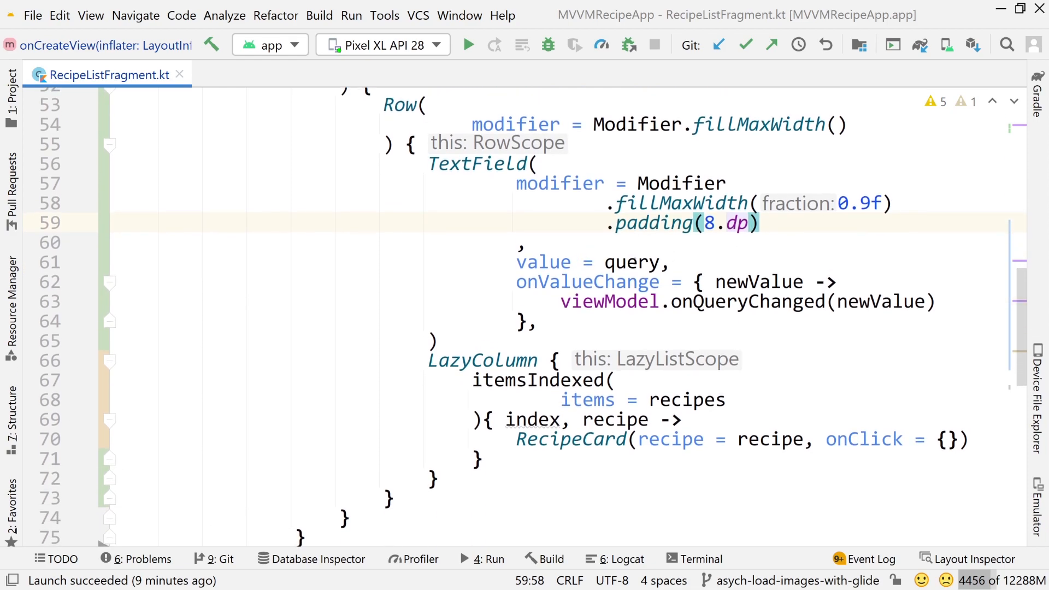
double_click(633, 262)
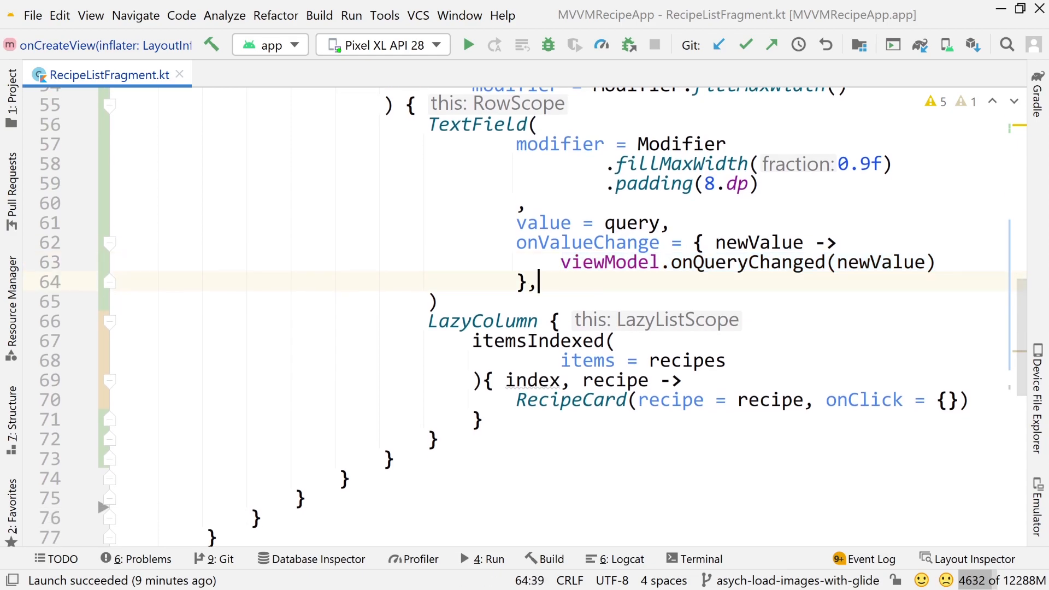
Add a label = { Text("Search") } block to the search TextField.
type("label")
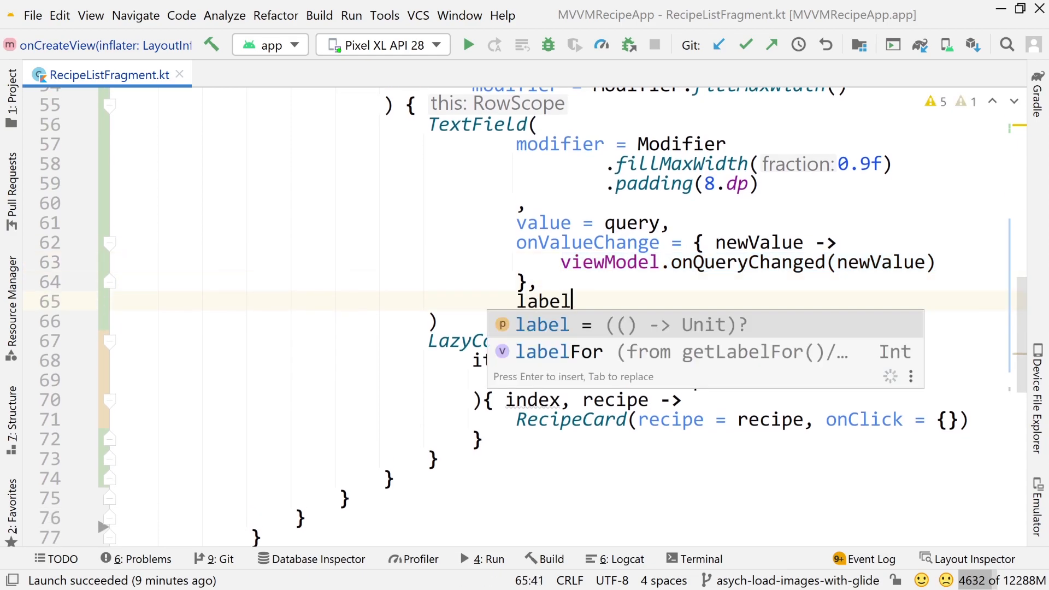
type("= {")
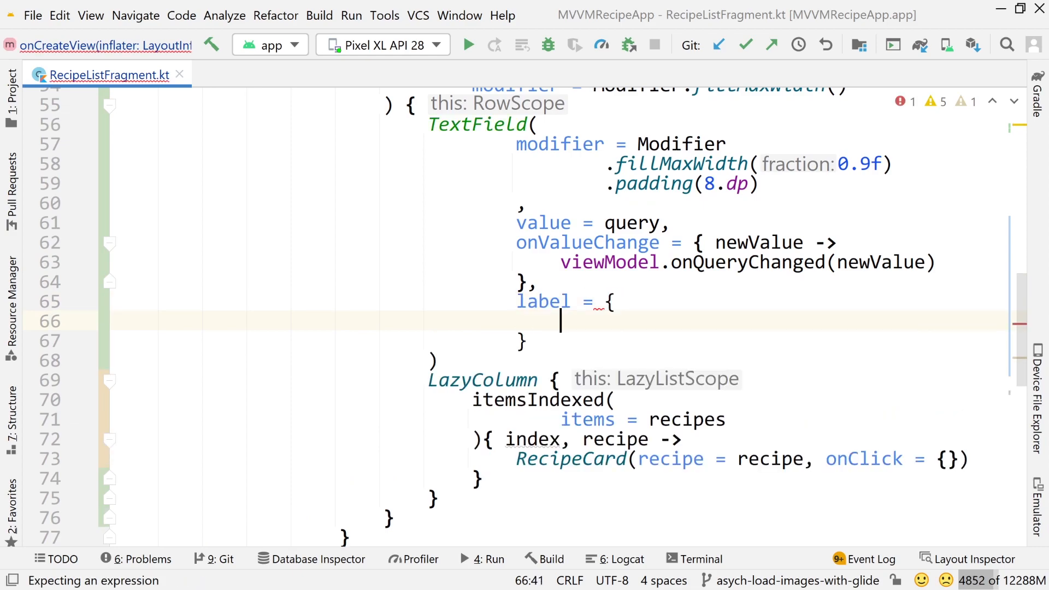
type("Text")
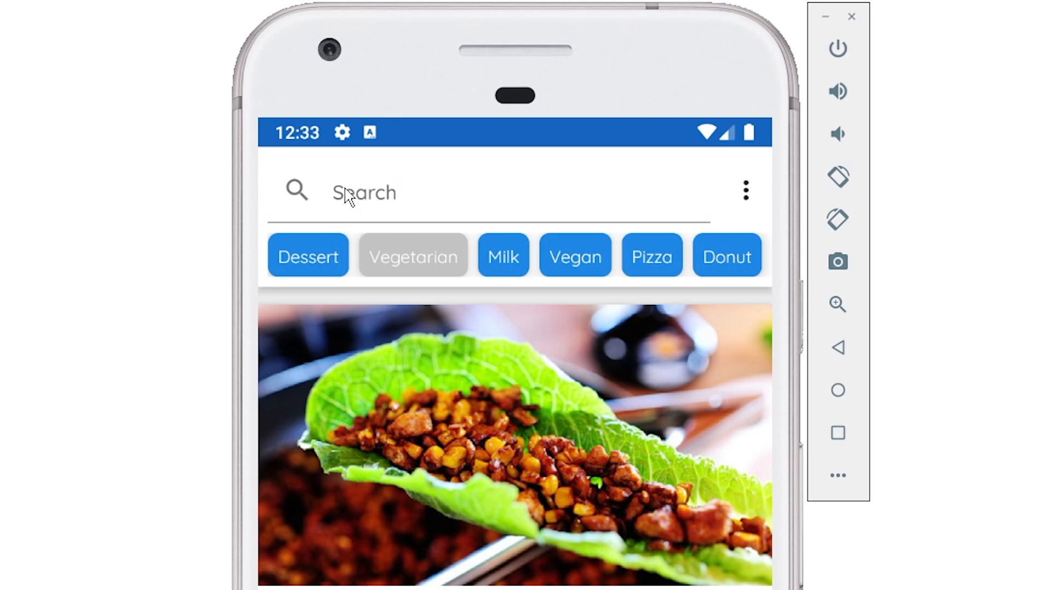
mouse_move(364, 251)
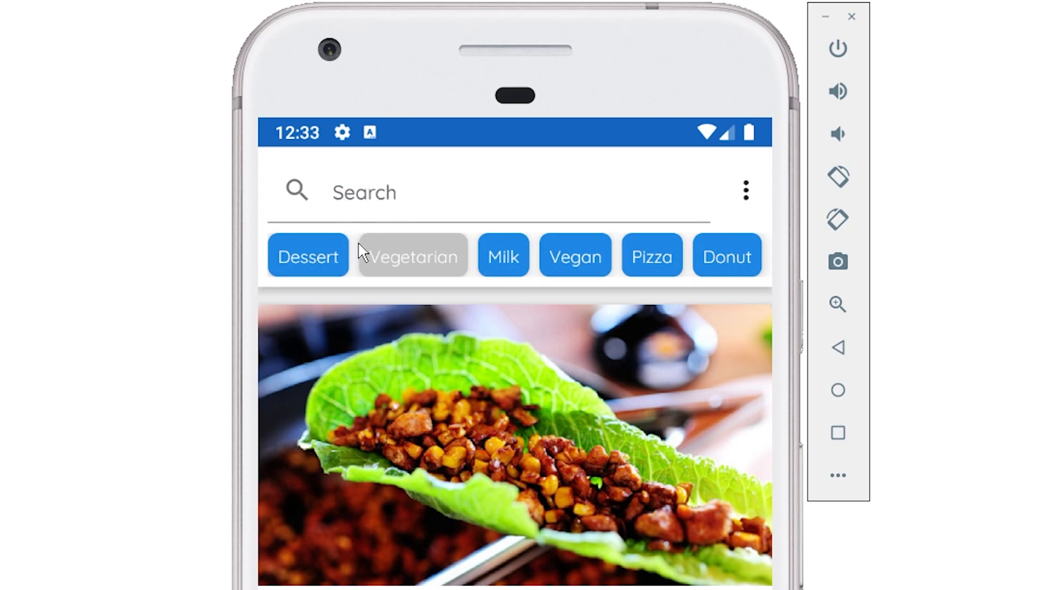
mouse_move(381, 214)
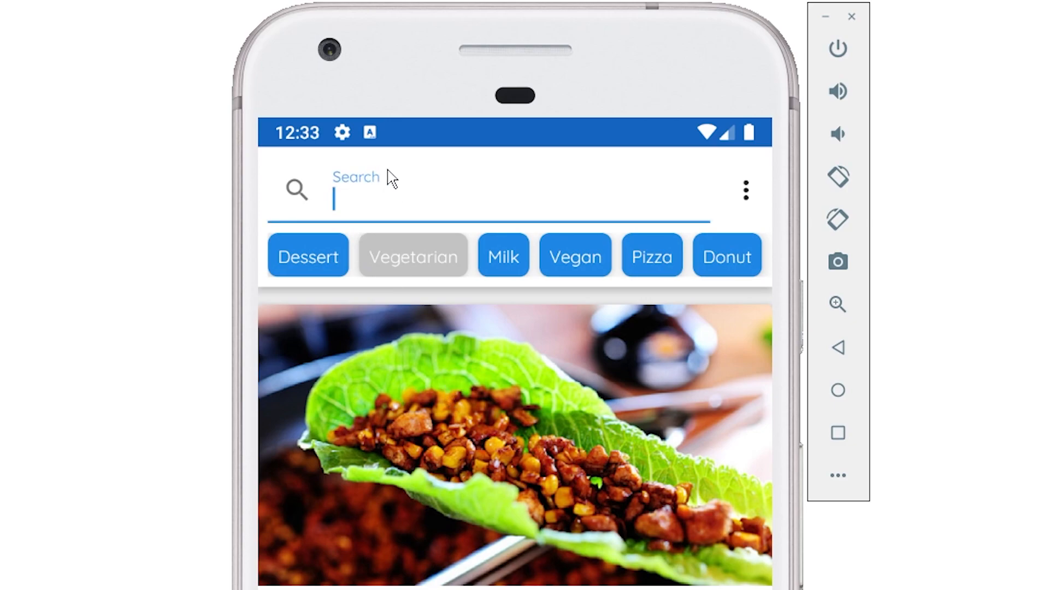
mouse_move(360, 211)
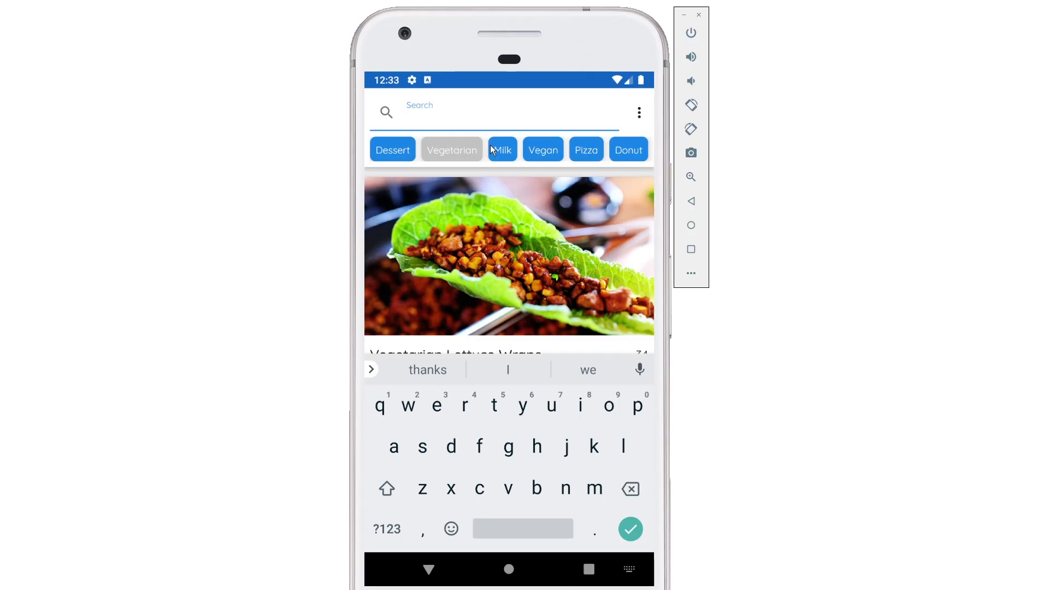
Type 'chicken' into the app's Search field and tap the keyboard checkmark.
type("chicken")
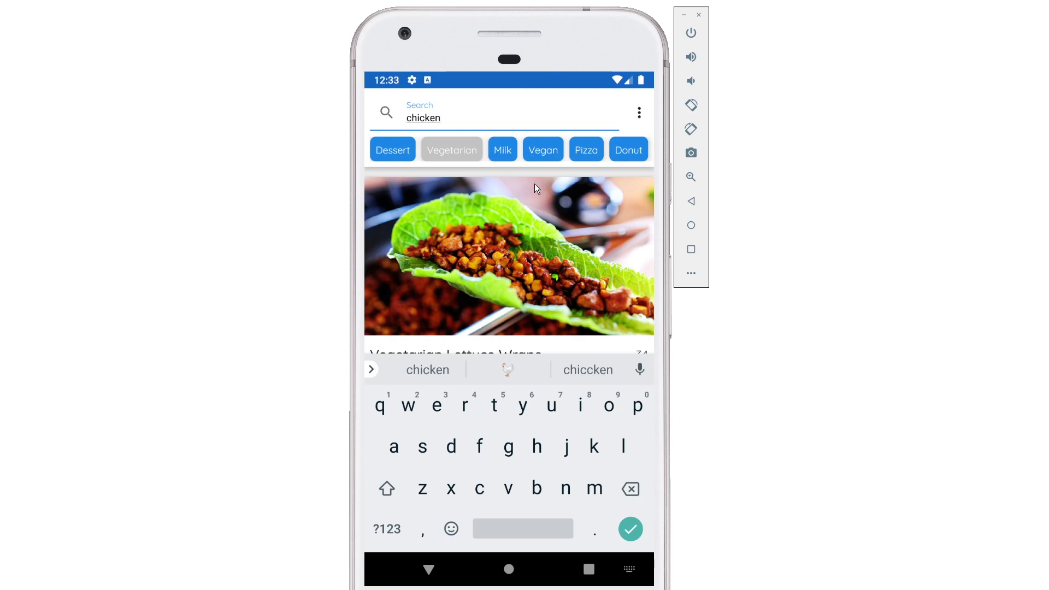
mouse_move(640, 563)
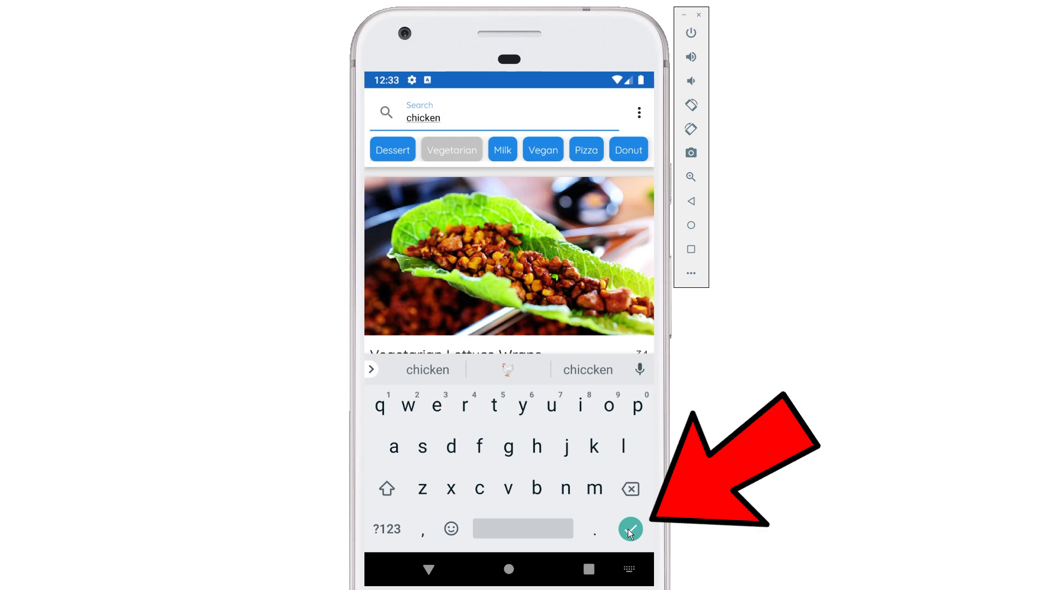
left_click(629, 528)
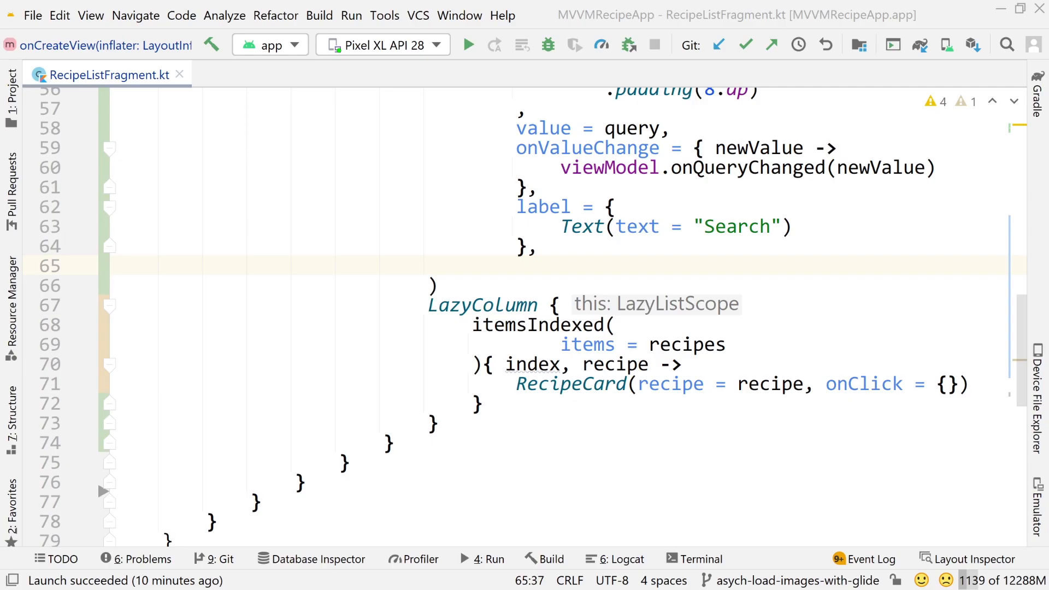
mouse_move(546, 268)
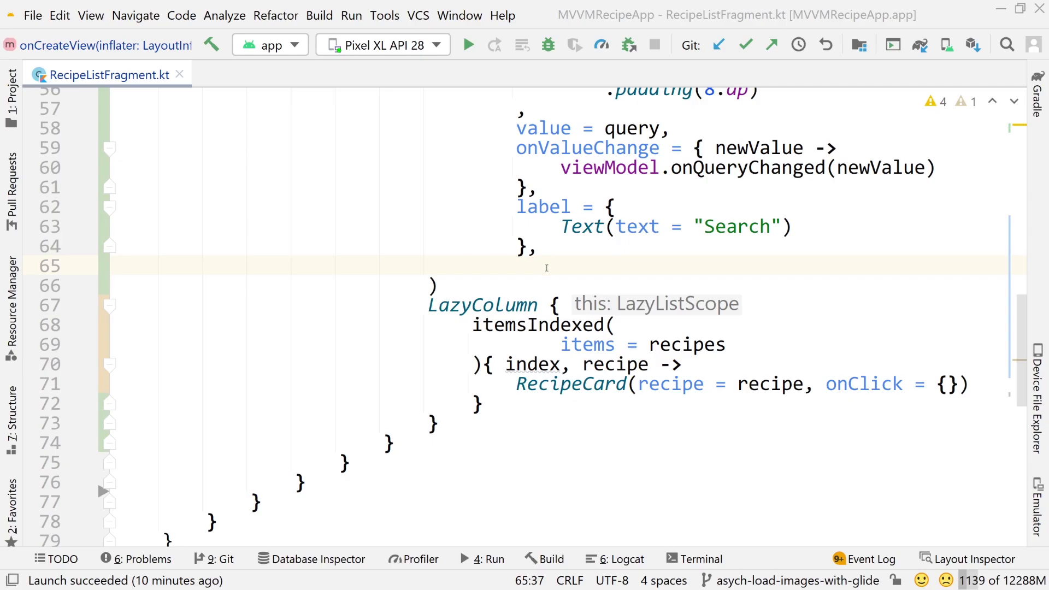
Add keyboardOptions = KeyboardOptions(keyboardType = KeyboardType.Text, imeAction = ImeAction.).
type("ke")
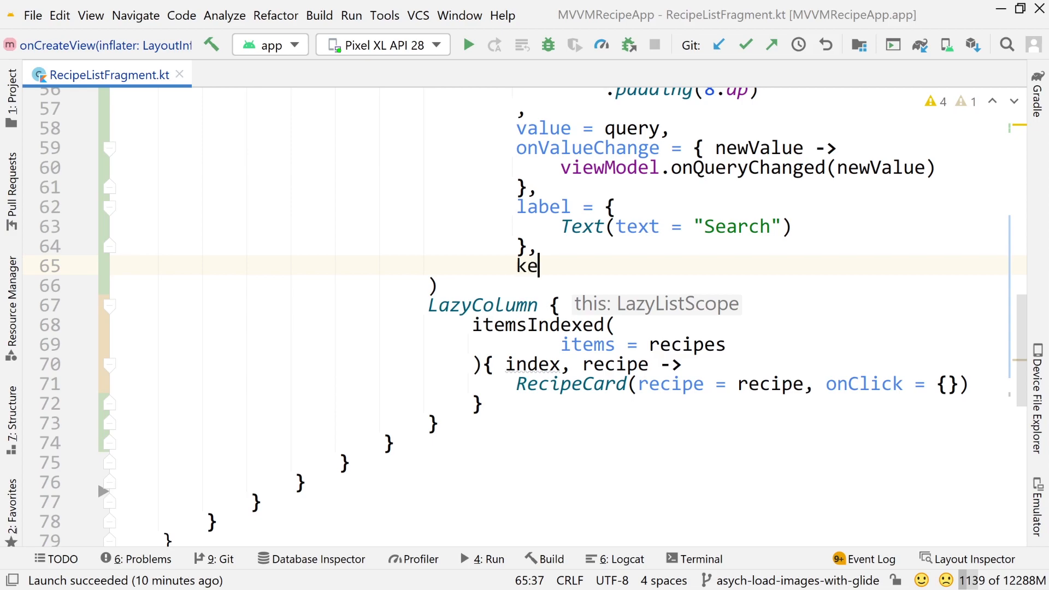
type("yboardOptions =")
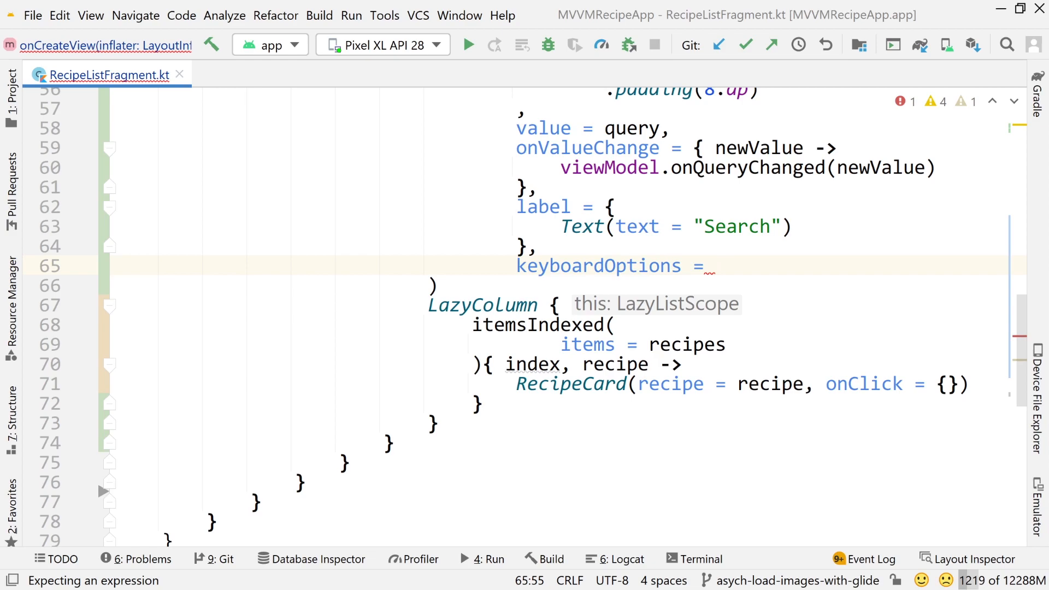
type("KeyboardOptions(")
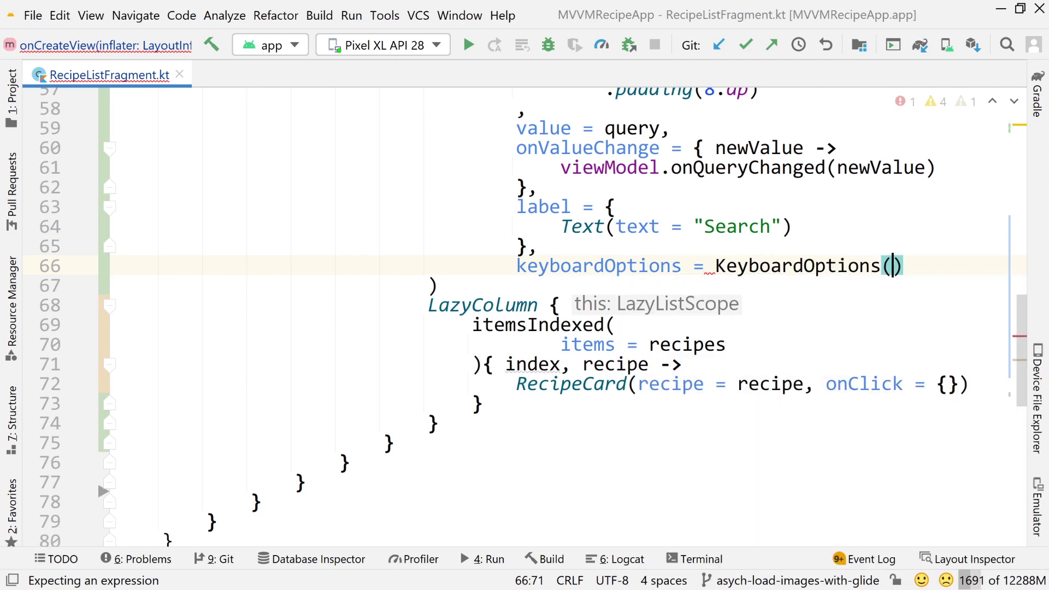
key("Enter")
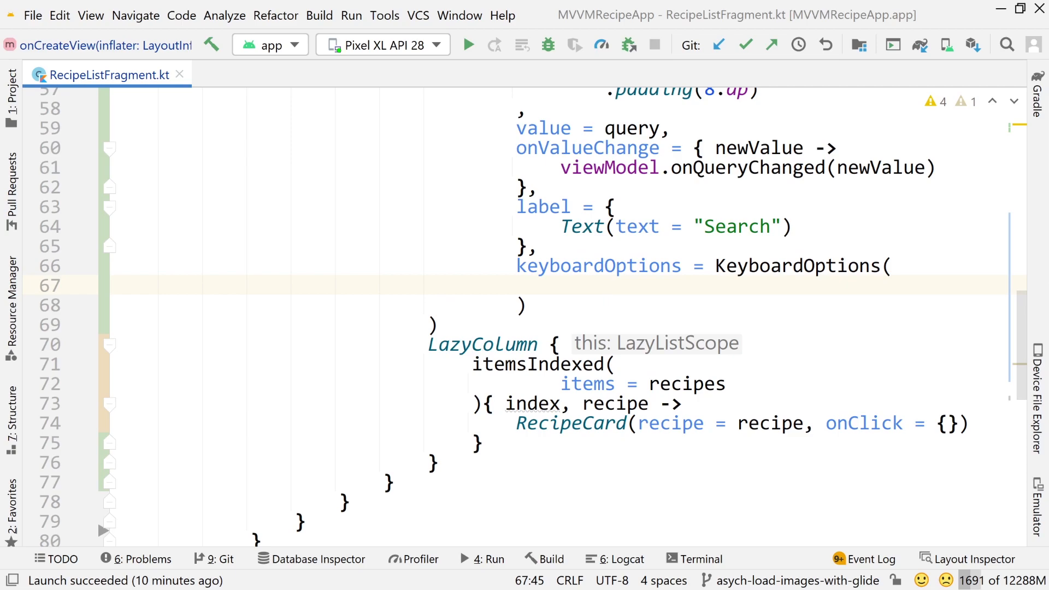
mouse_move(797, 266)
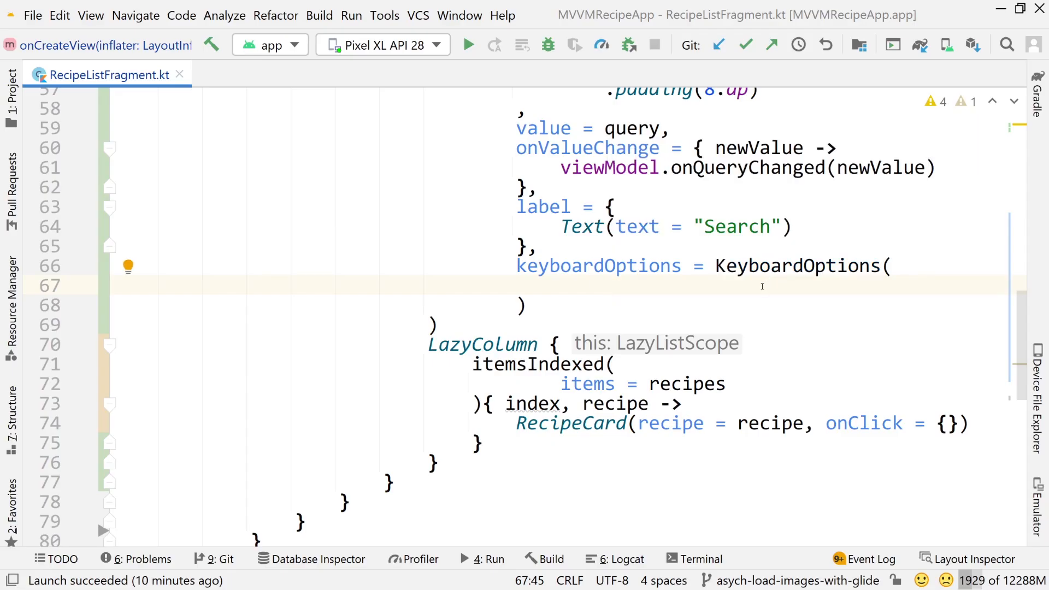
type("keyboardType =")
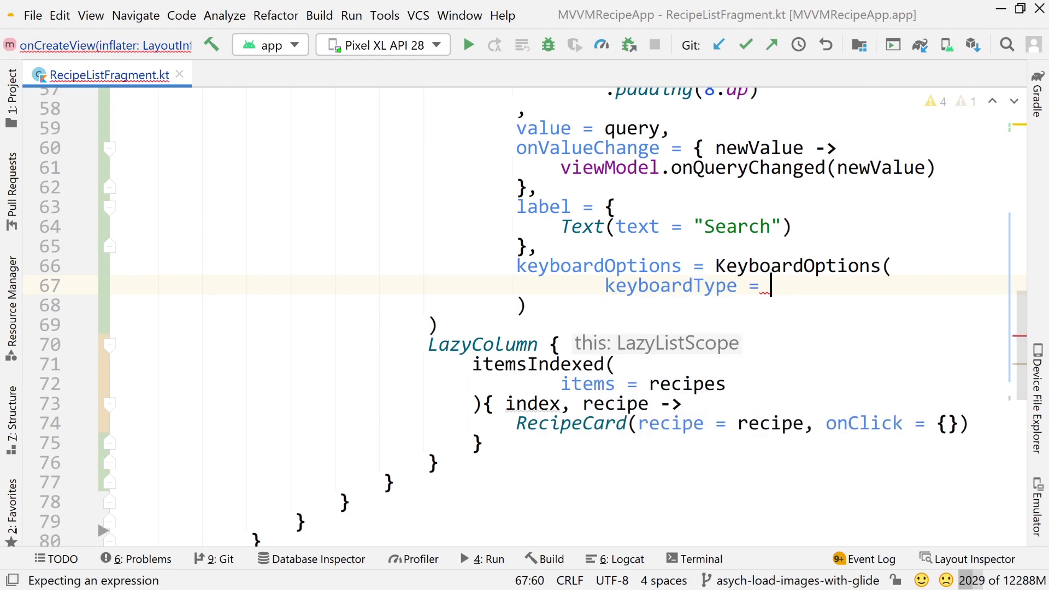
type("Keybaord")
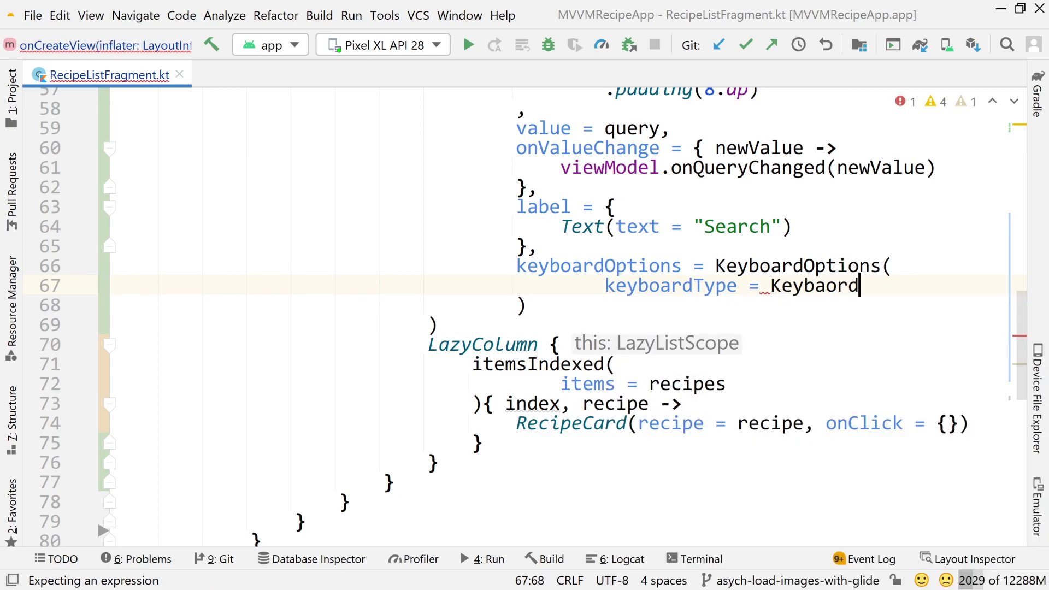
type("KeyboardType.Text,")
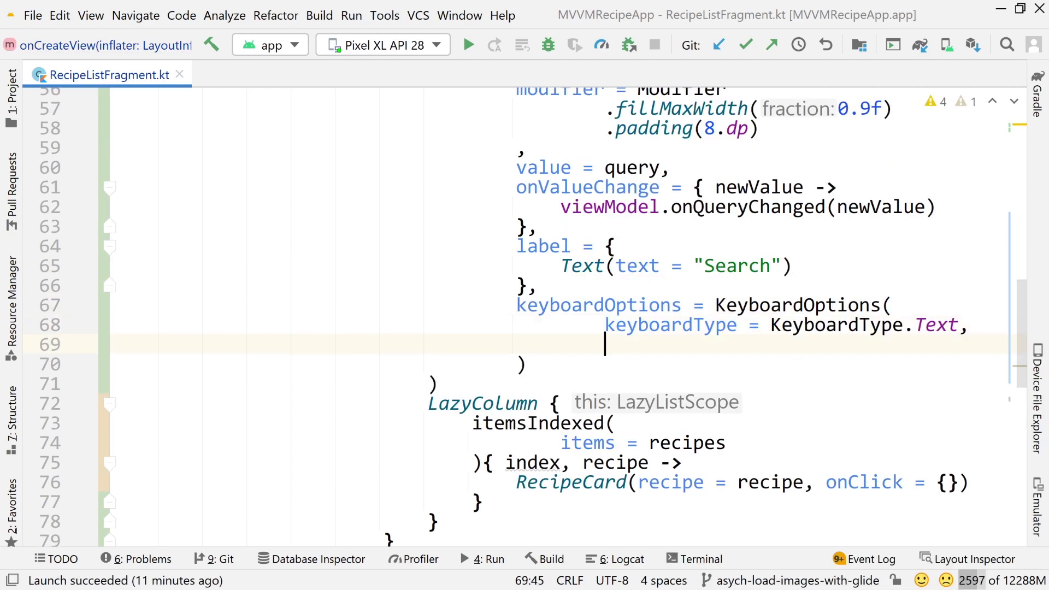
type("o,e")
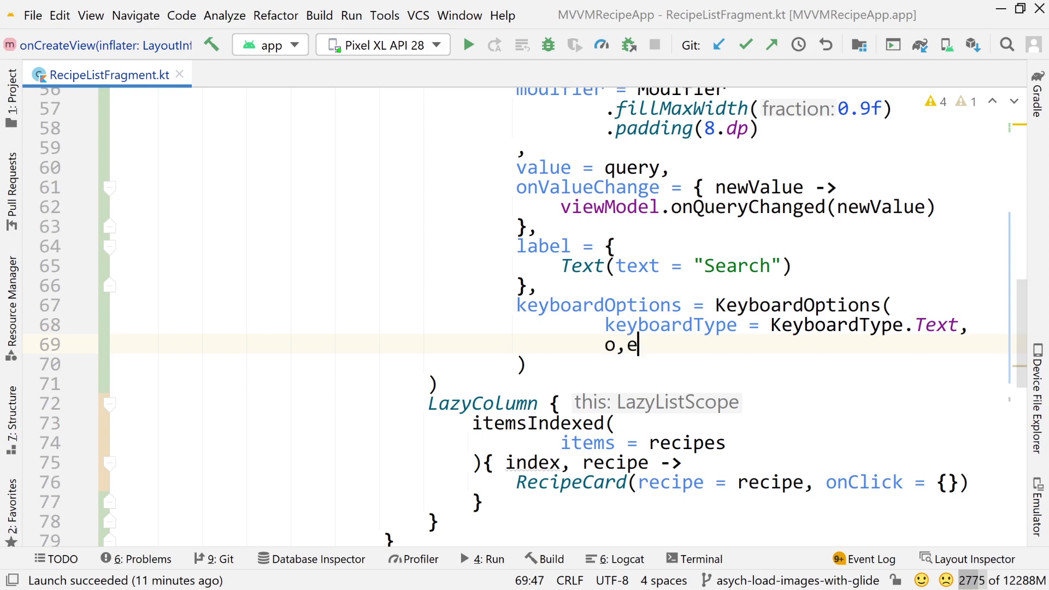
type("imeAction =")
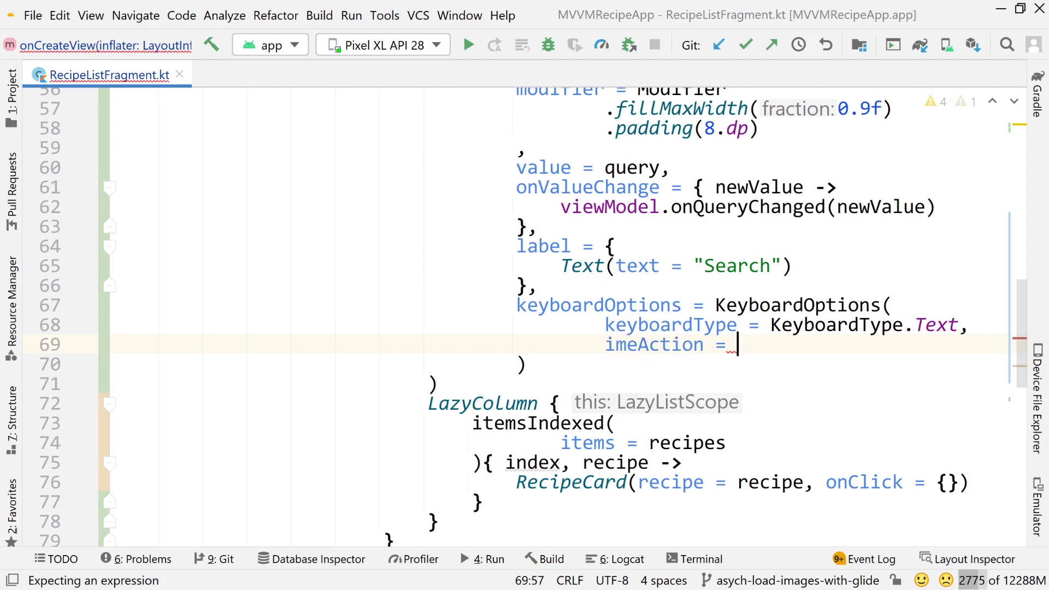
type("ImeAc")
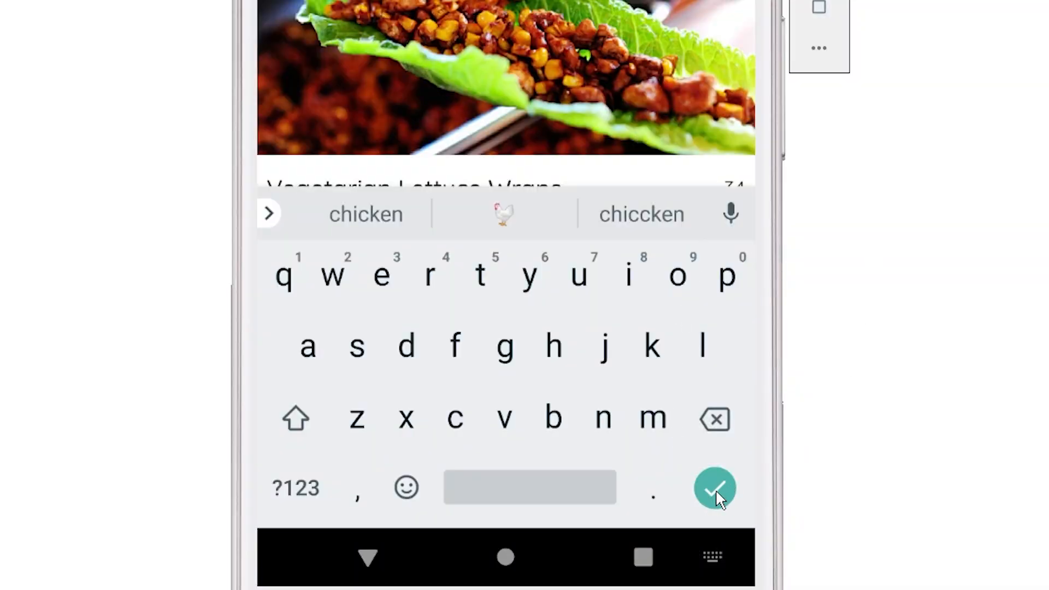
Review the ImeAction suggestions and complete imeAction = ImeAction.Search, then begin leadingIcon.
left_click(715, 487)
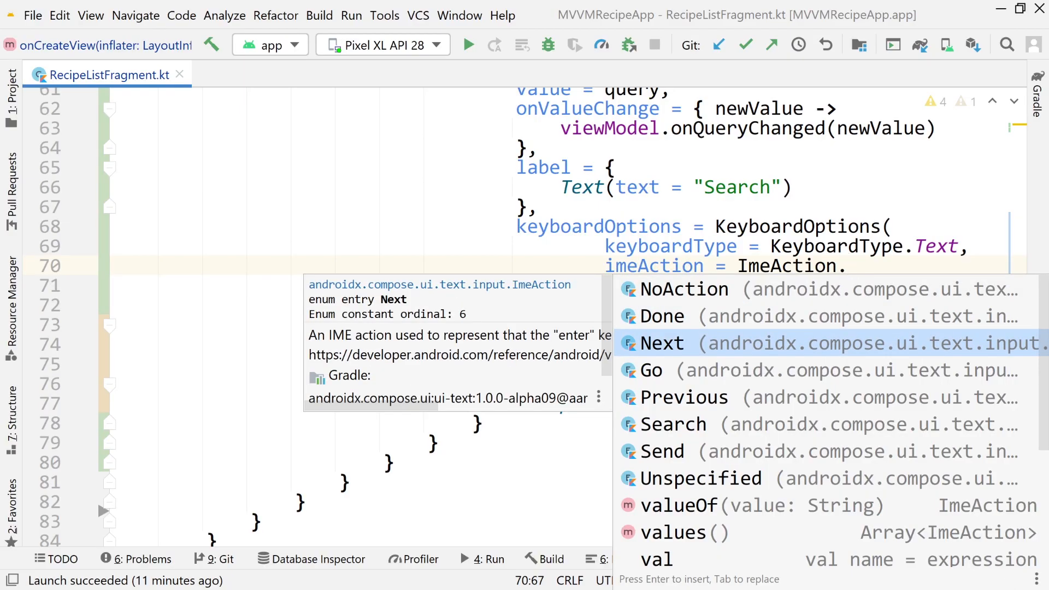
left_click(700, 478)
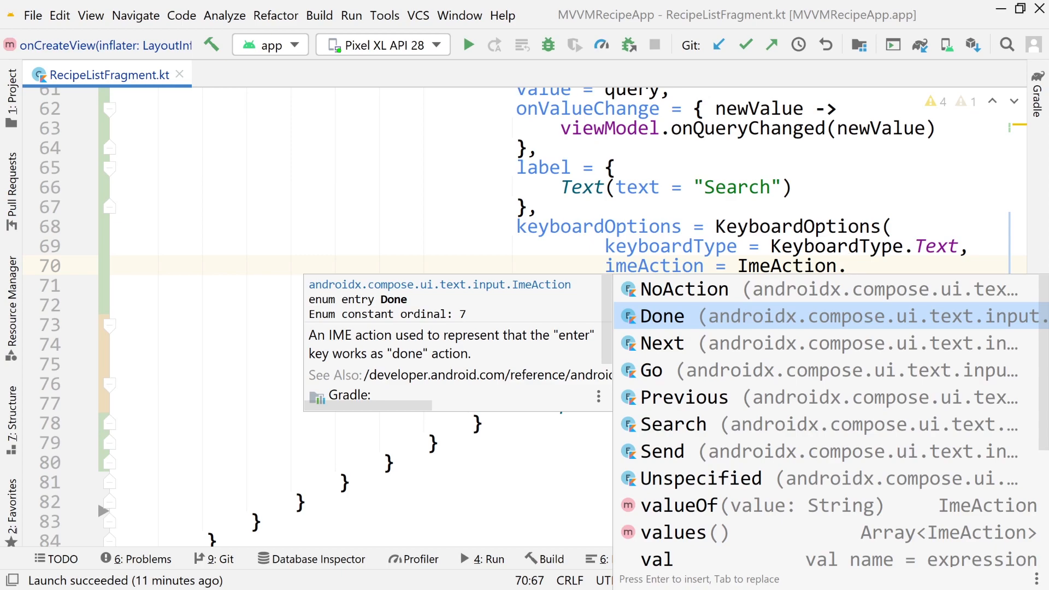
key("Down")
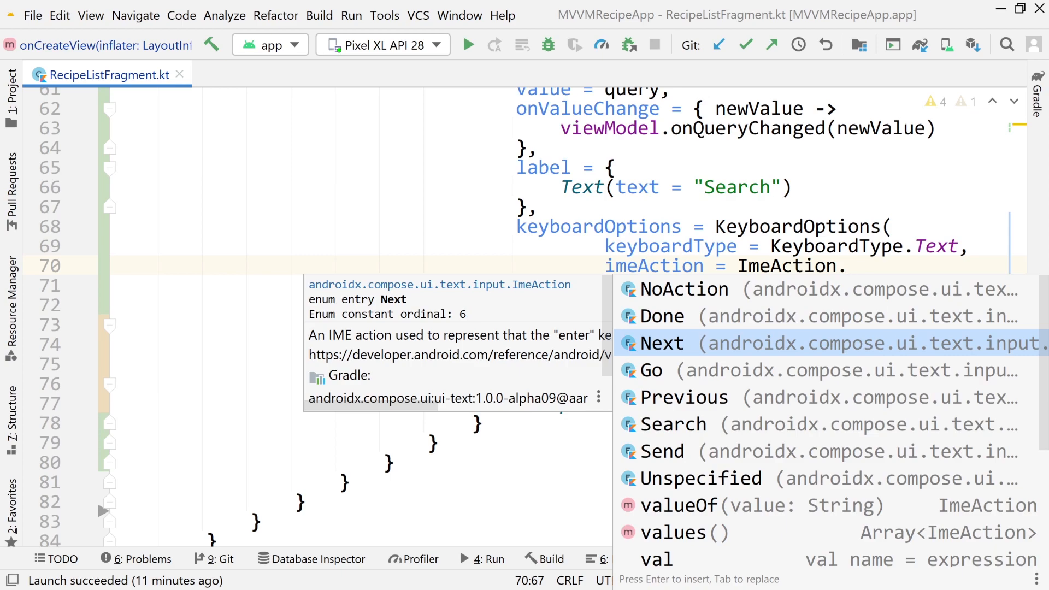
mouse_move(730, 392)
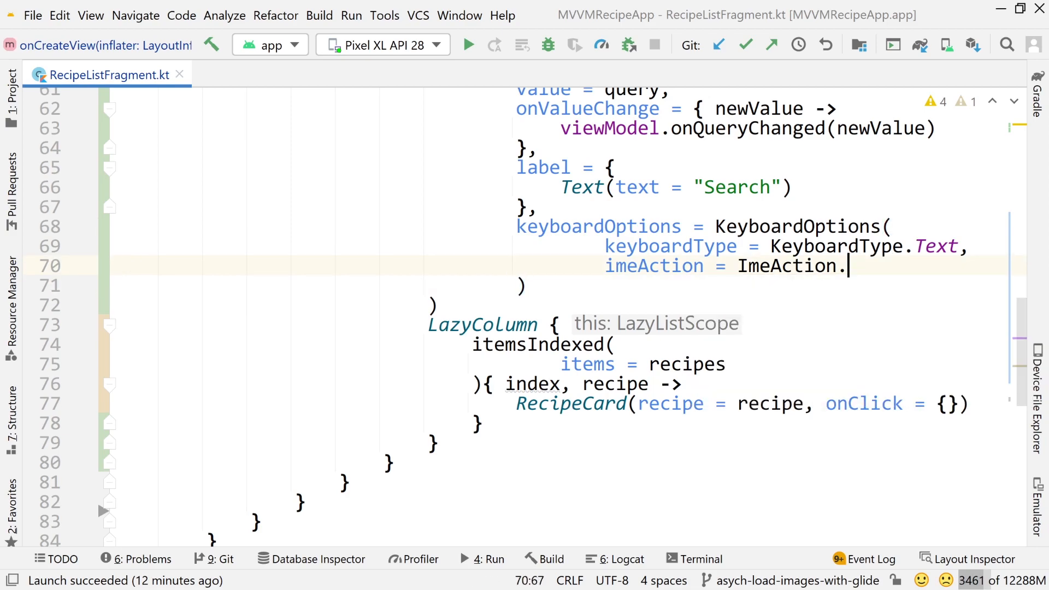
type("Search")
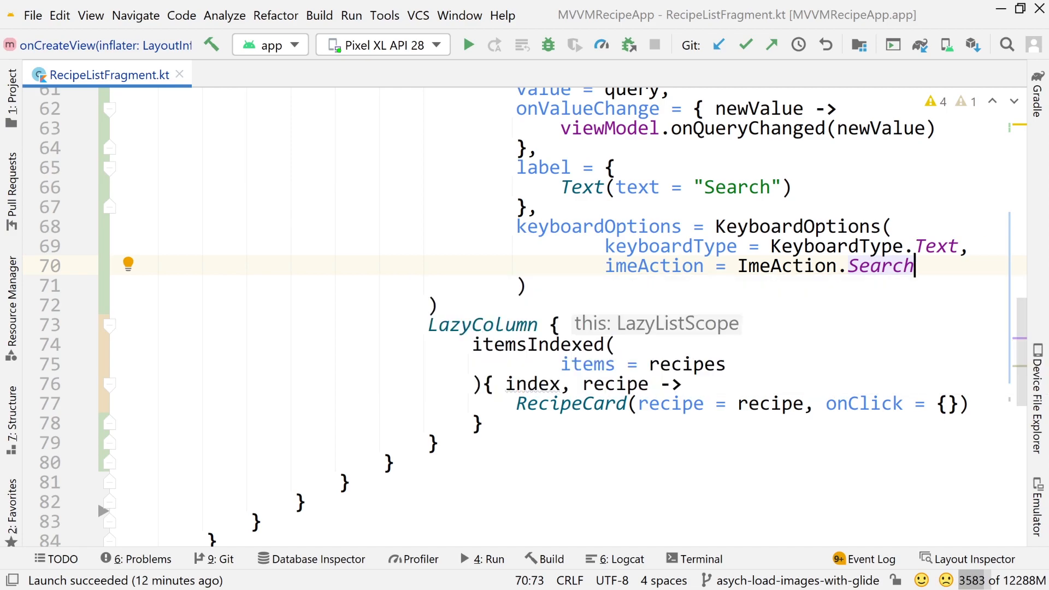
mouse_move(576, 315)
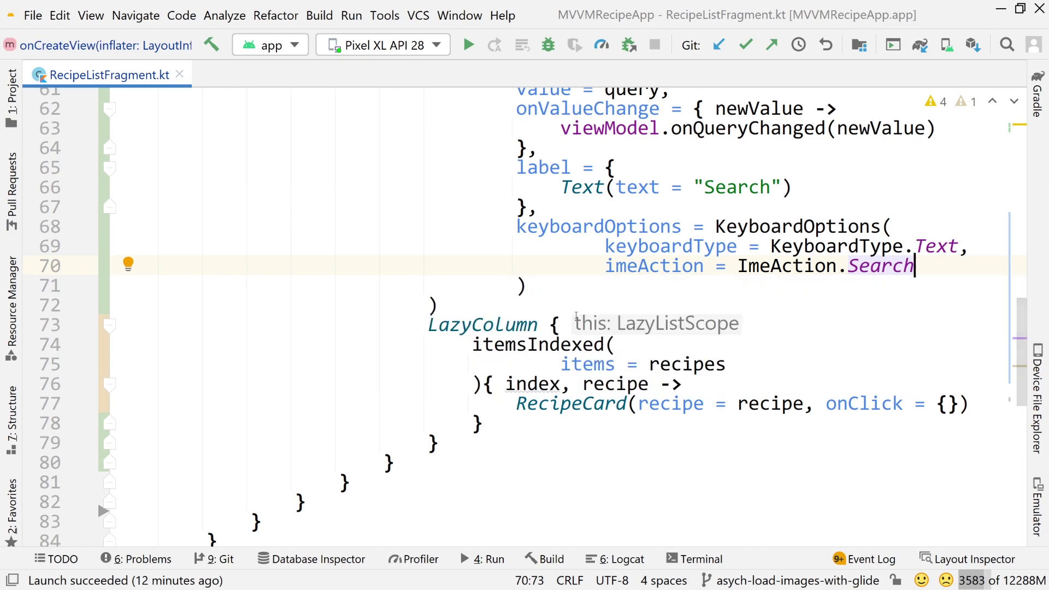
type("leading")
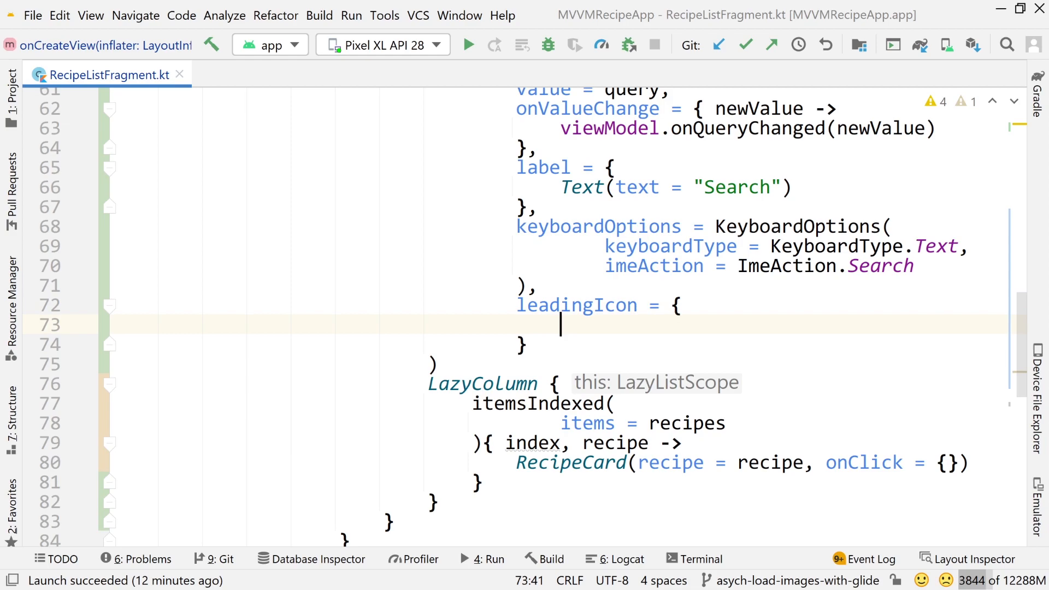
Fill the leadingIcon block with Icon(Icons.Filled.Search).
type("Icon(")
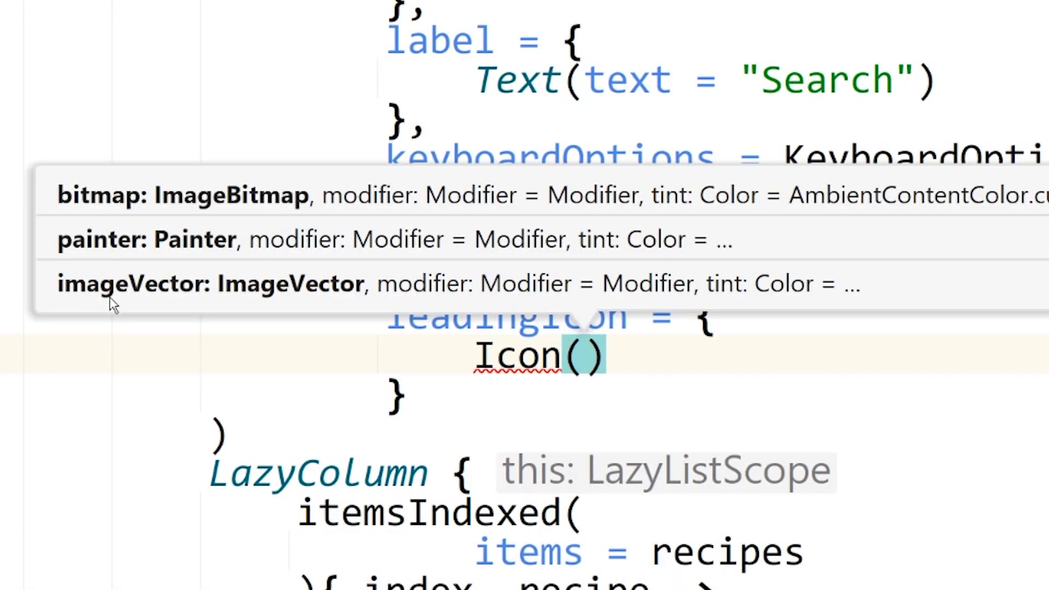
mouse_move(185, 266)
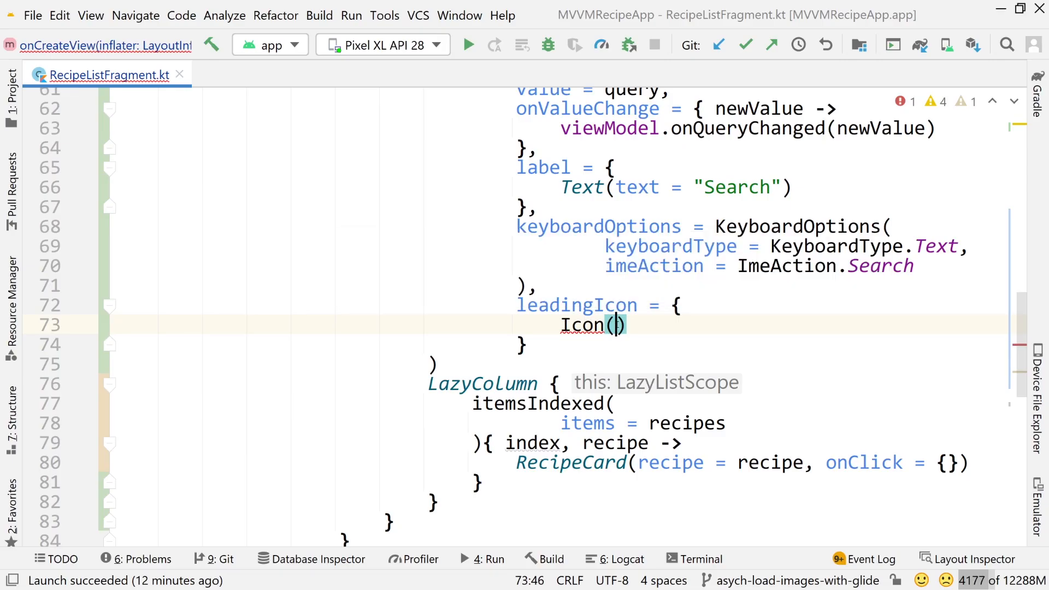
type("Icons.")
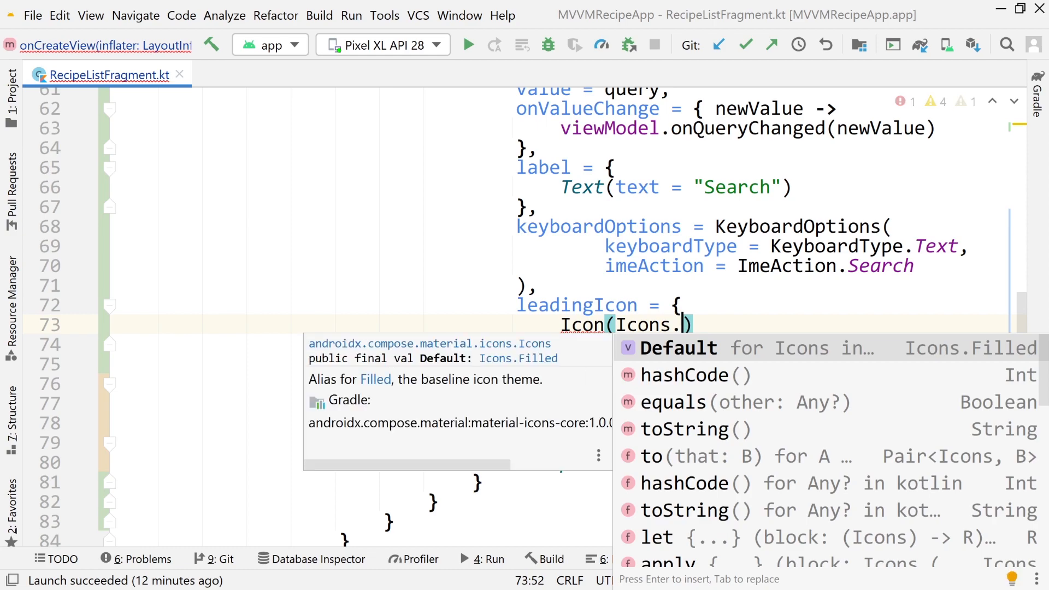
type("Filled")
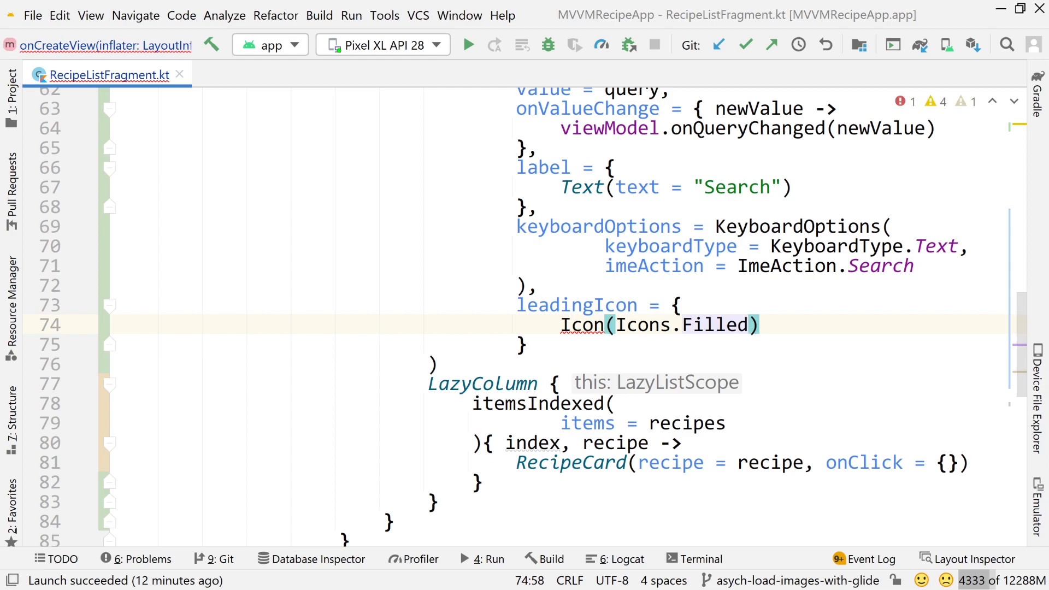
type(".")
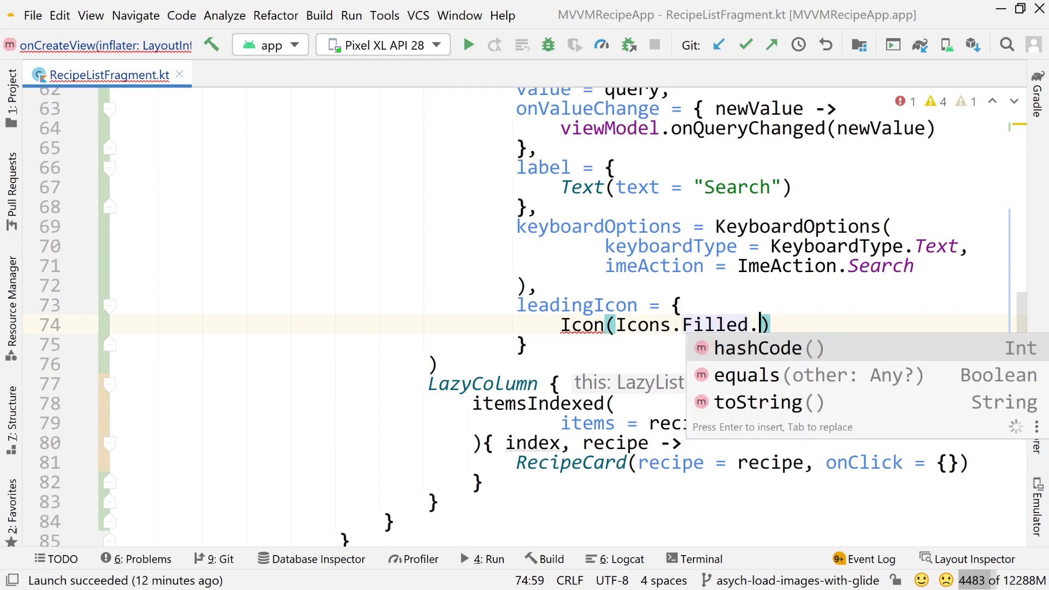
type("Search")
left_click(526, 344)
type(",")
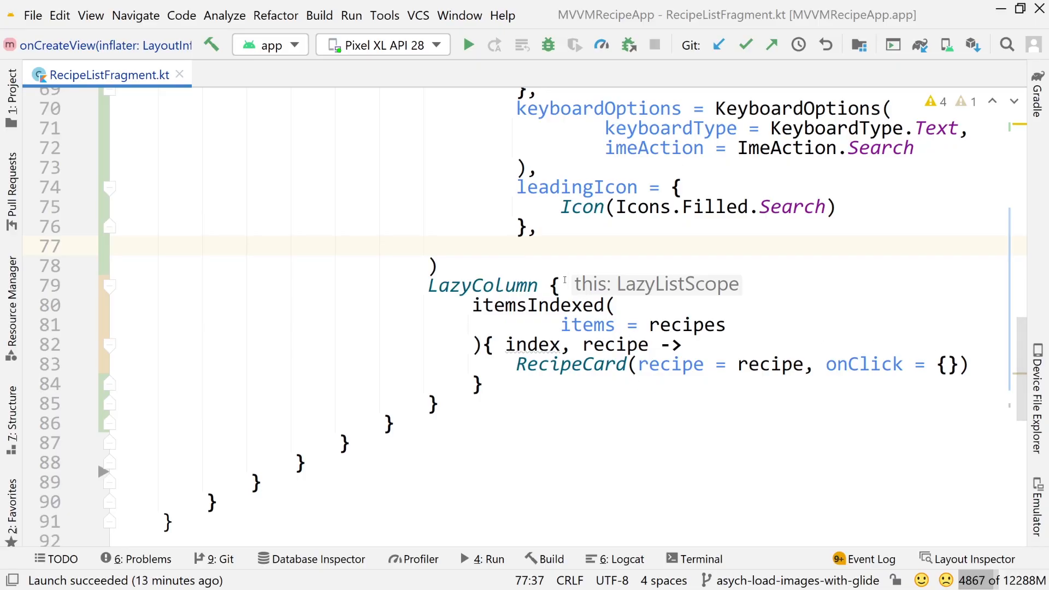
Add an onImeActionPerformed lambda taking action and softKeyboardController.
left_click(516, 245)
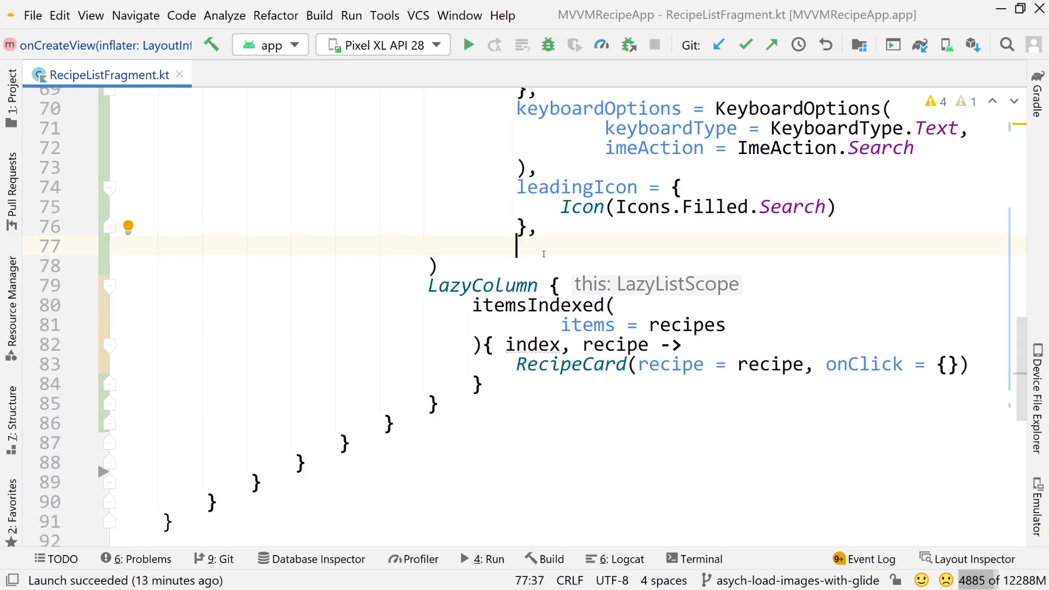
type("onImeActionPerformed =")
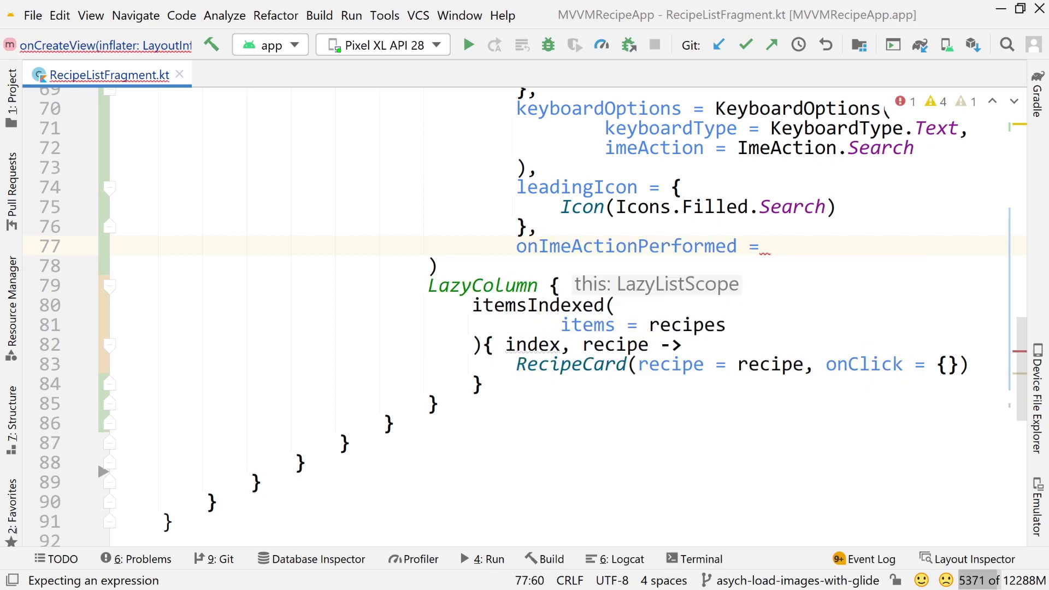
type("{")
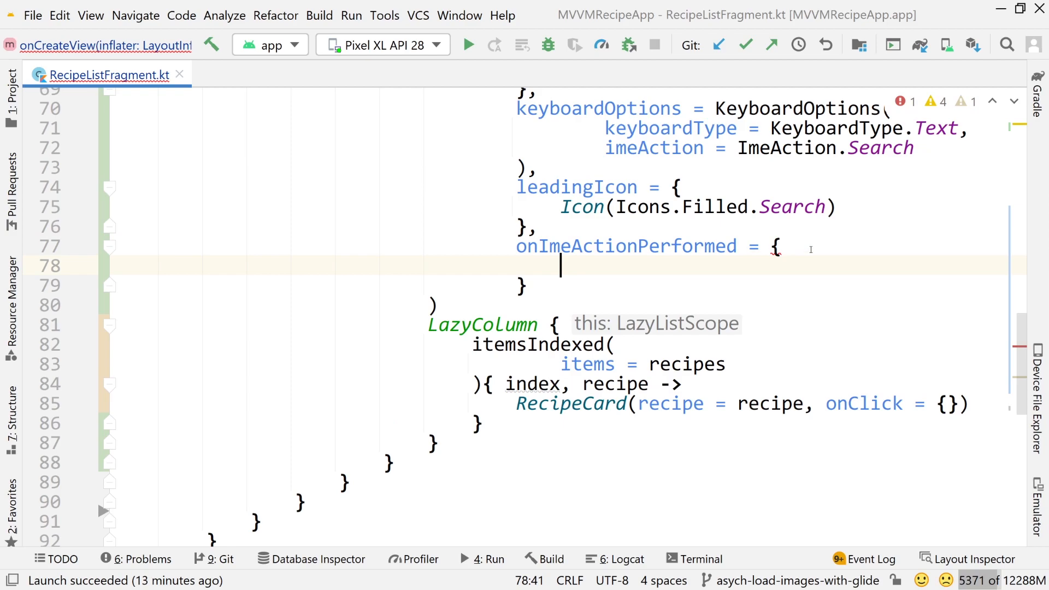
left_click(774, 245)
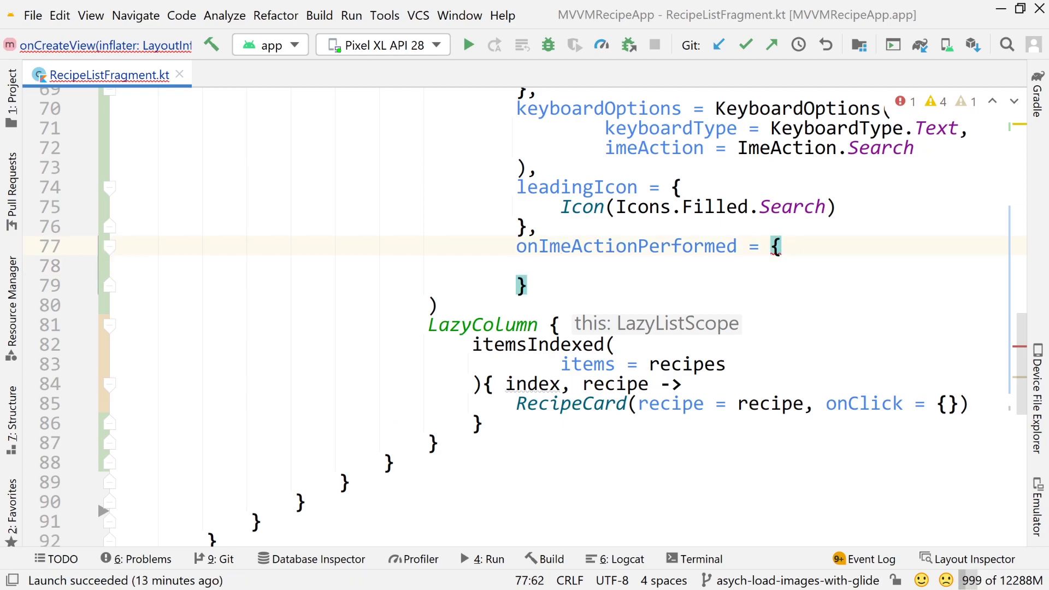
type("action")
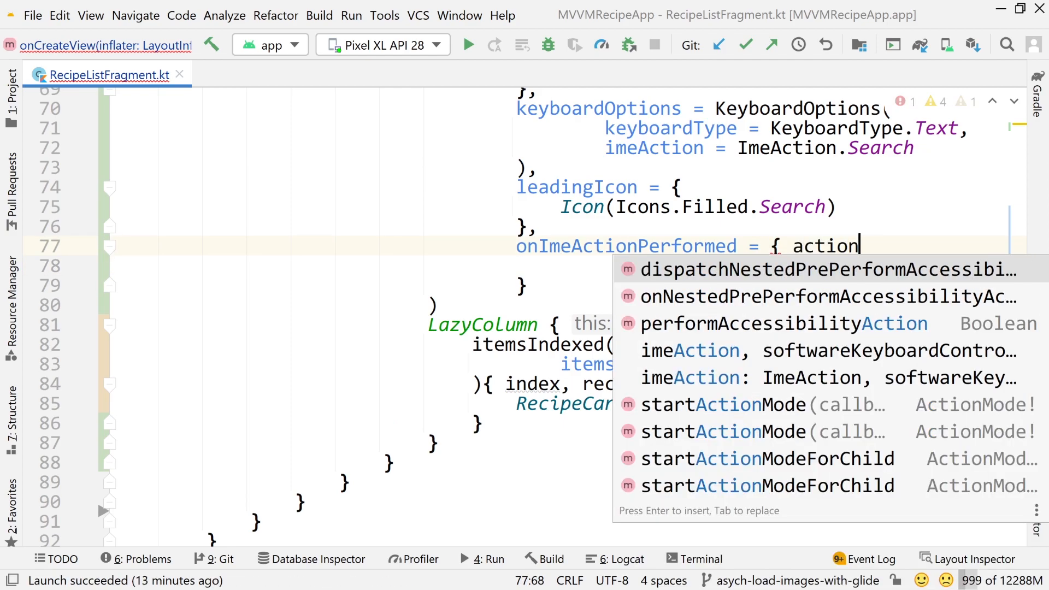
type(", soft")
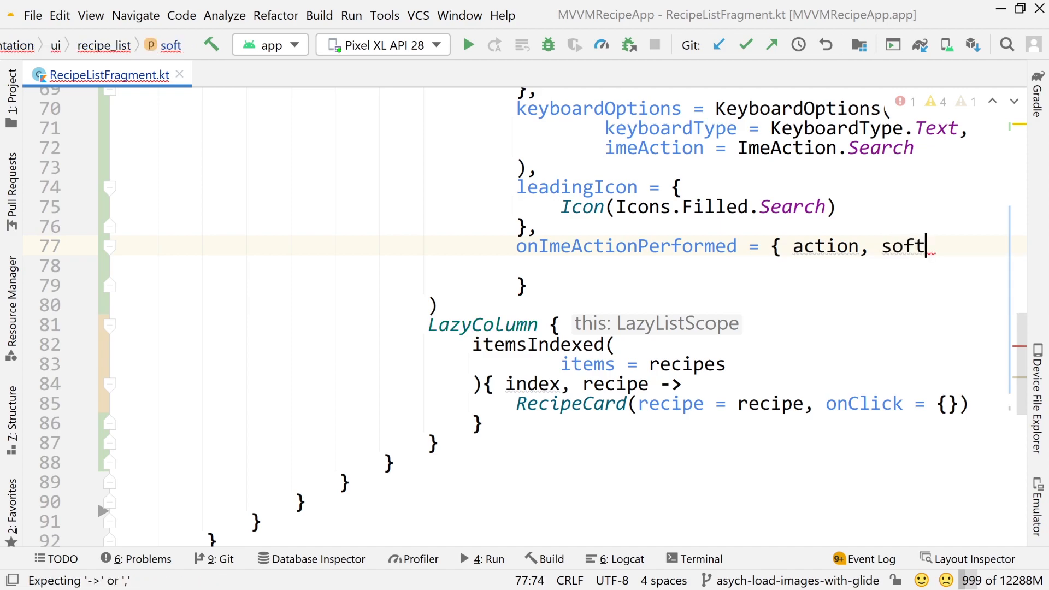
type("KeyboardControlle")
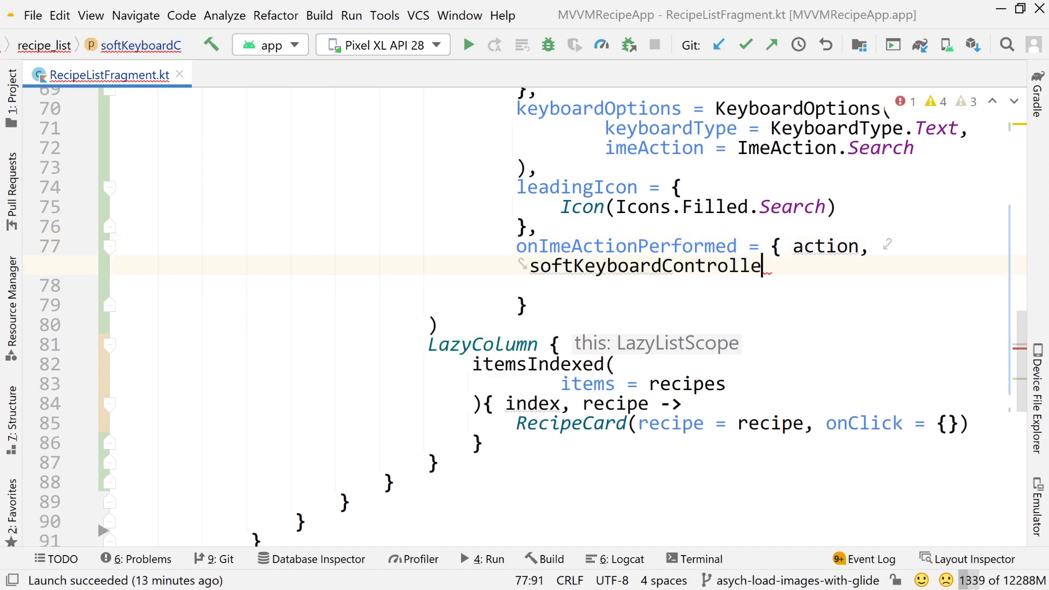
type("->")
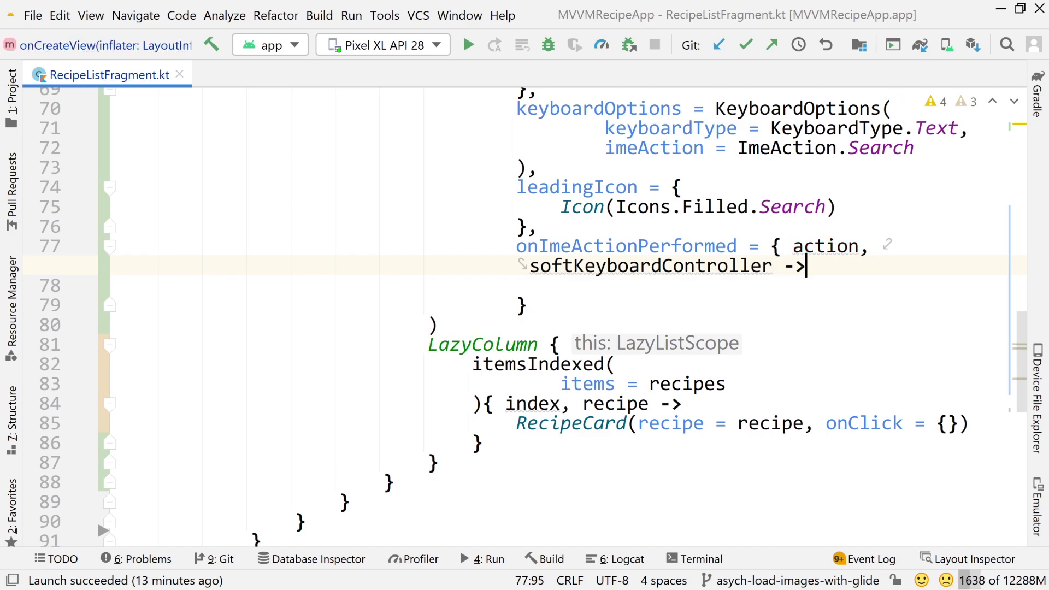
Inside it, call viewModel.newSearch() when action == ImeAction.Search.
type("if(")
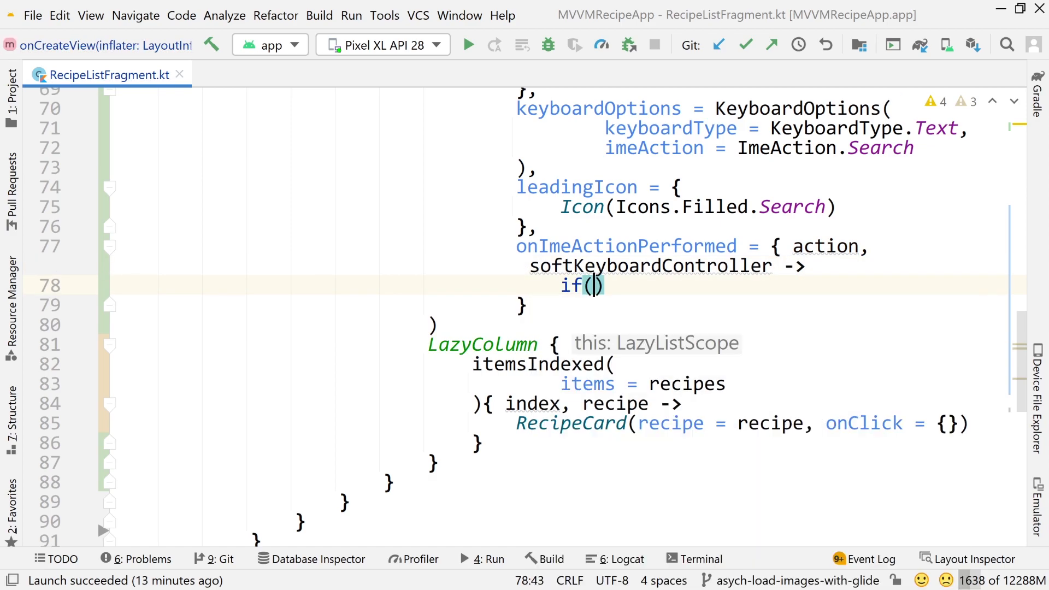
type("{")
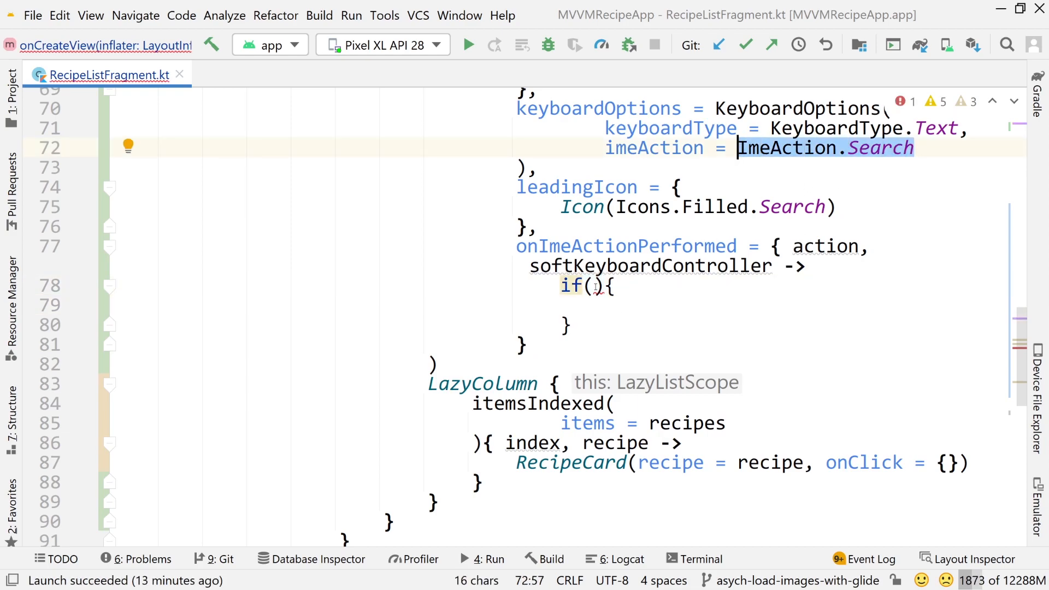
type("ac")
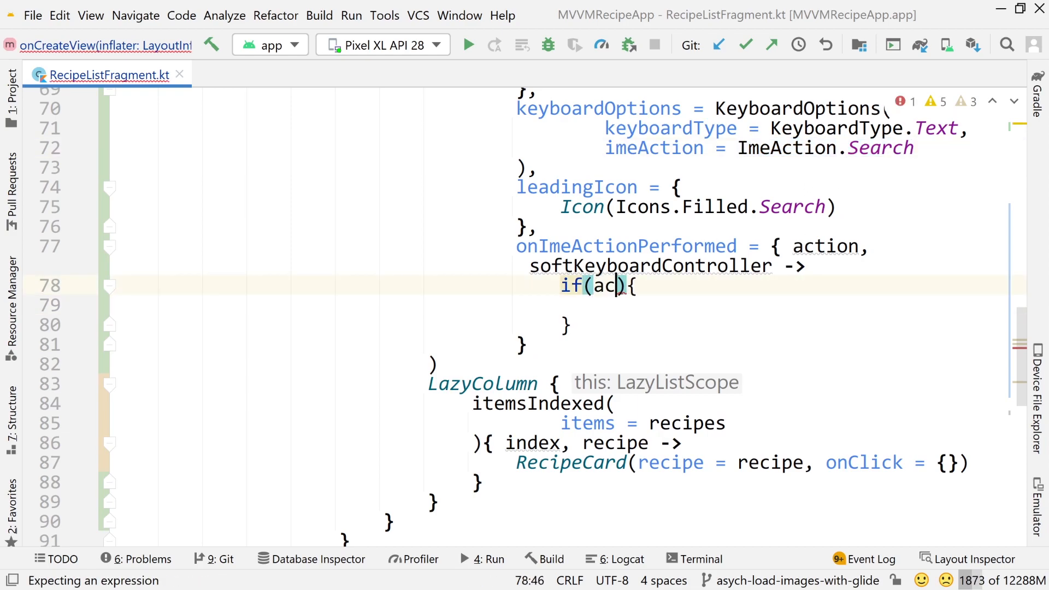
type("tion == ImeAction.Search")
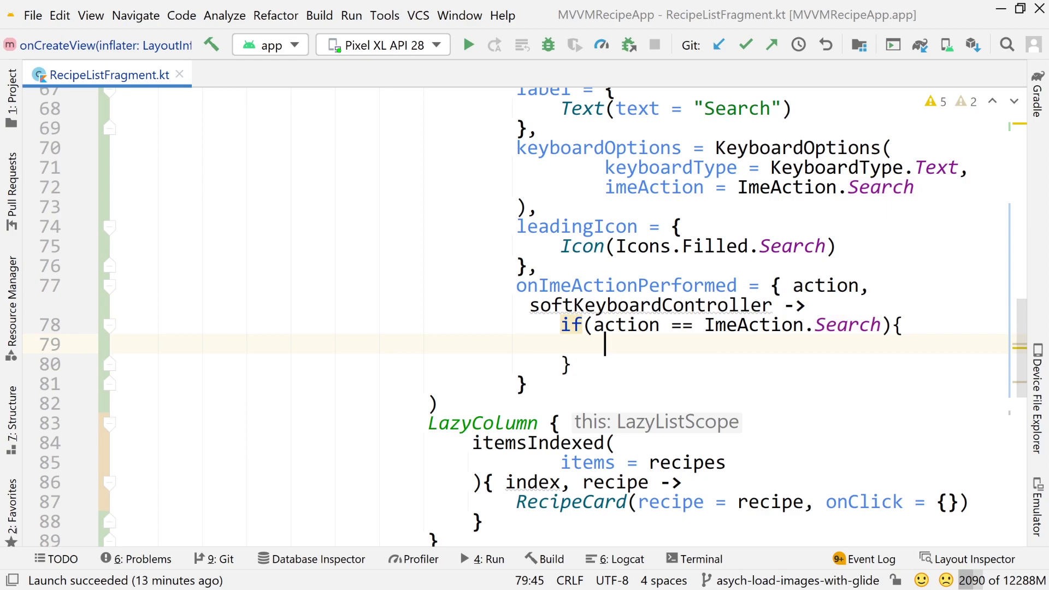
type("viewmodel")
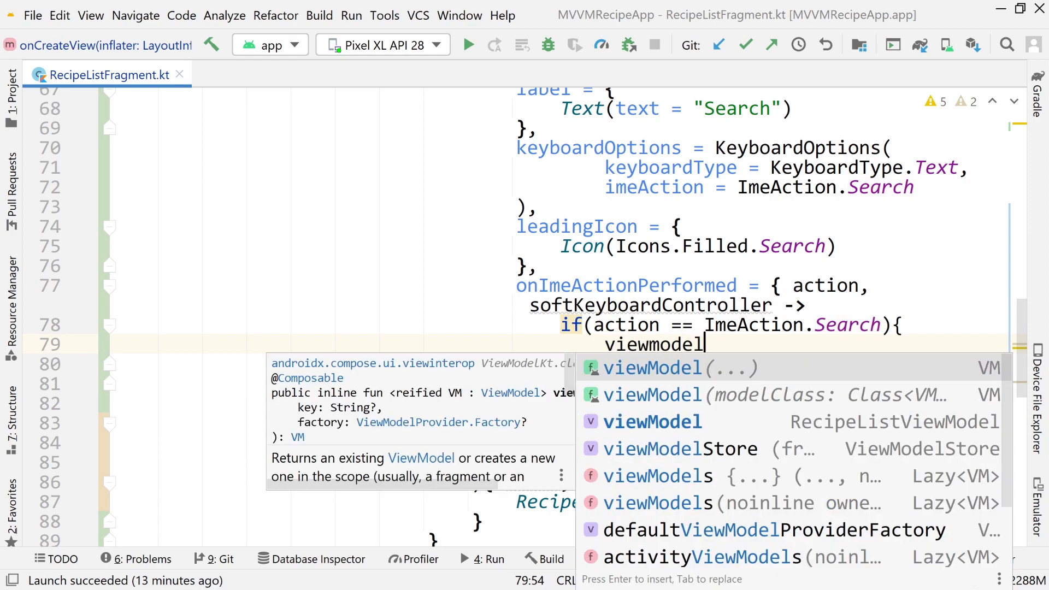
key("Enter")
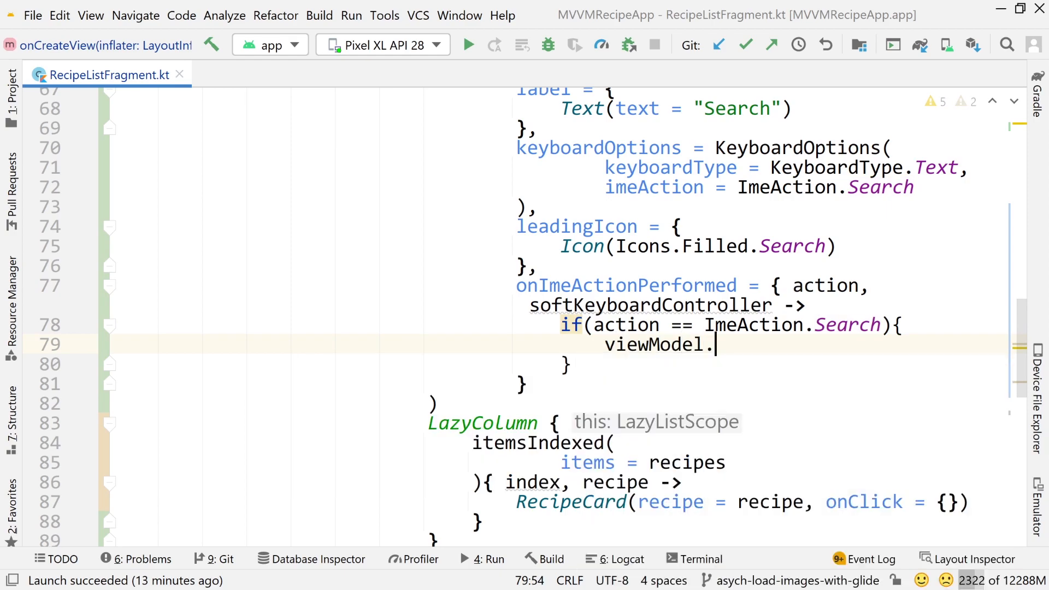
type("newSearch()")
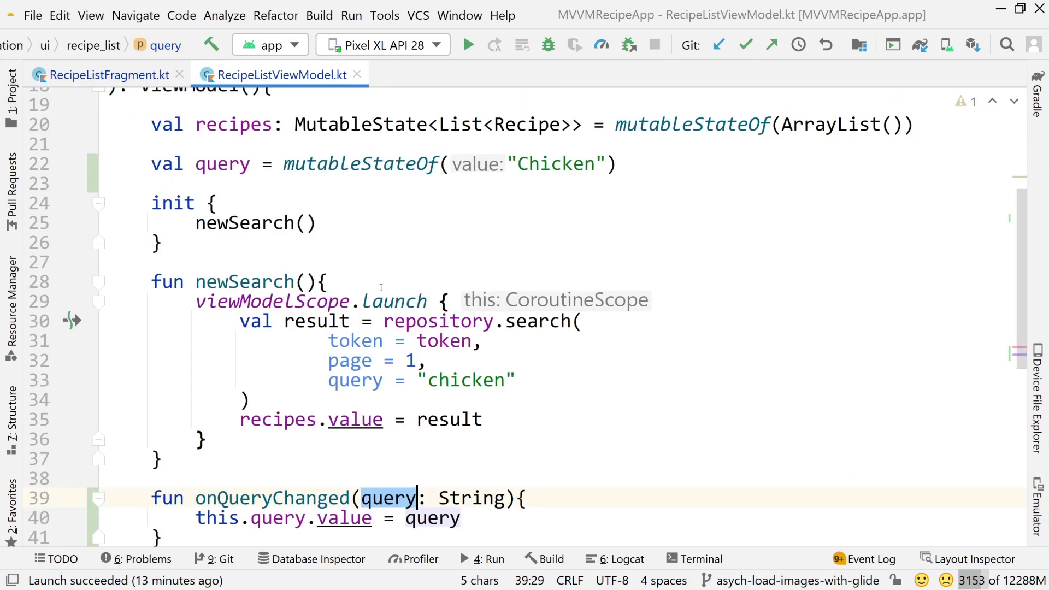
Give newSearch a query: String parameter, pass "Chicken" from init, and return to RecipeListFragment.kt.
type("query: String")
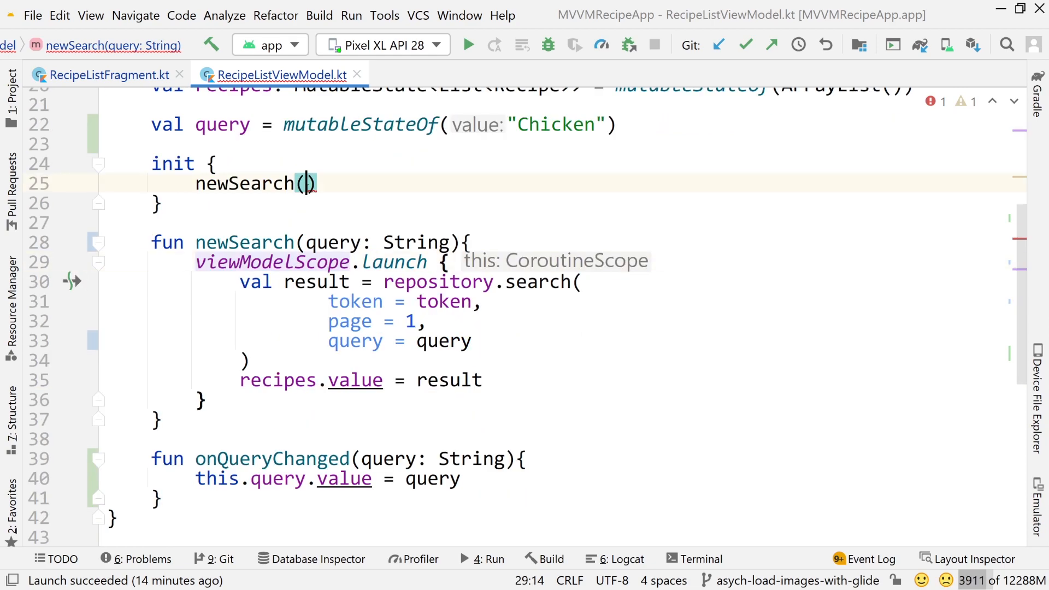
type("\"Chicke\"")
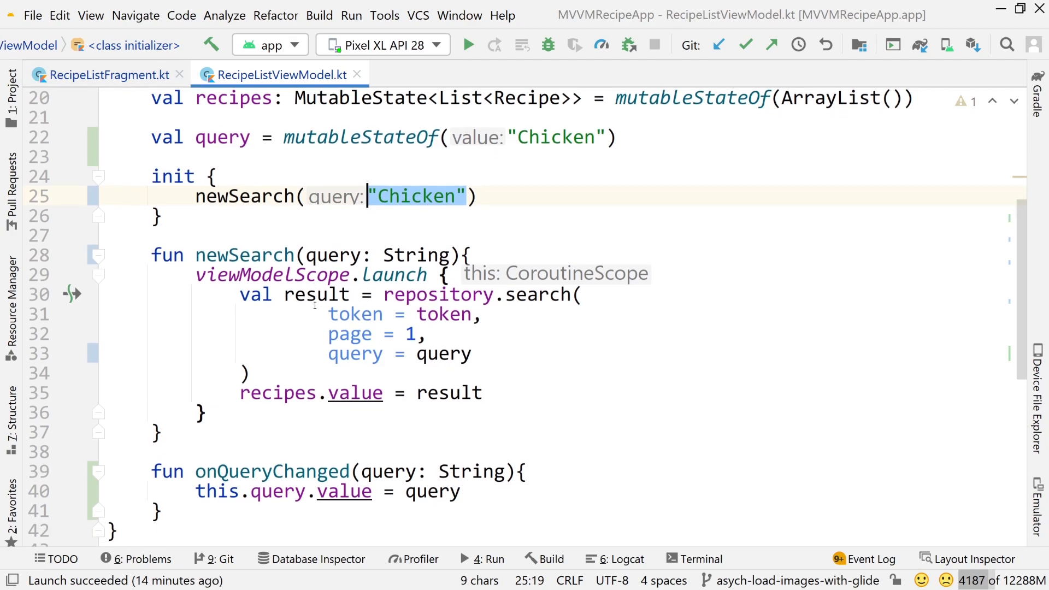
left_click(244, 242)
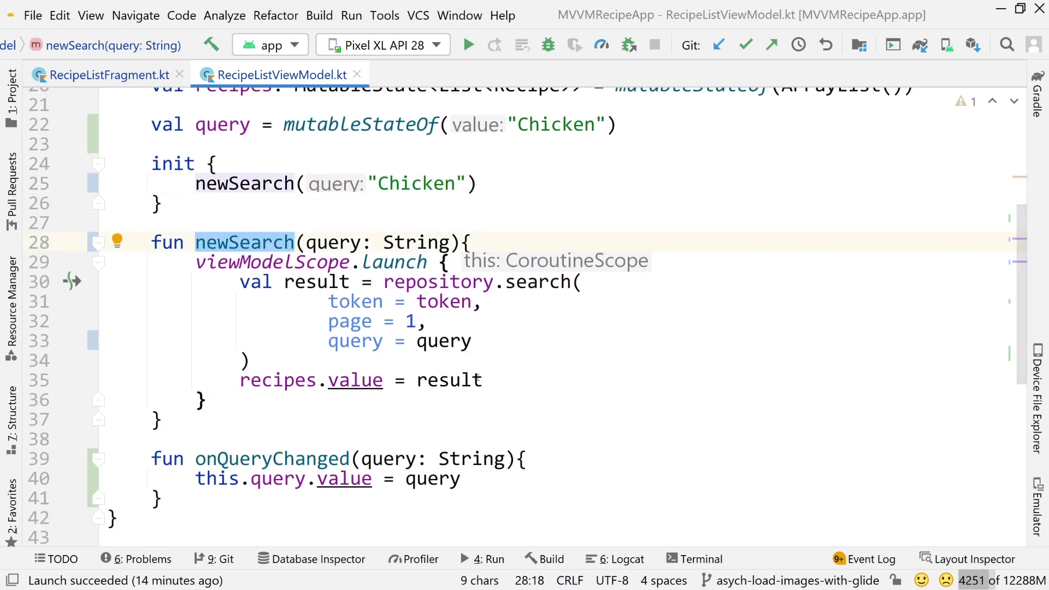
left_click(107, 74)
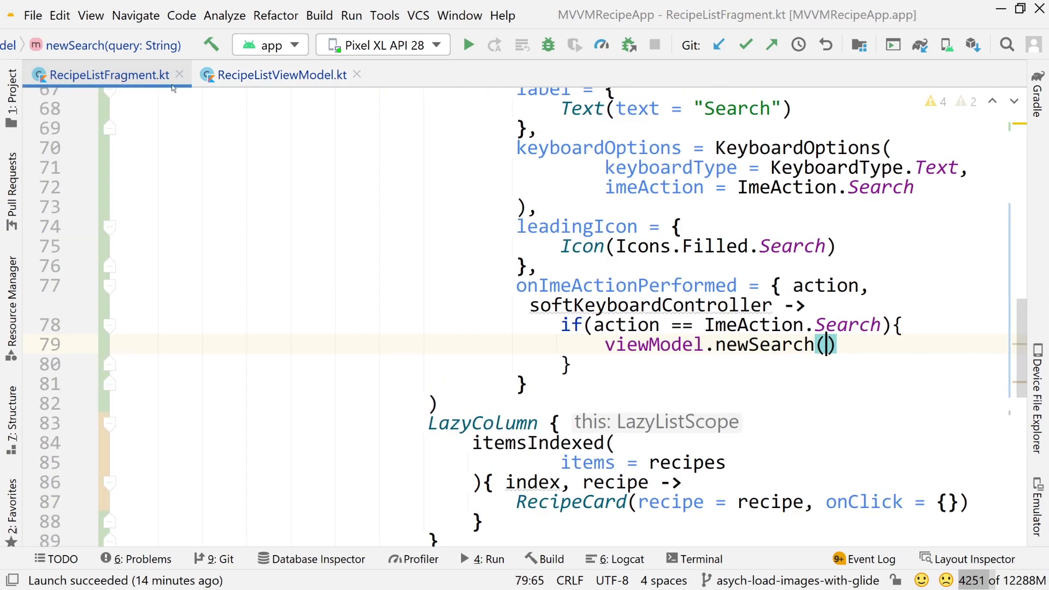
Pass query to viewModel.newSearch() and begin a softKeyboardController call on the next line.
type("qu")
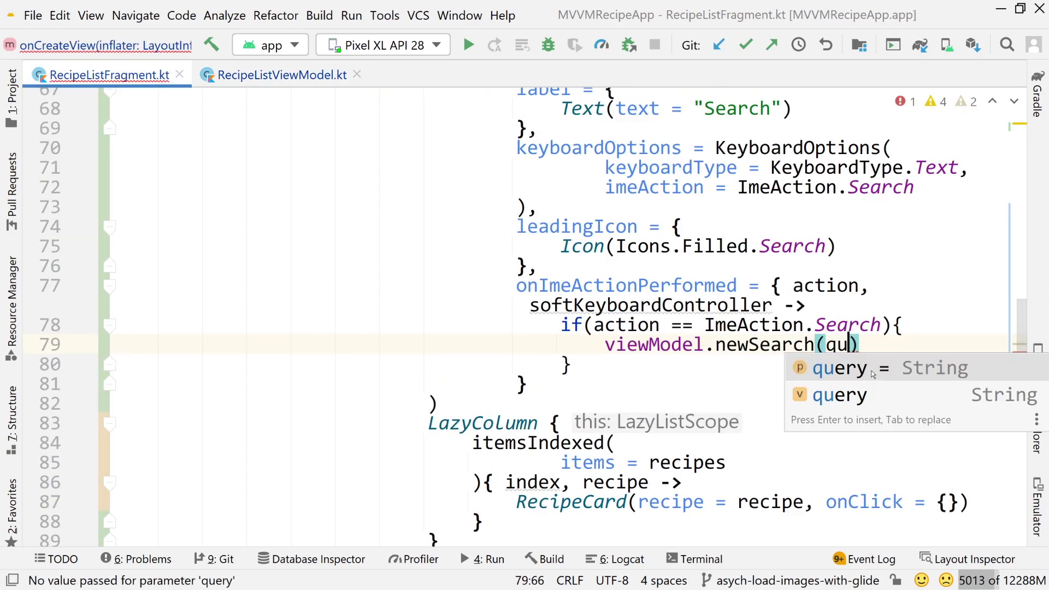
key("Enter")
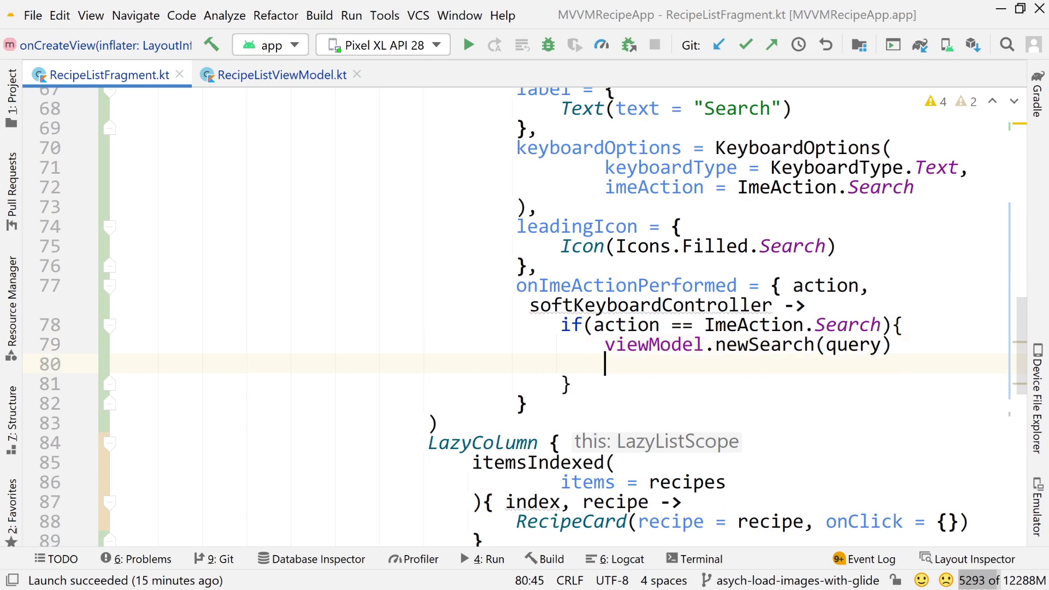
type("softKeyboardController")
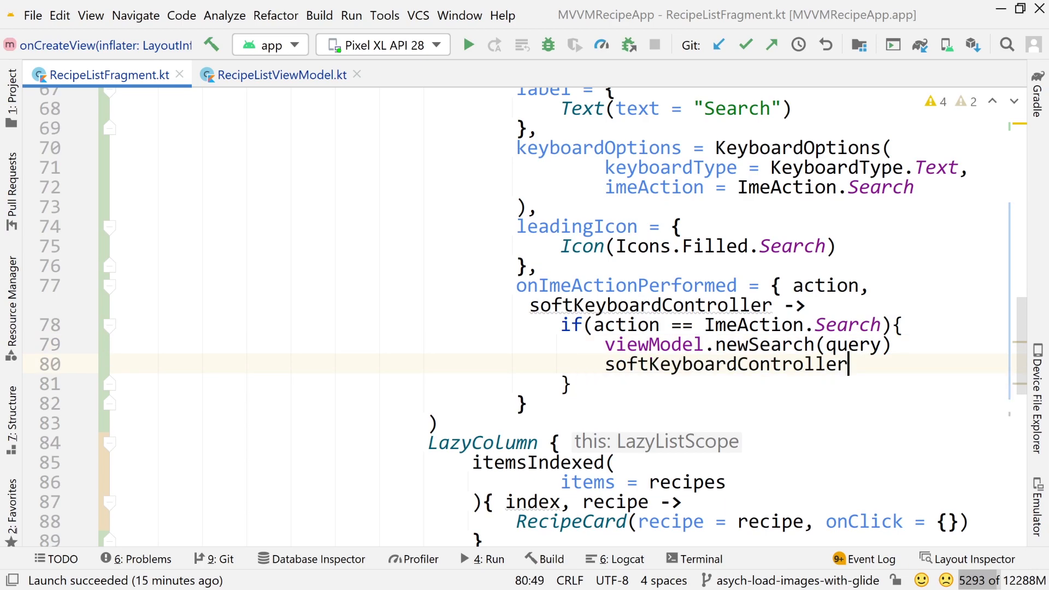
type(".hideSoftwareKeyboard(")
type("tex")
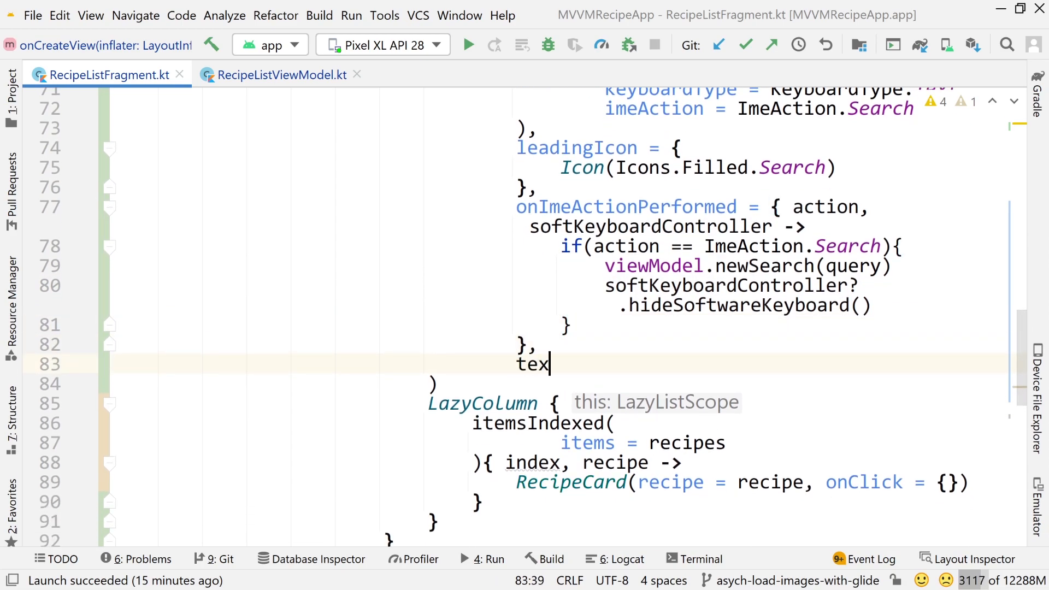
Set the TextField textStyle to TextStyle with MaterialTheme.colors.onSurface.
type("tStyle = T")
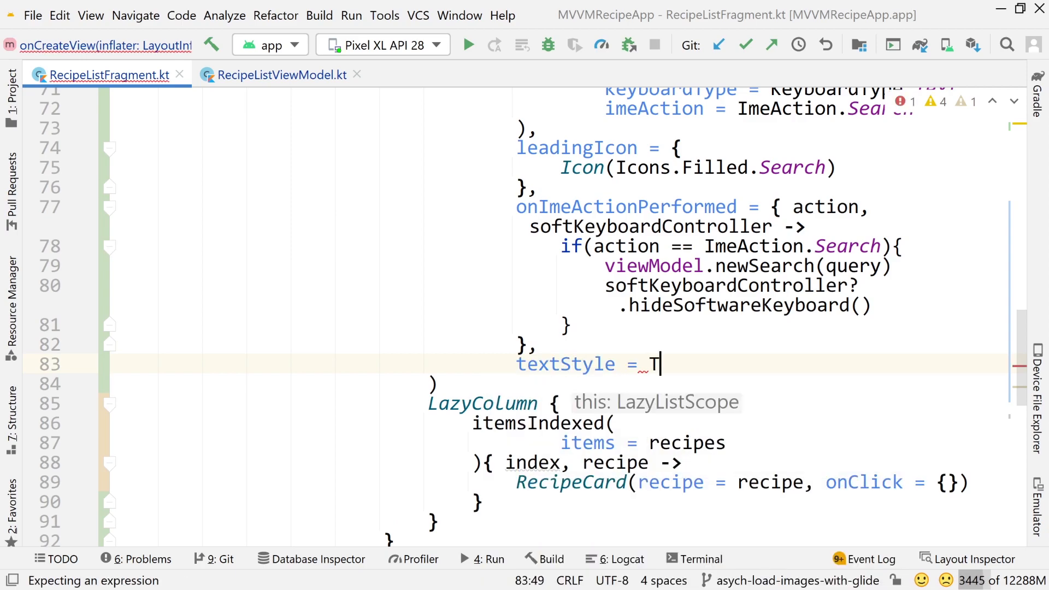
type("extStyle(color =")
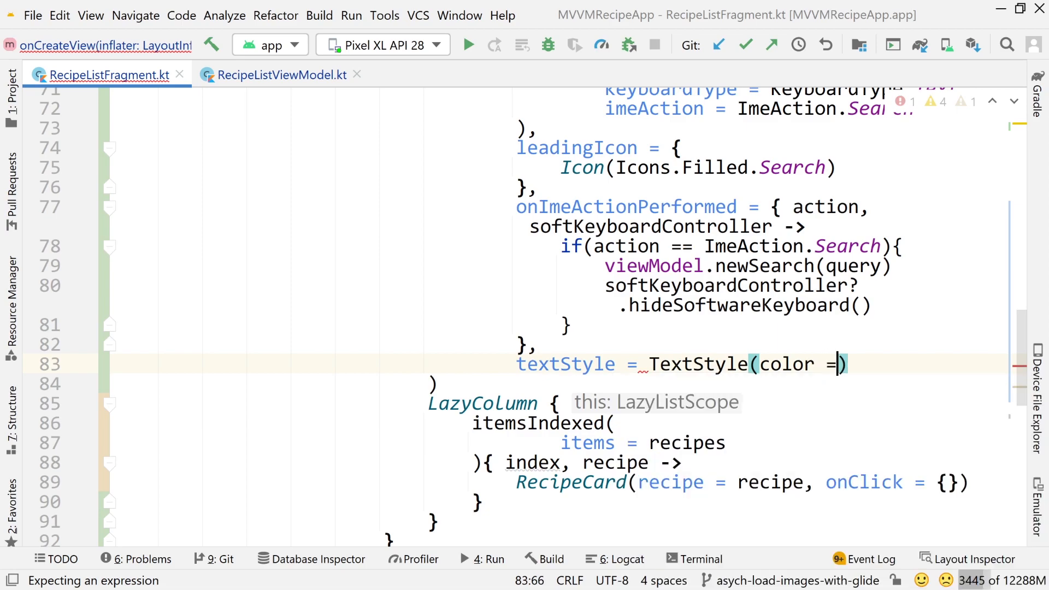
type("MaterialTheme.")
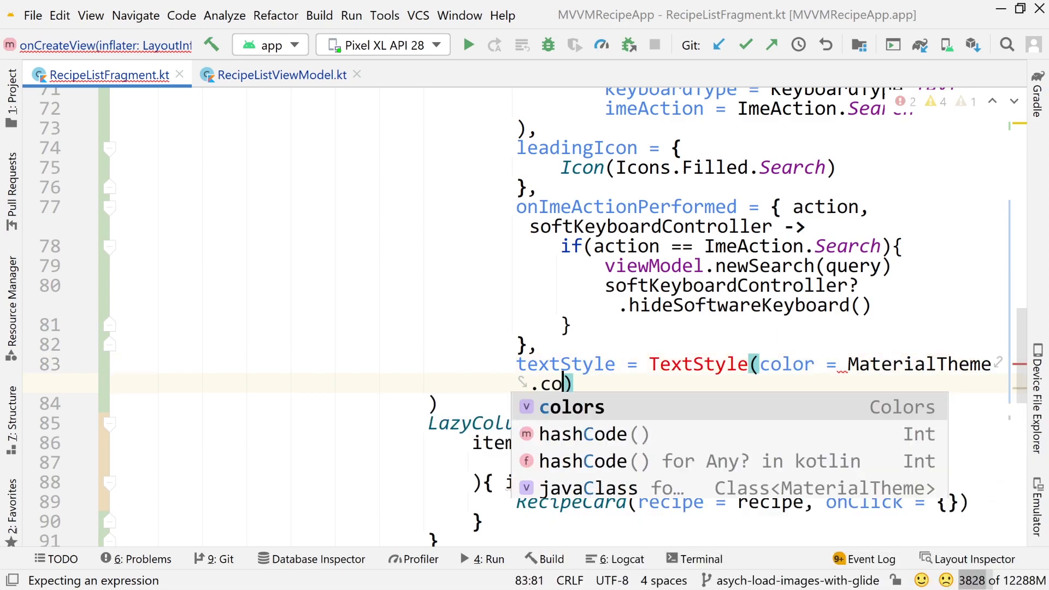
type("colors.onSurface")
type("backgroundColor =")
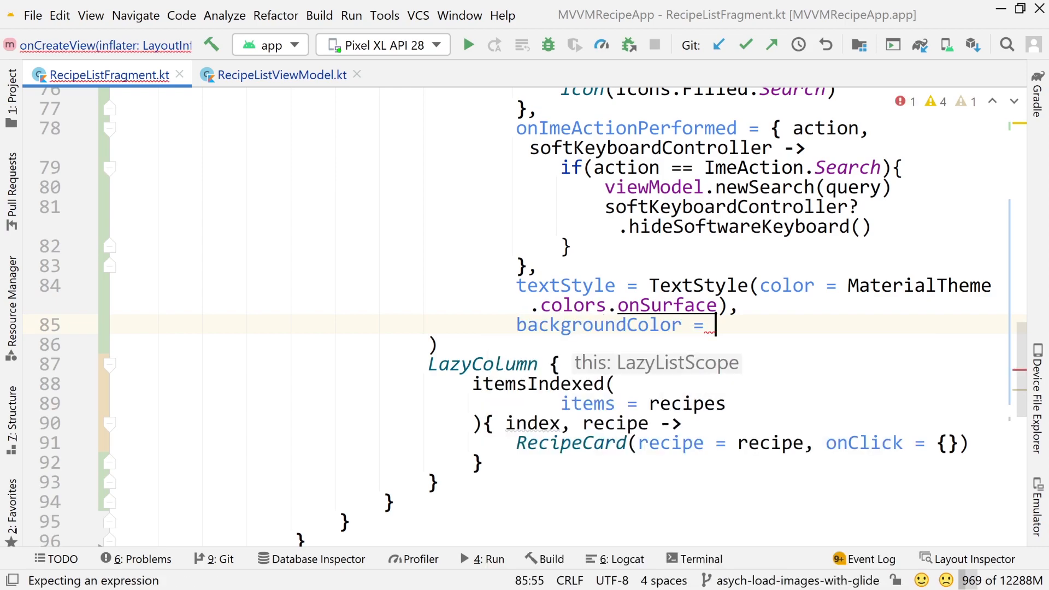
Add backgroundColor = MaterialTheme.colors.surface to the search TextField.
type("MaterialThe")
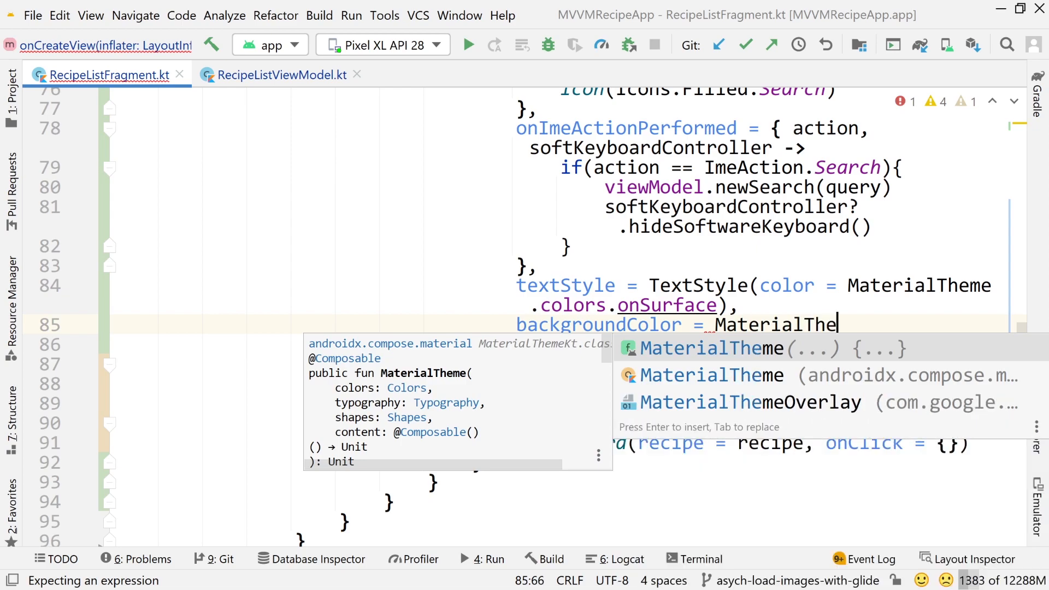
type(".colors.")
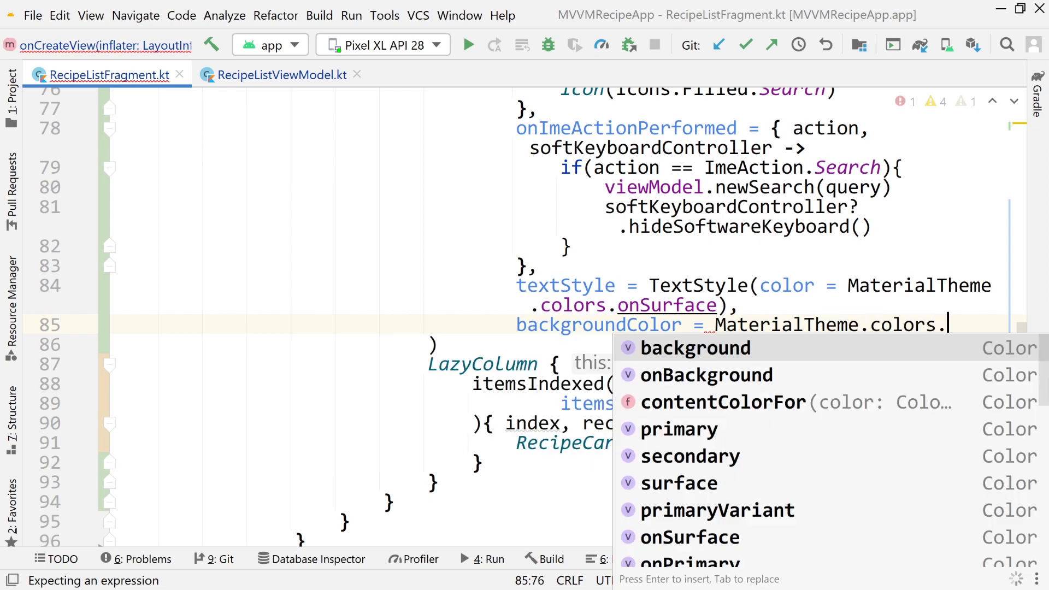
left_click(678, 482)
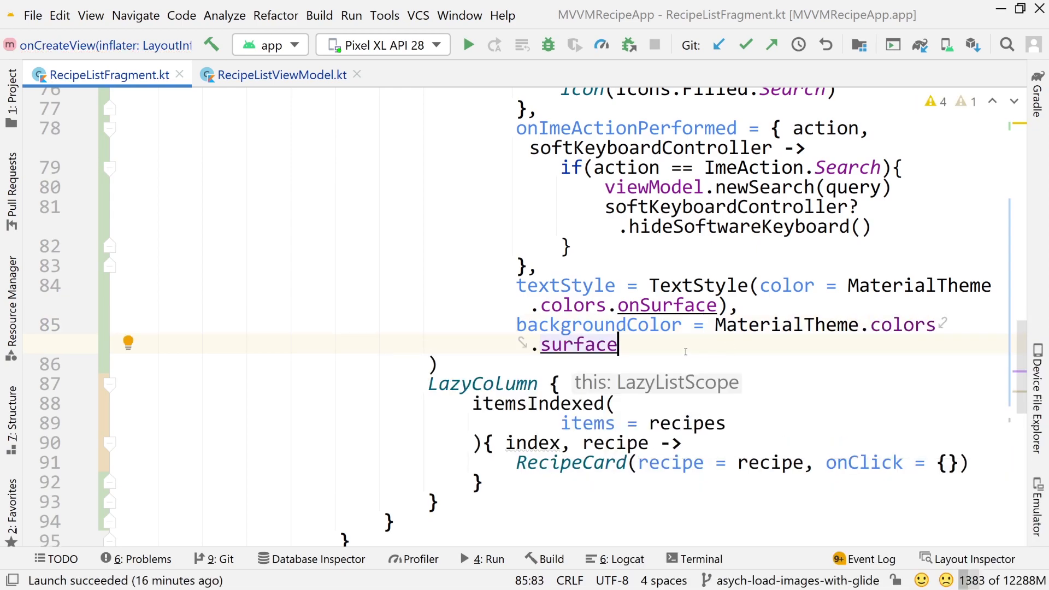
type(",")
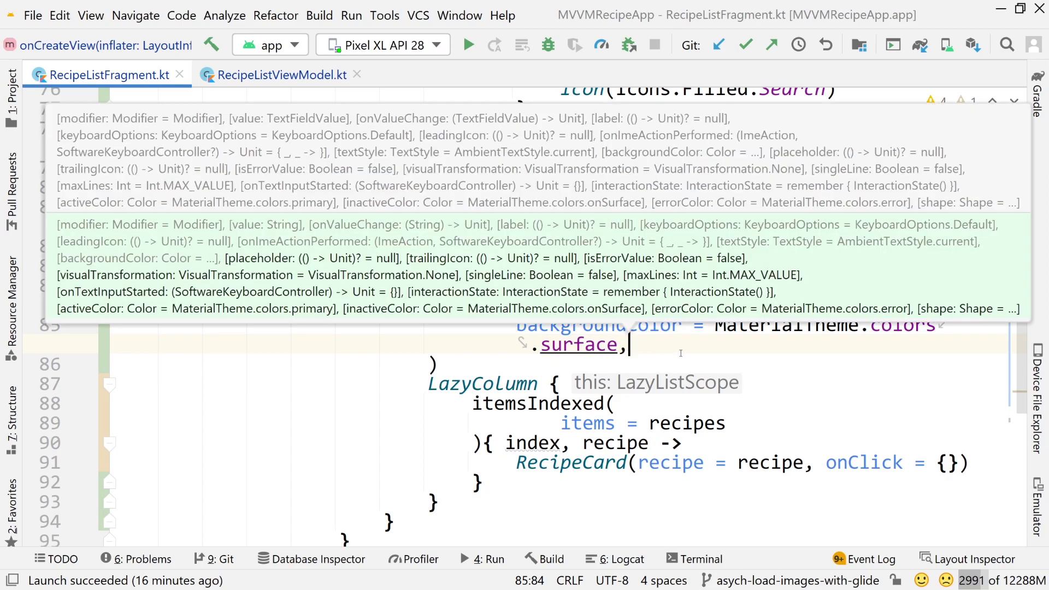
left_click(553, 382)
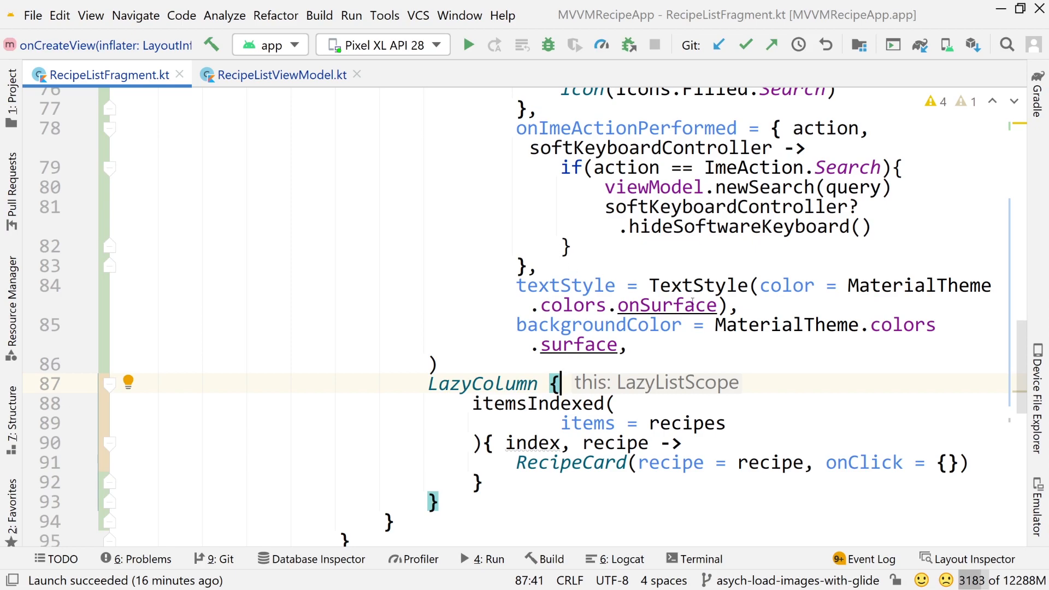
left_click(684, 305)
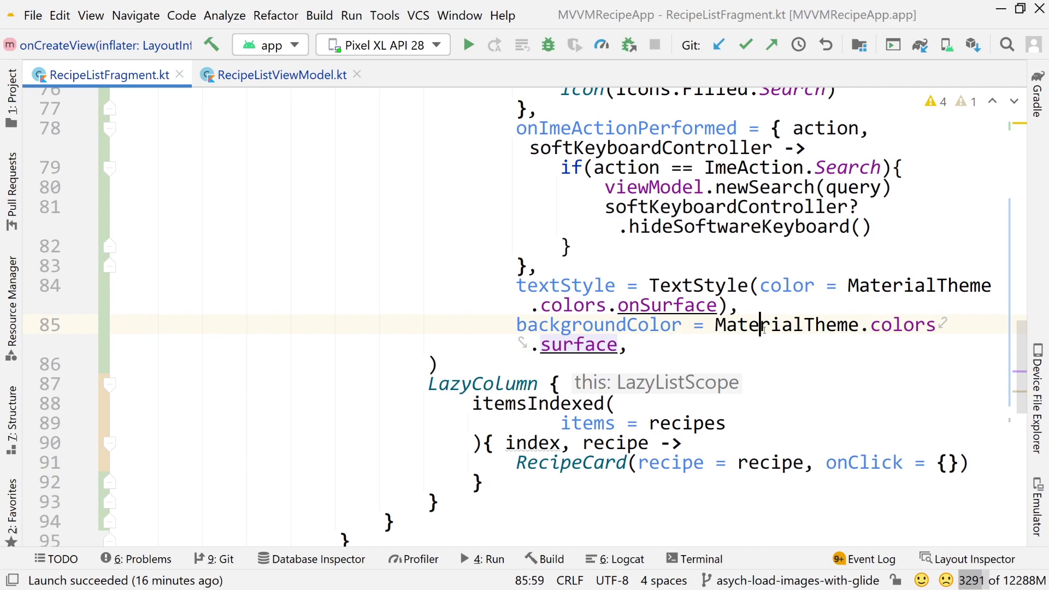
mouse_move(787, 325)
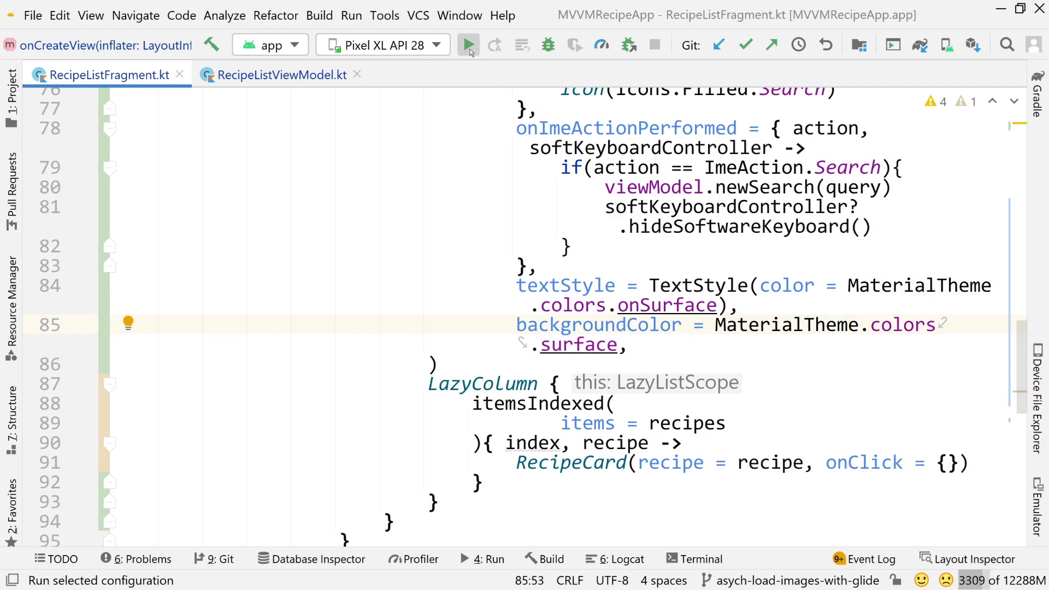
Run the app on the Pixel XL API 28 emulator with the surface-coloured search field.
left_click(469, 44)
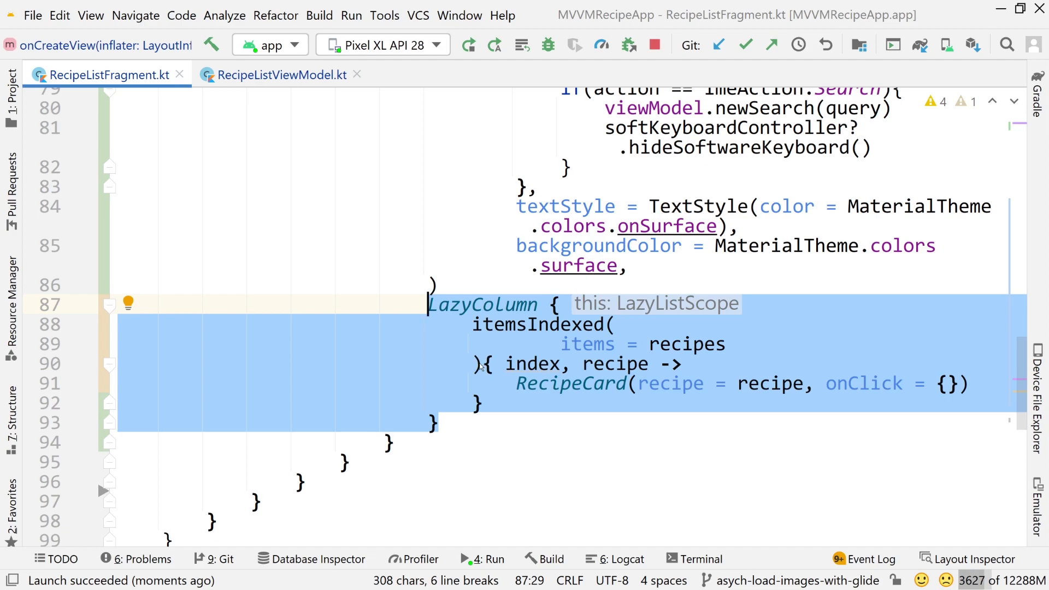
Move the LazyColumn block below the search Row's closing brace.
key("Delete")
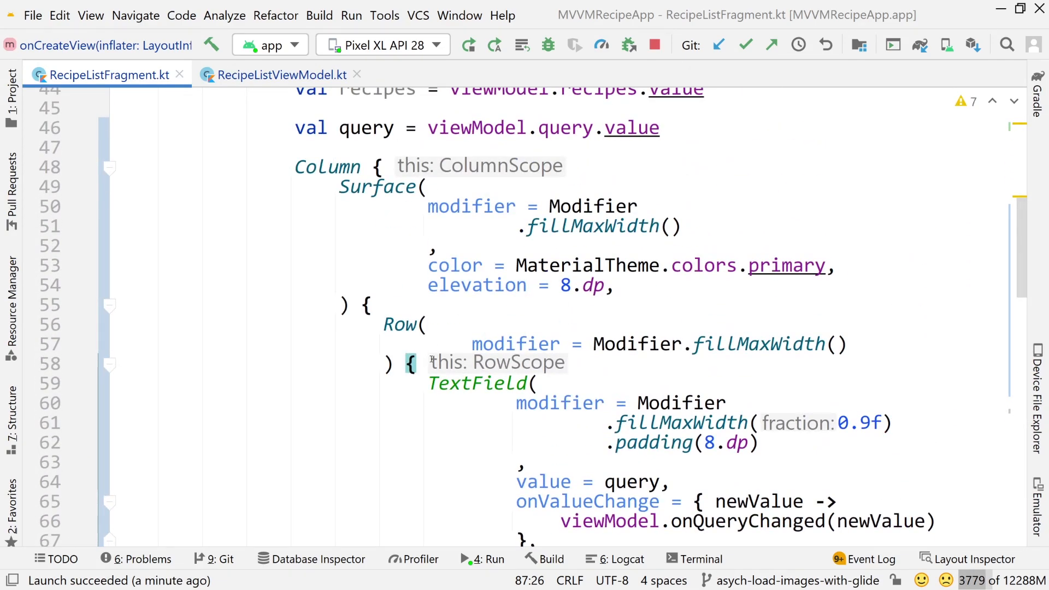
scroll("down", 3)
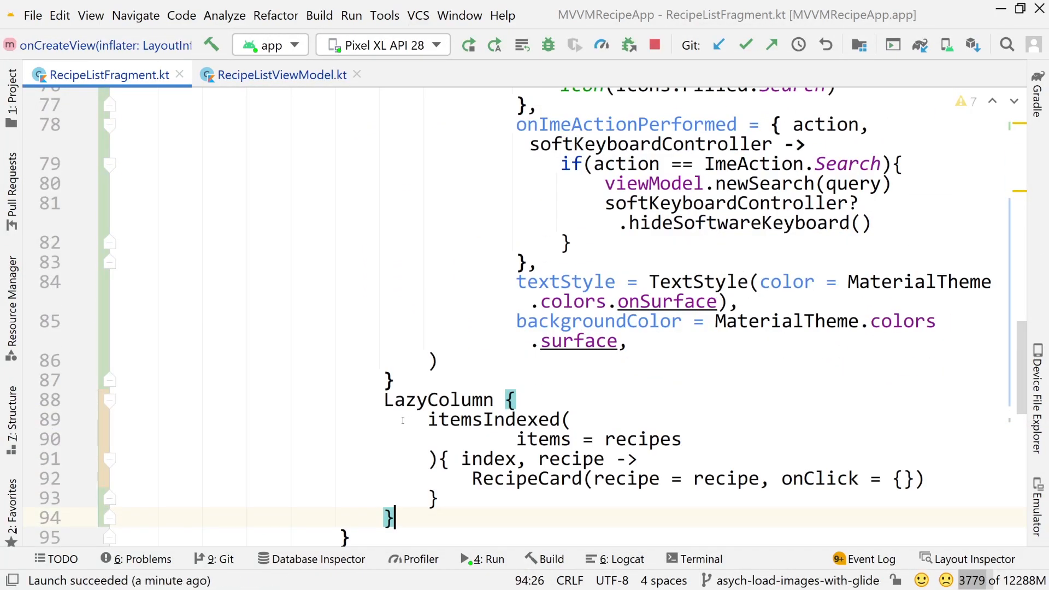
scroll("down", 3)
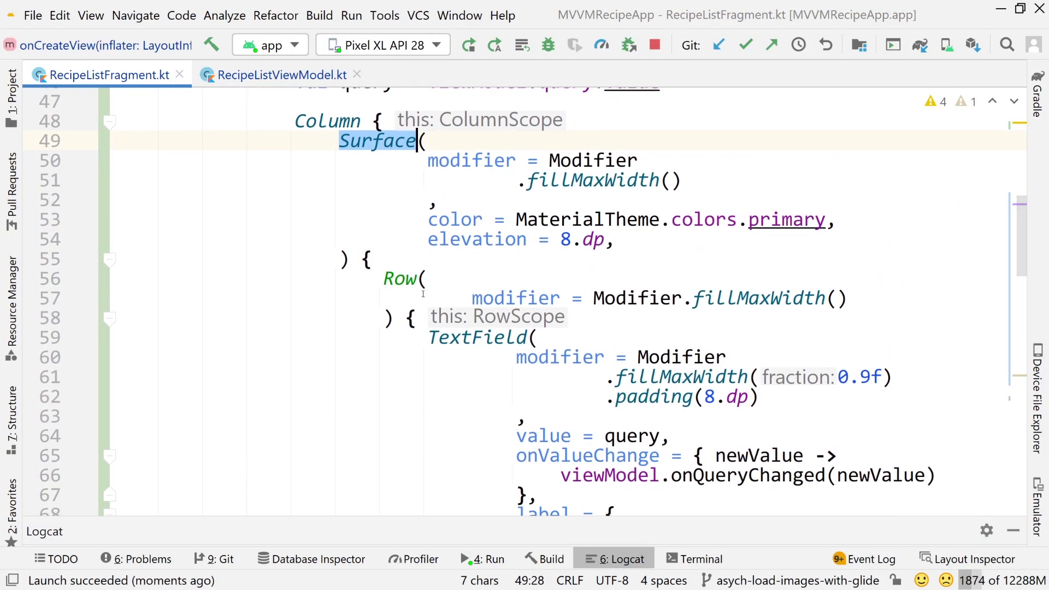
scroll("down", 3)
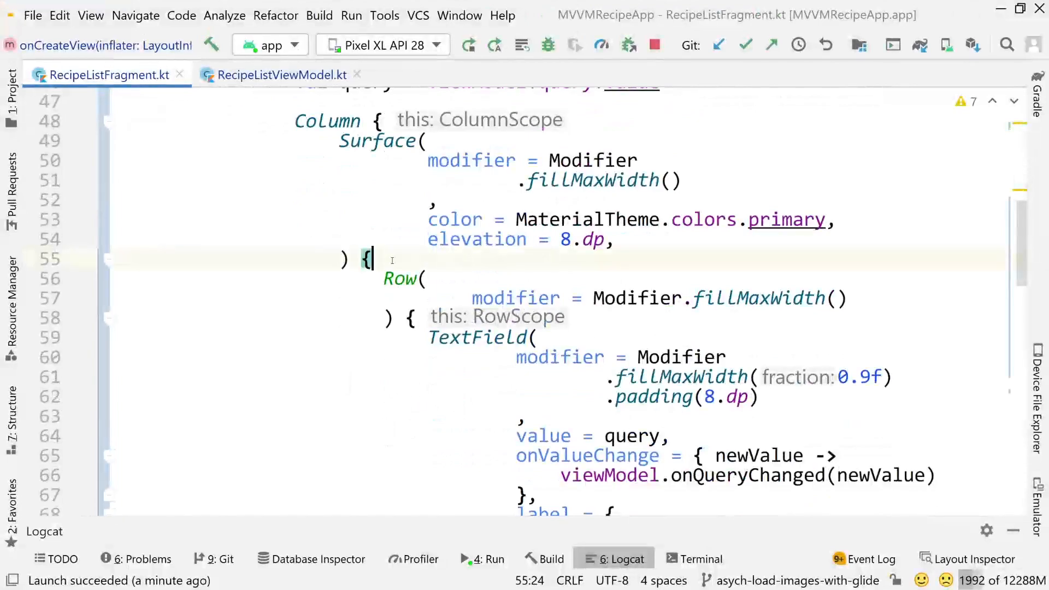
Wrap the Row in a new Column() { inside the Surface, checking the Surface and Row extents.
type("Column() {")
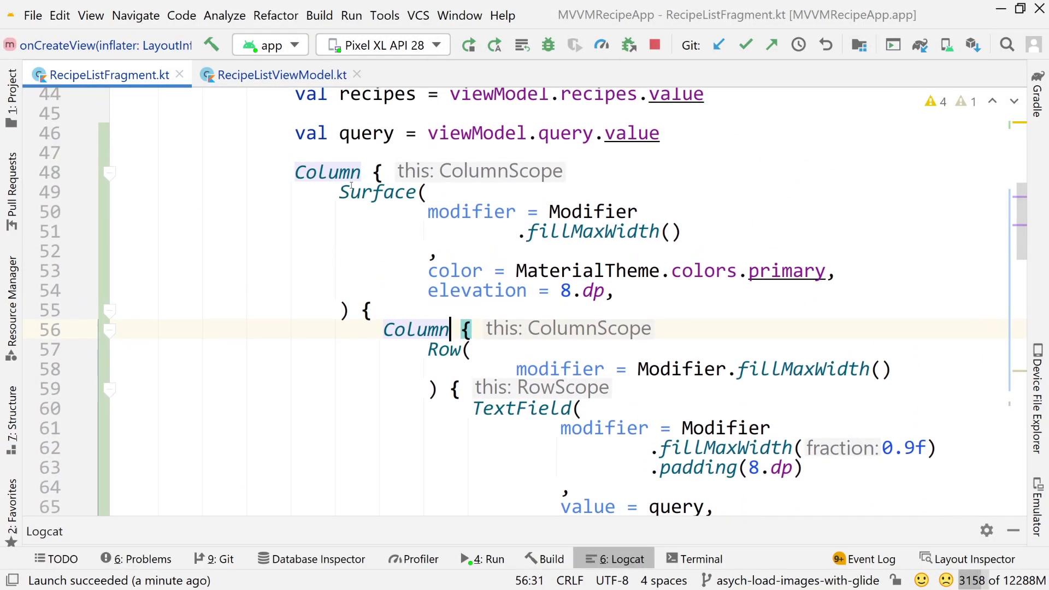
double_click(376, 192)
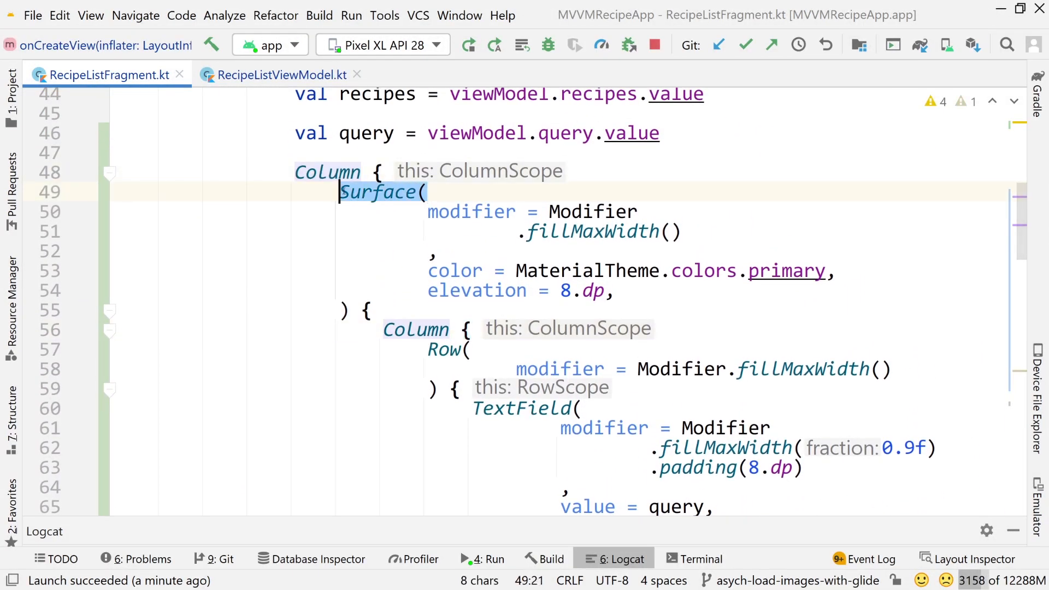
scroll("down", 3)
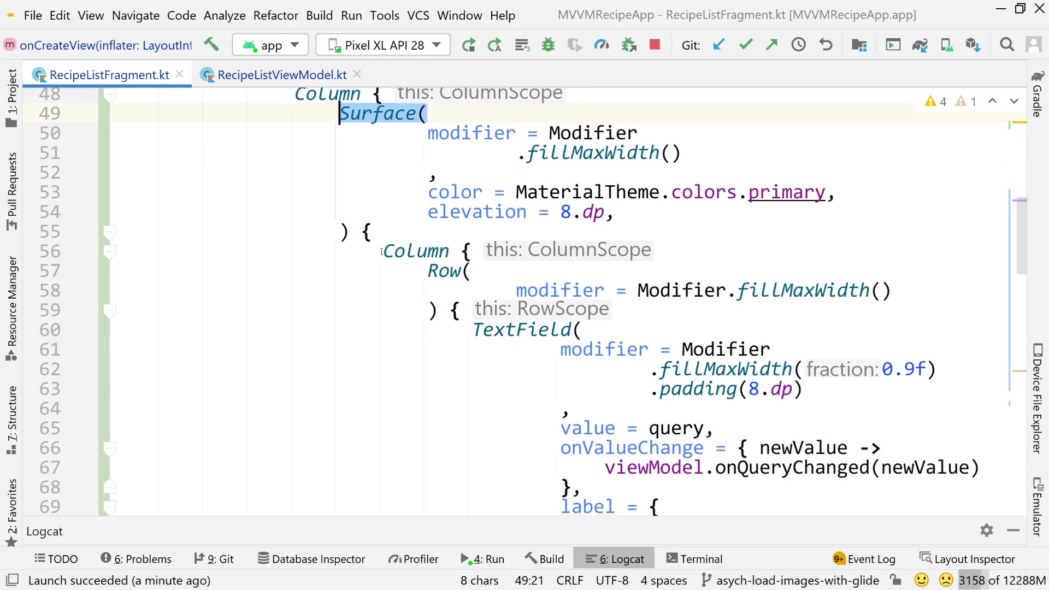
scroll("down", 3)
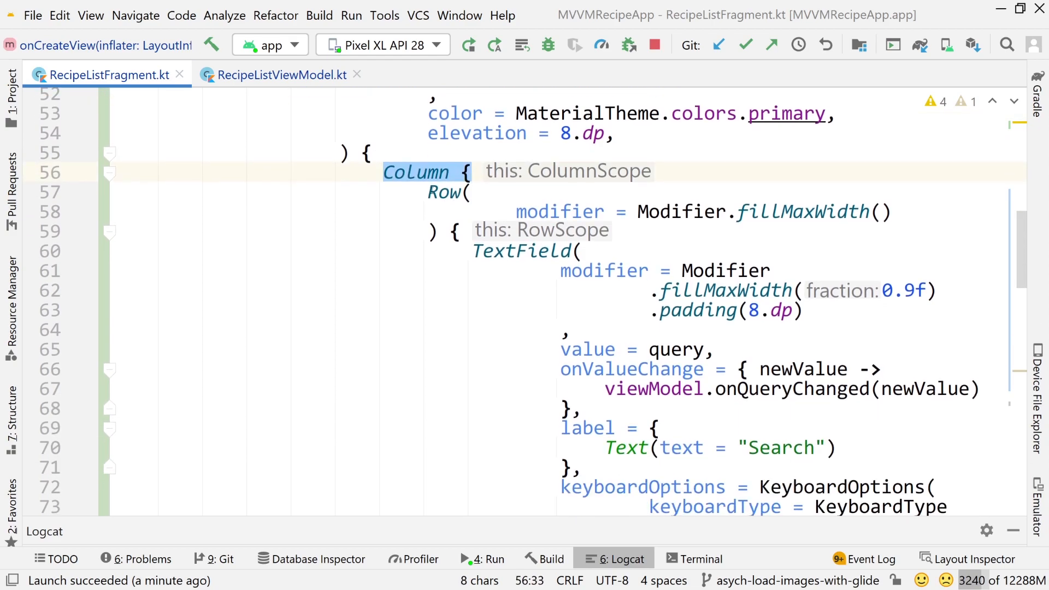
left_click(445, 192)
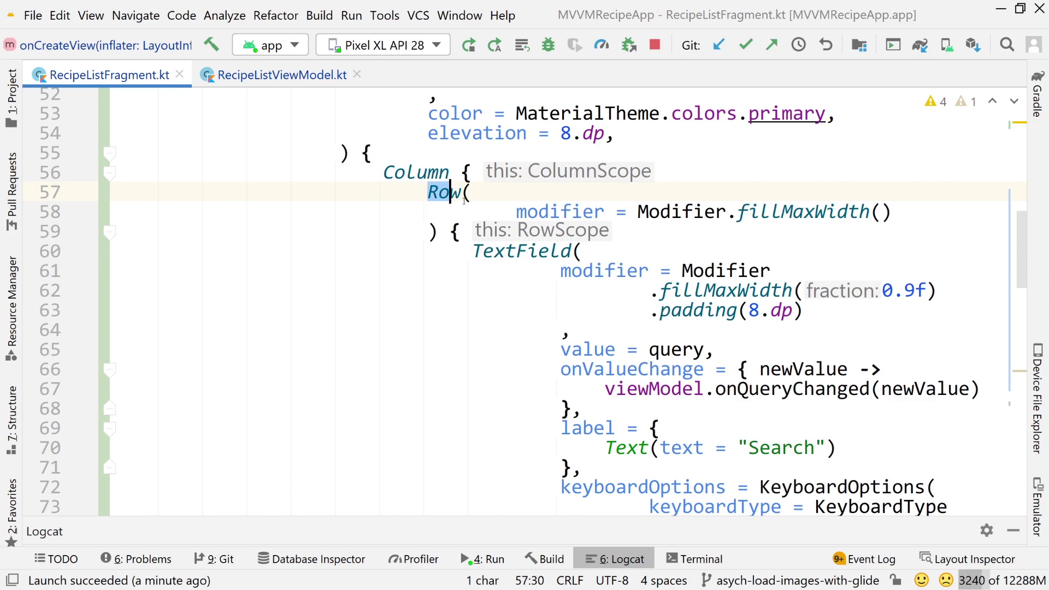
scroll("down", 3)
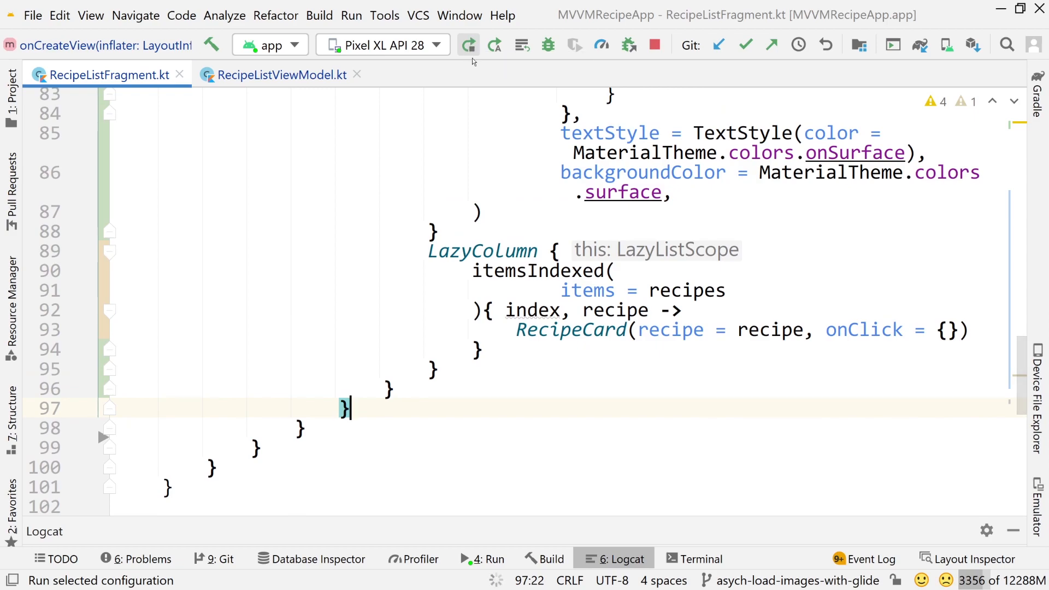
Relaunch the app to view the Column-wrapped layout with Chicken results.
left_click(467, 45)
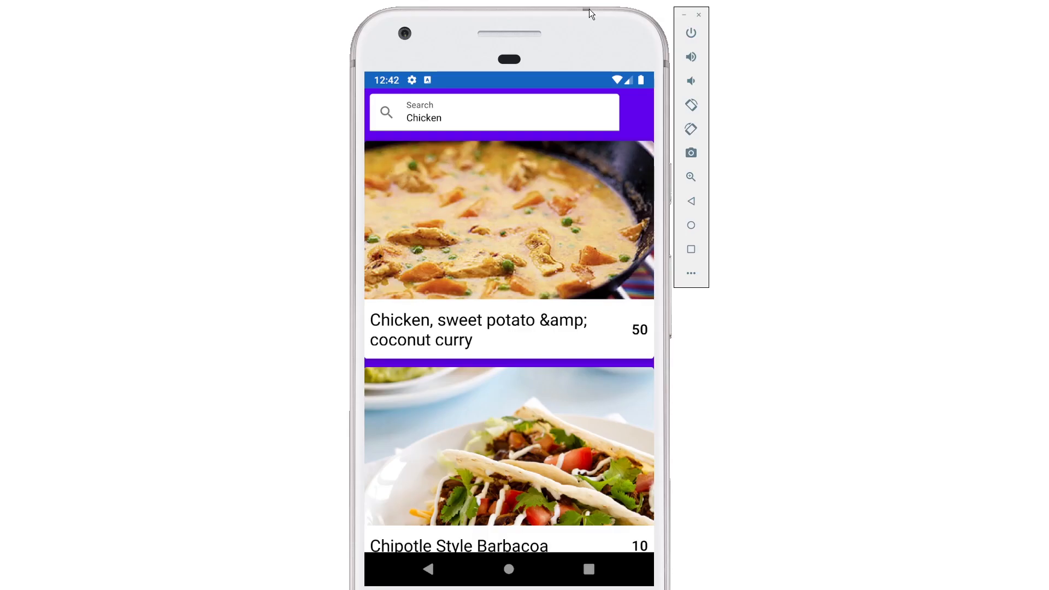
mouse_move(420, 142)
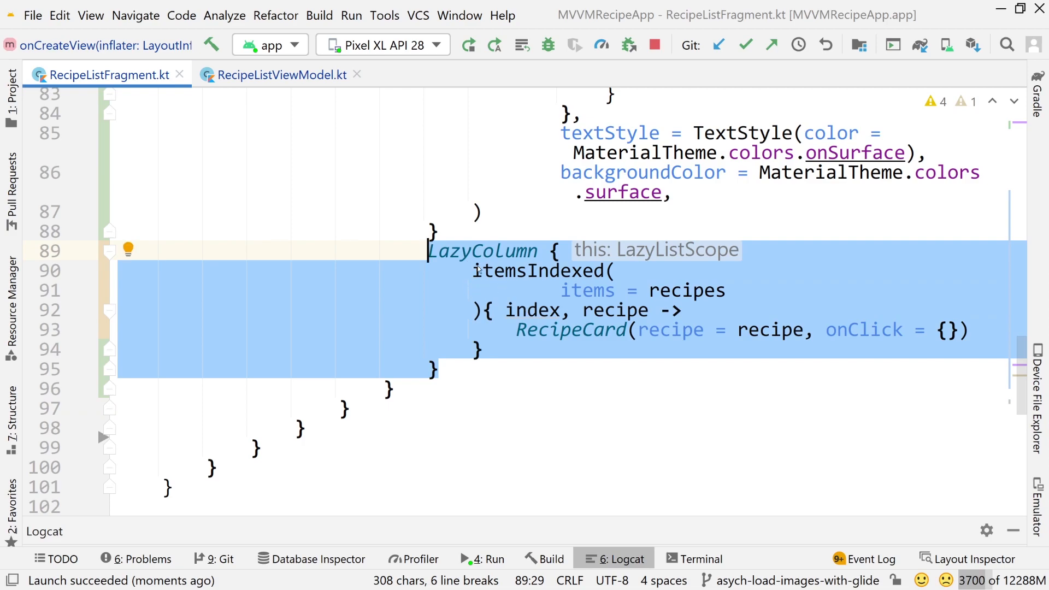
mouse_move(520, 256)
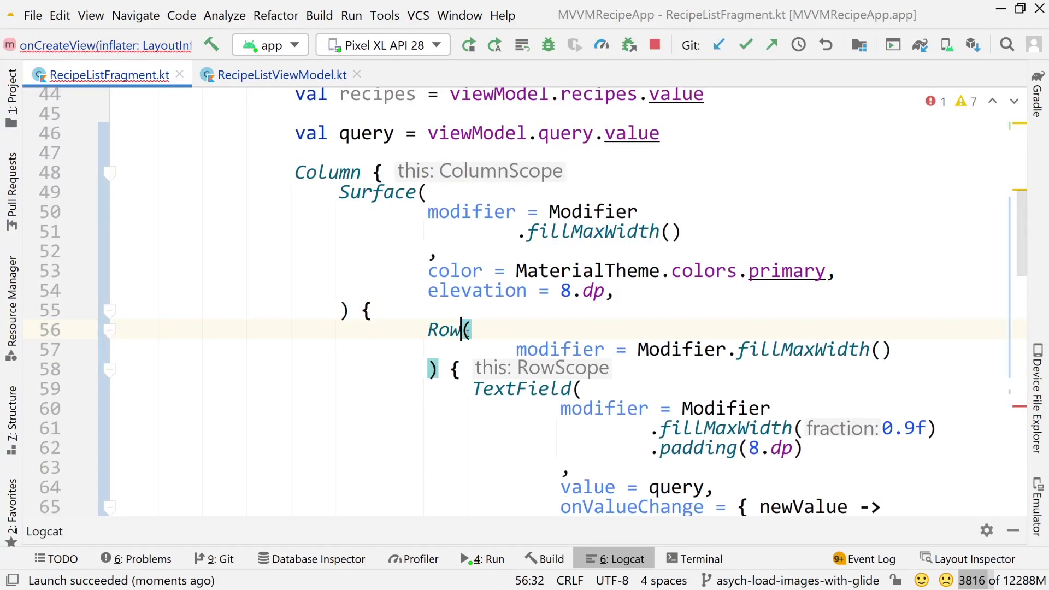
Scroll through the fragment code while taking the Row and LazyColumn out of the Column.
scroll("down", 3)
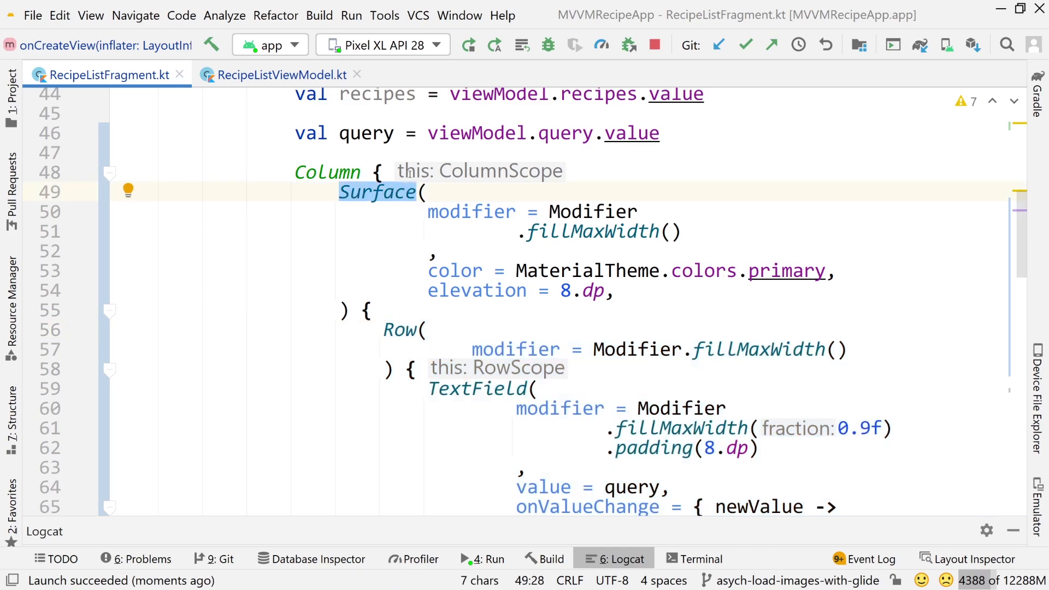
scroll("down", 3)
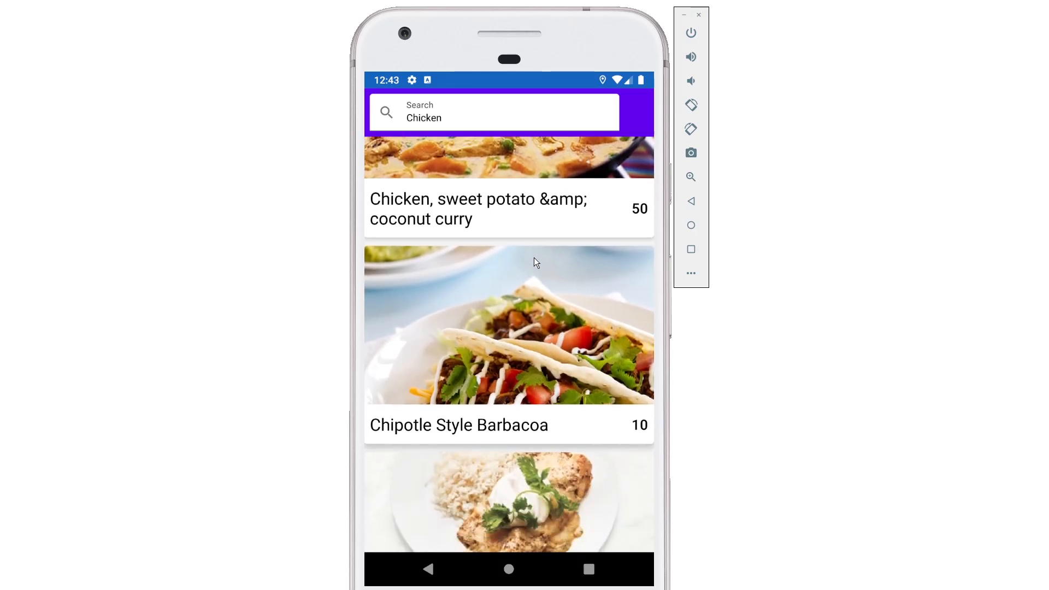
Search the recipe app for beef.
scroll("down", 3)
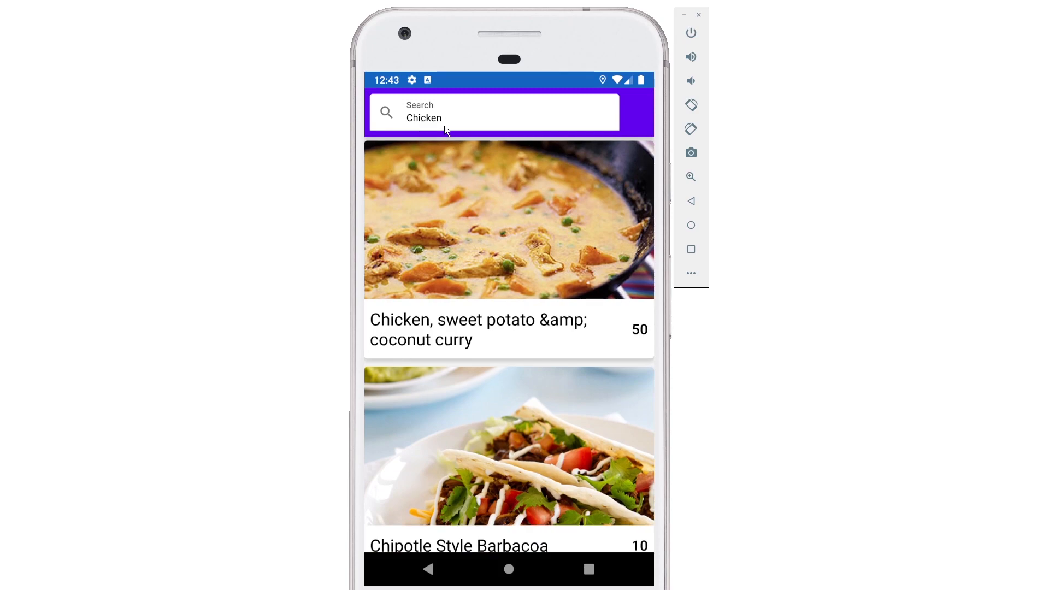
type("jghjghj")
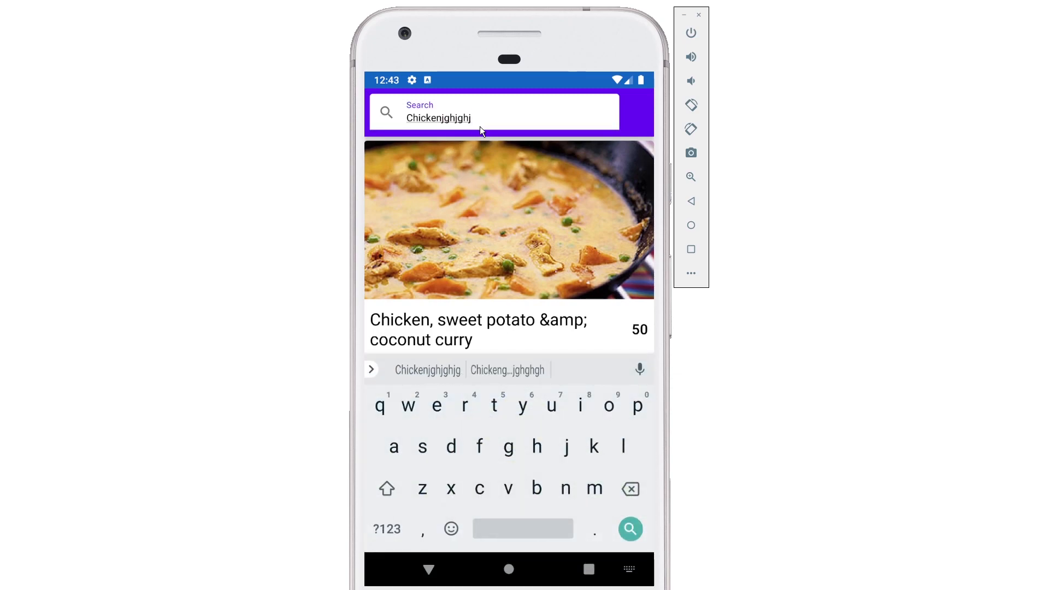
type("g")
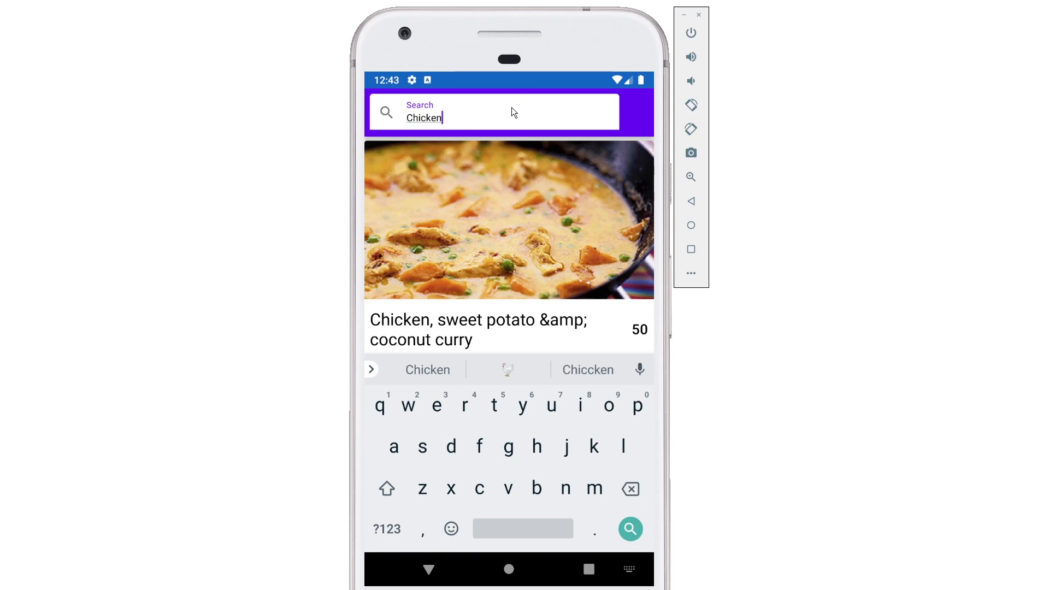
type("beef")
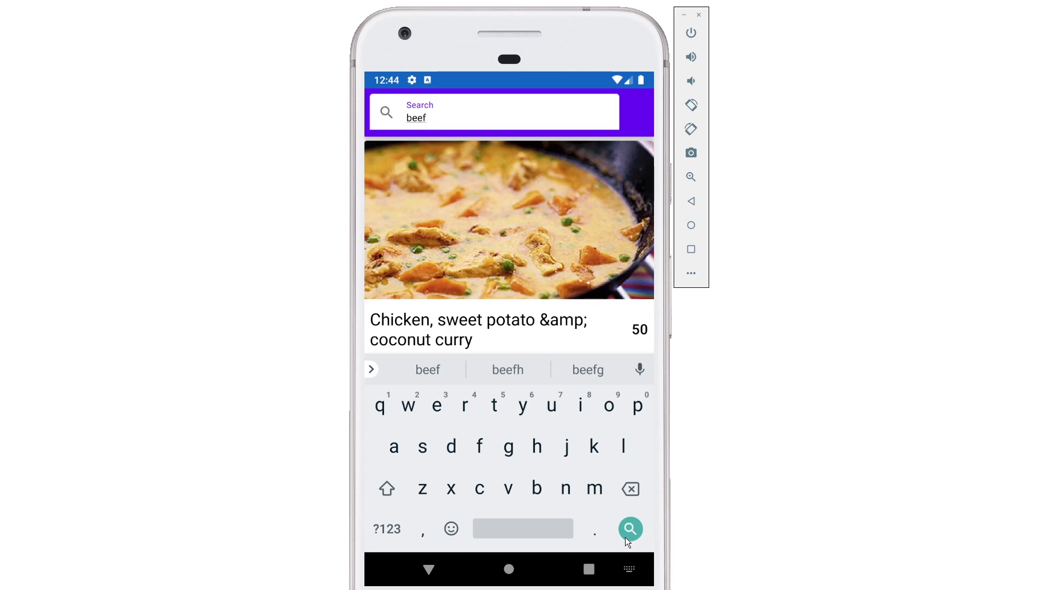
left_click(629, 528)
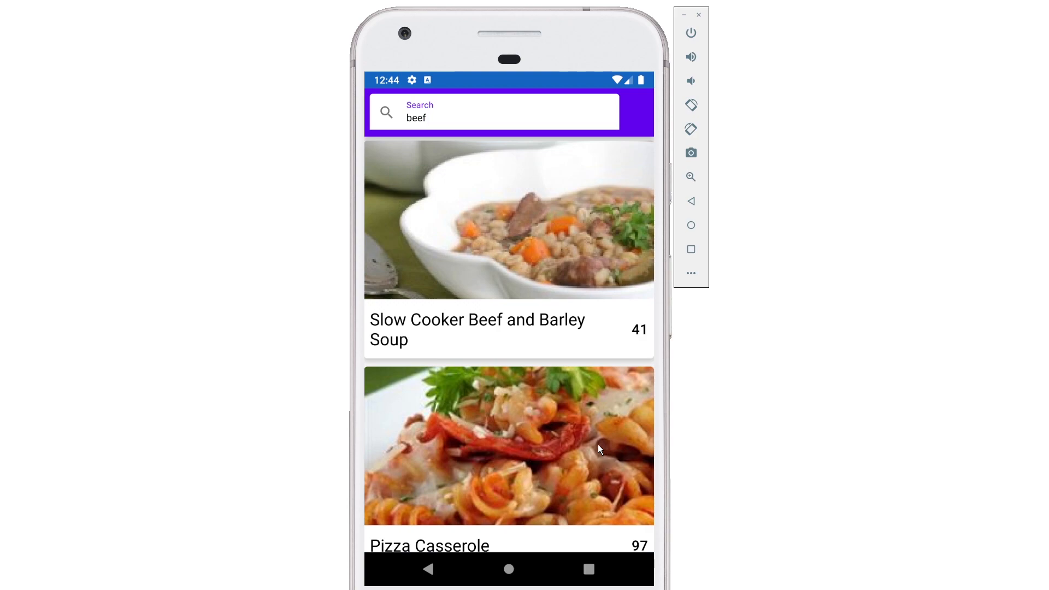
Clear the query and submit a donut search, showing Mini Baked Donuts.
scroll("down", 3)
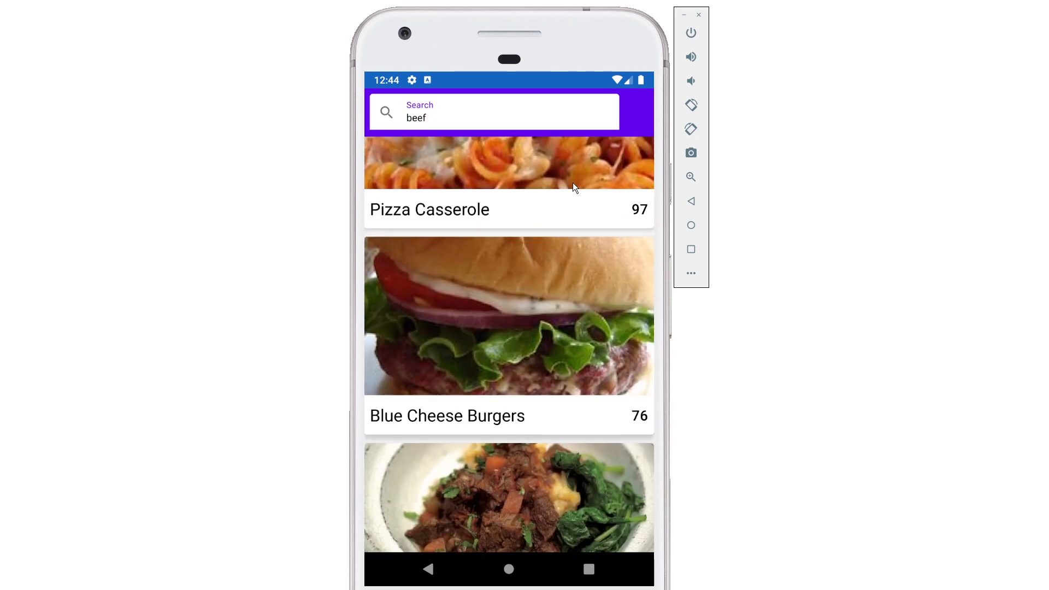
type("Chic")
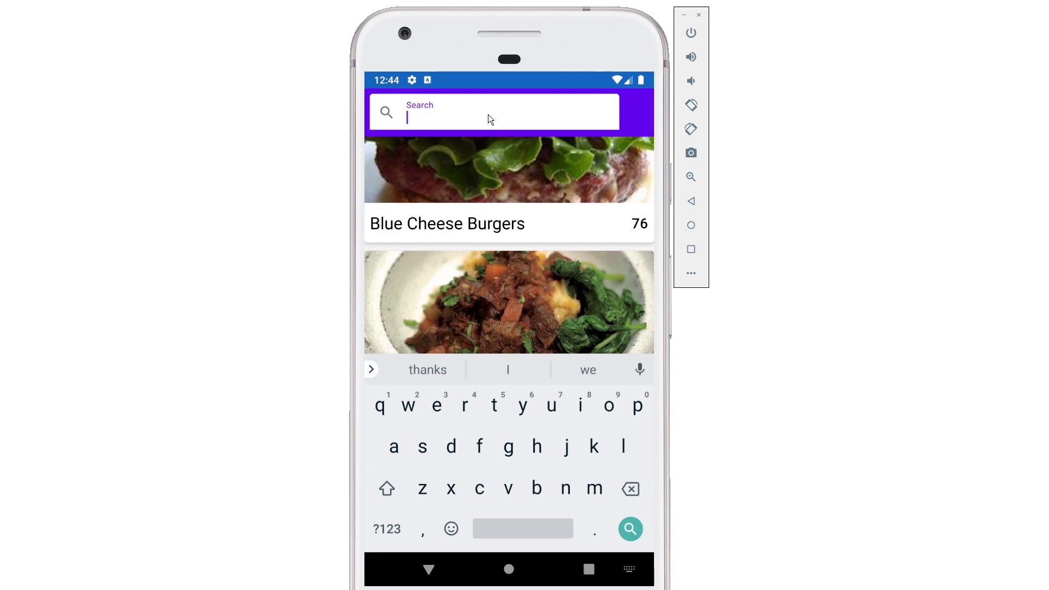
type("desser")
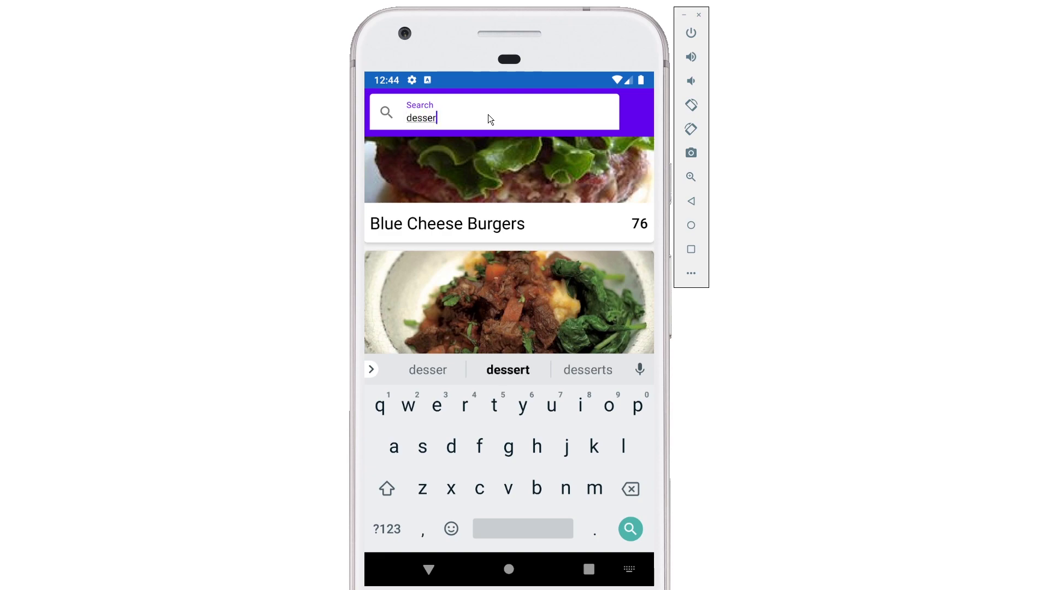
key("BackSpace")
type("donut")
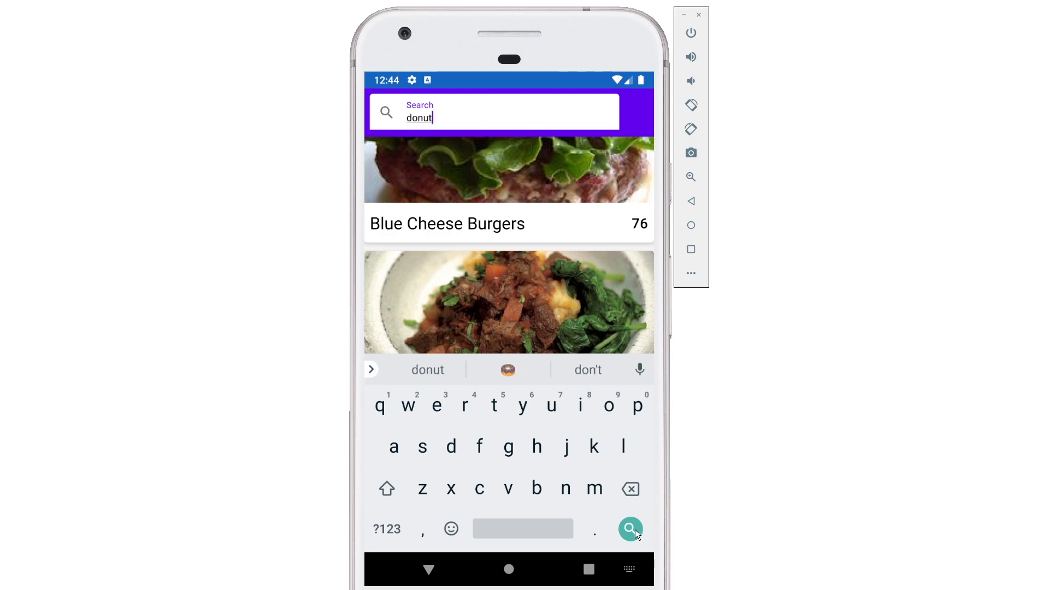
left_click(629, 528)
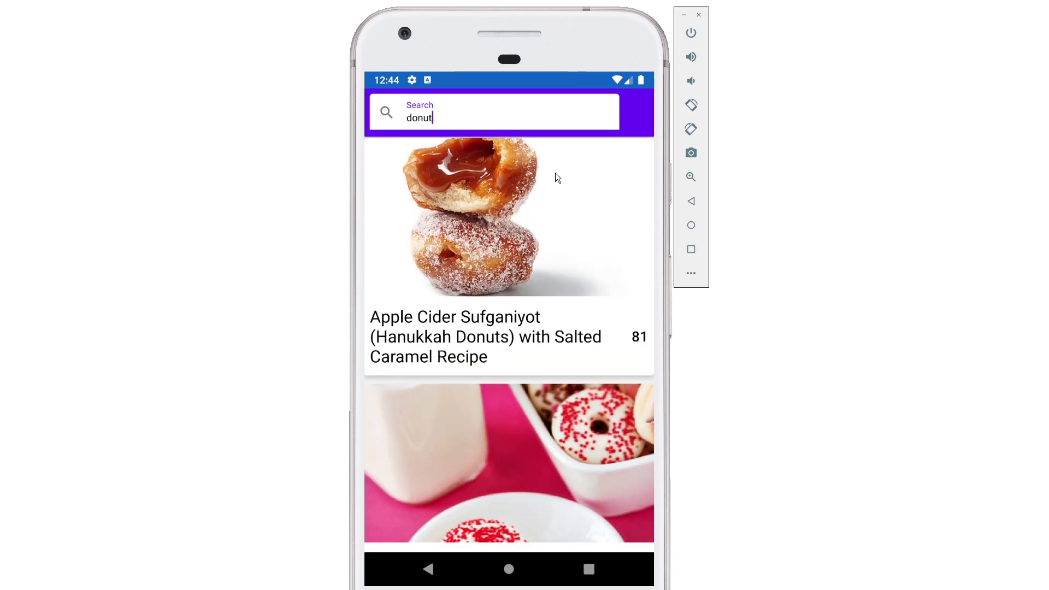
scroll("down", 3)
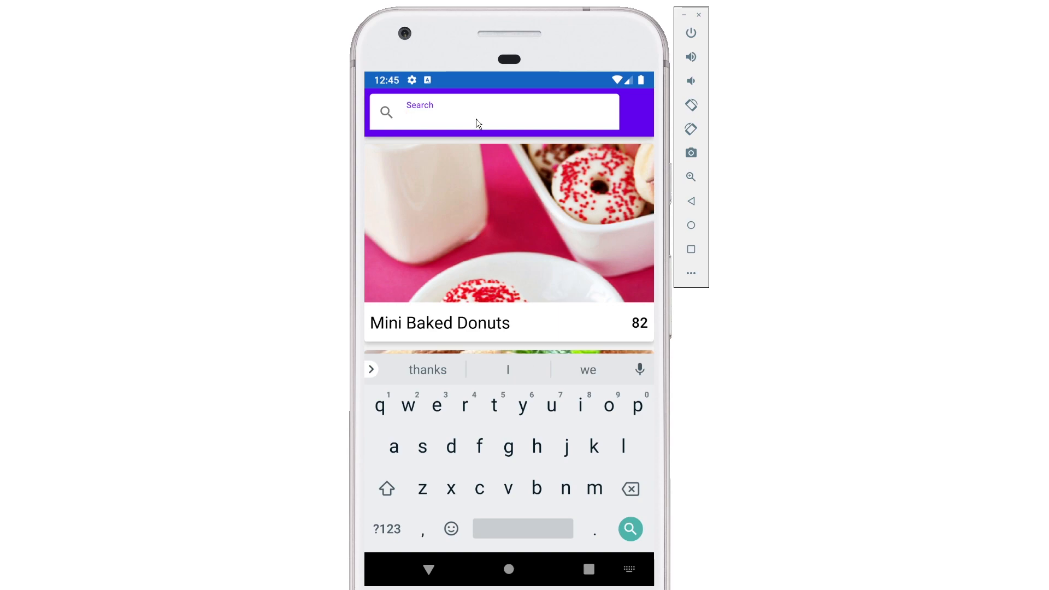
Search for beef and open the Pizza Casserole result.
type("beef")
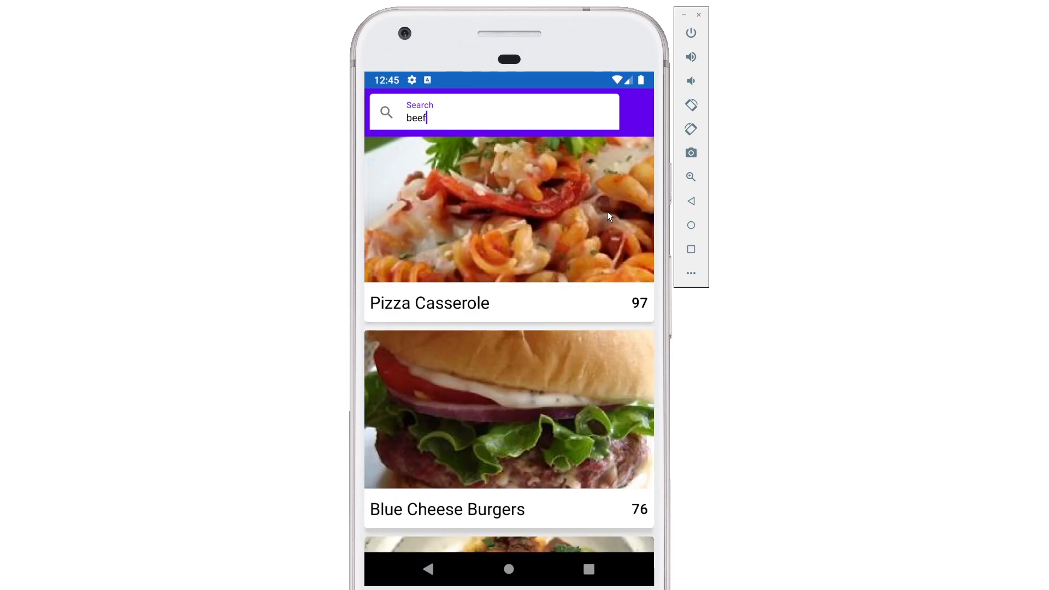
mouse_move(524, 411)
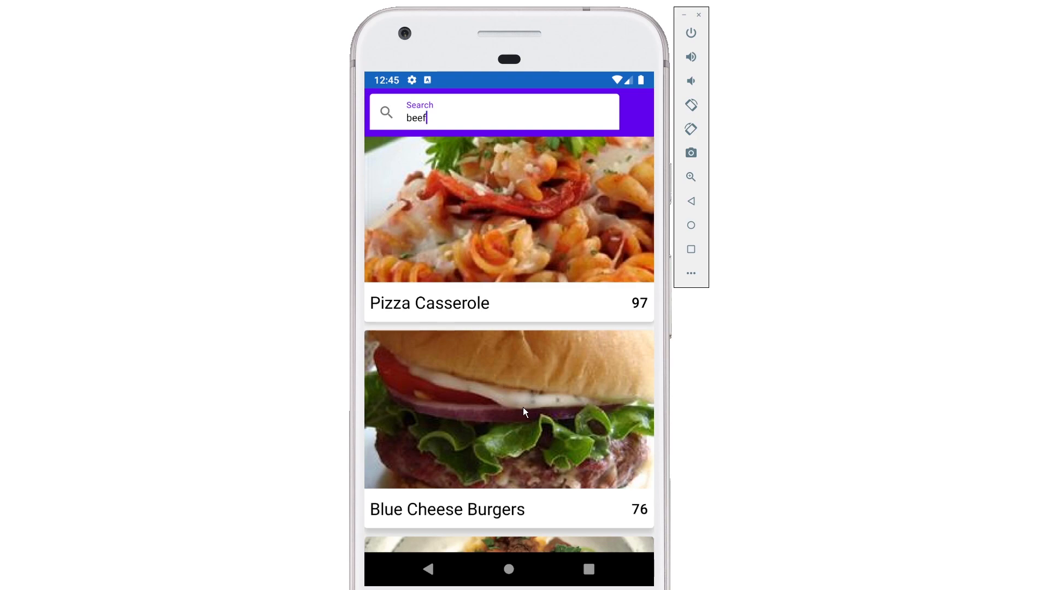
left_click(509, 302)
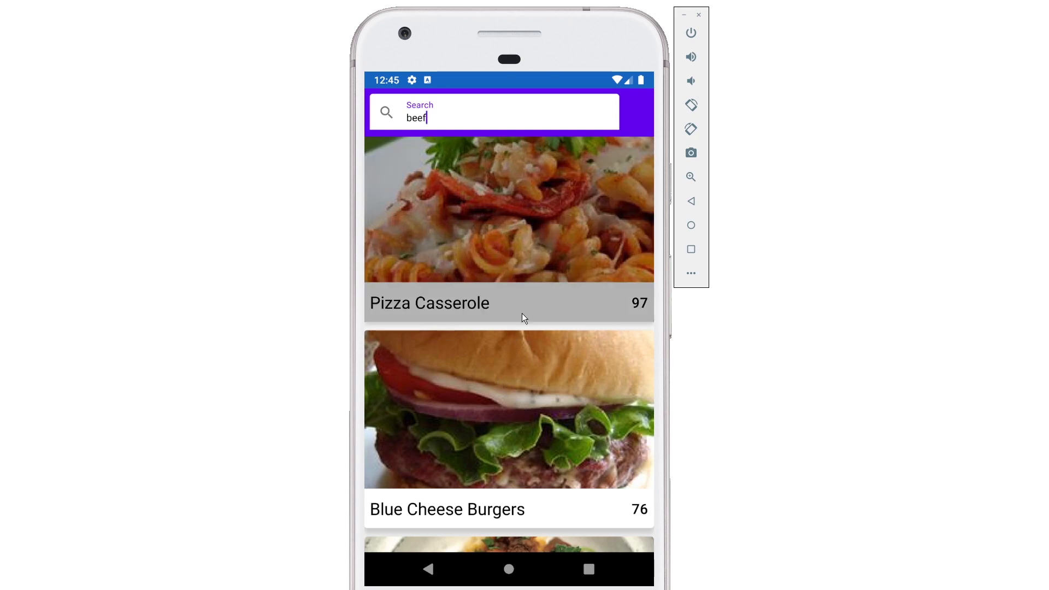
scroll("down", 3)
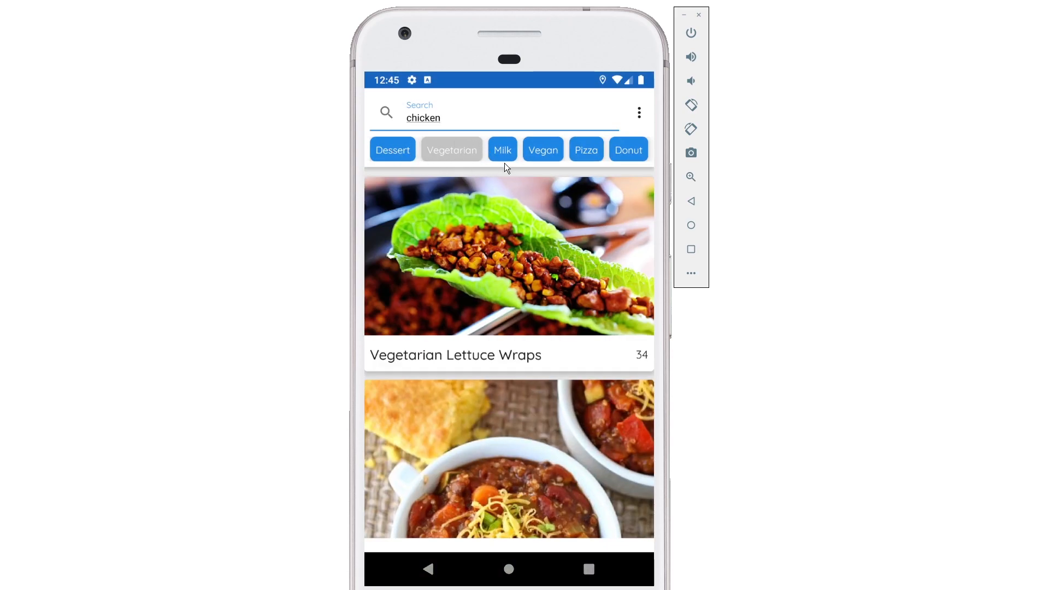
Browse Vegan then Chicken category results, scrolling through them, and return to Vegan.
left_click(542, 149)
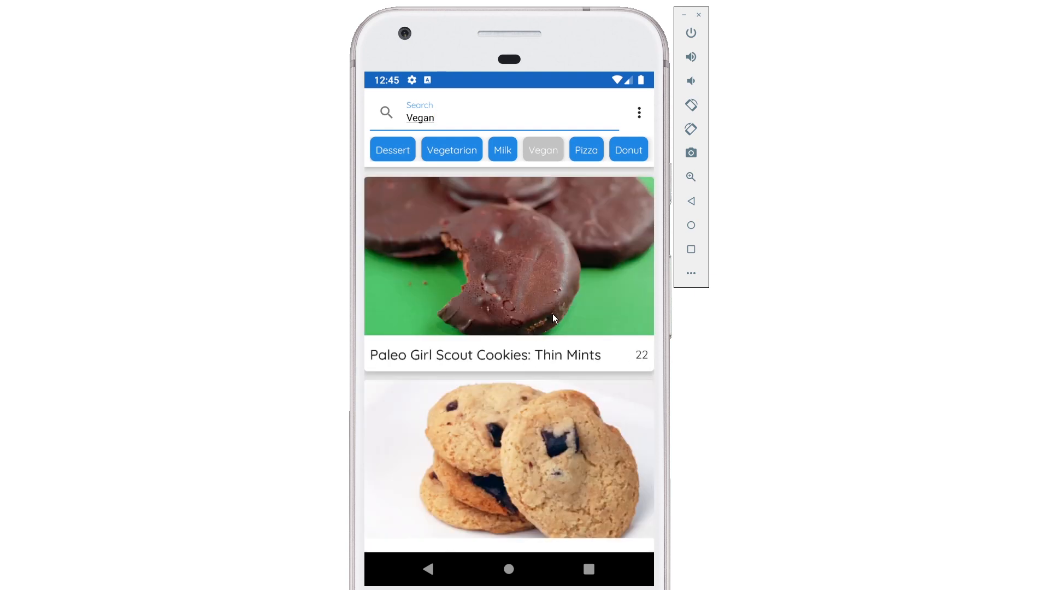
scroll("down", 3)
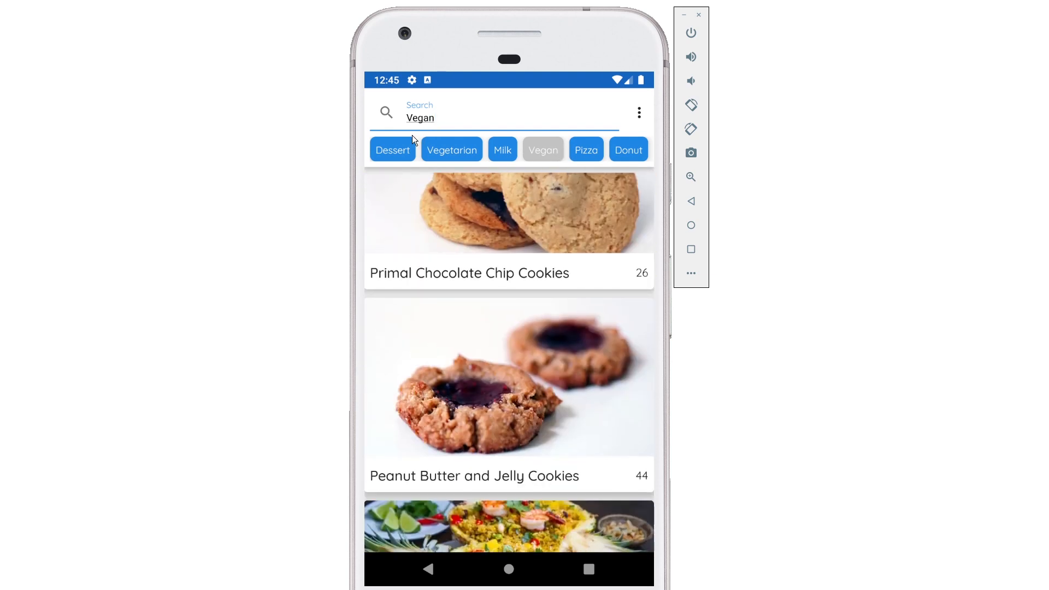
type("Chicken")
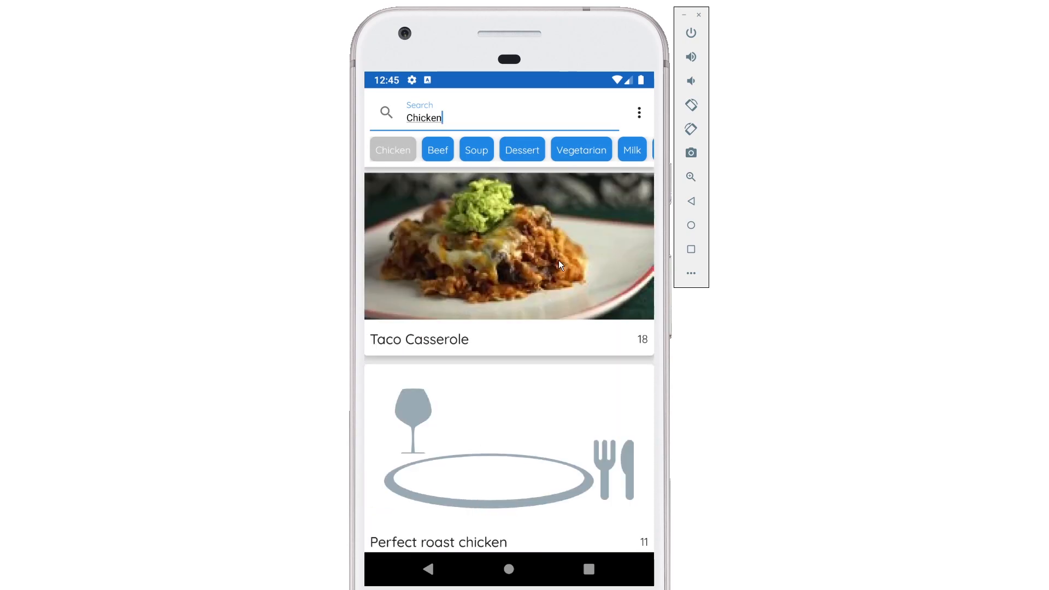
scroll("down", 3)
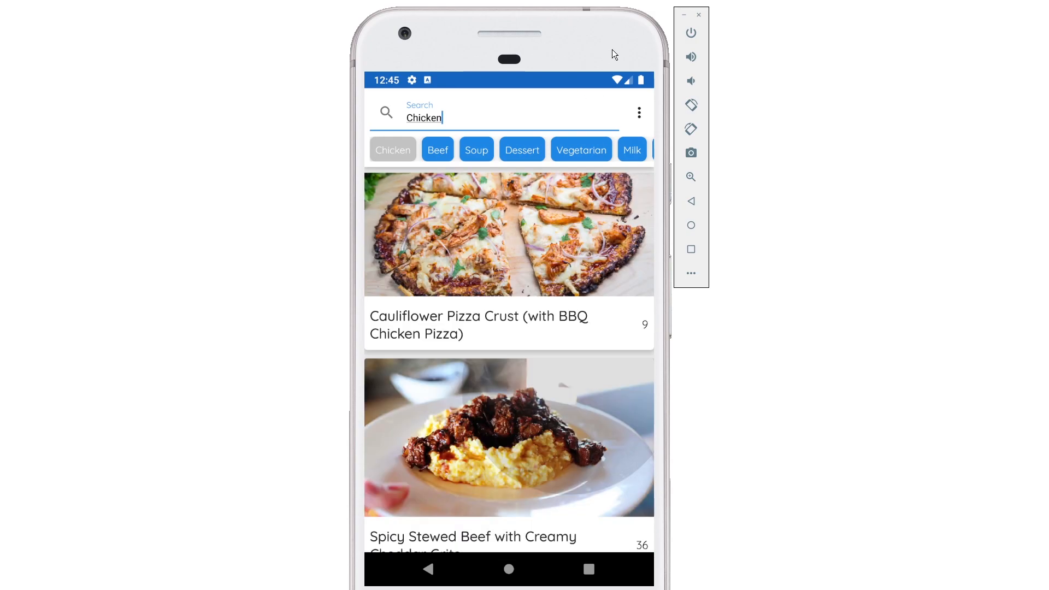
scroll("down", 3)
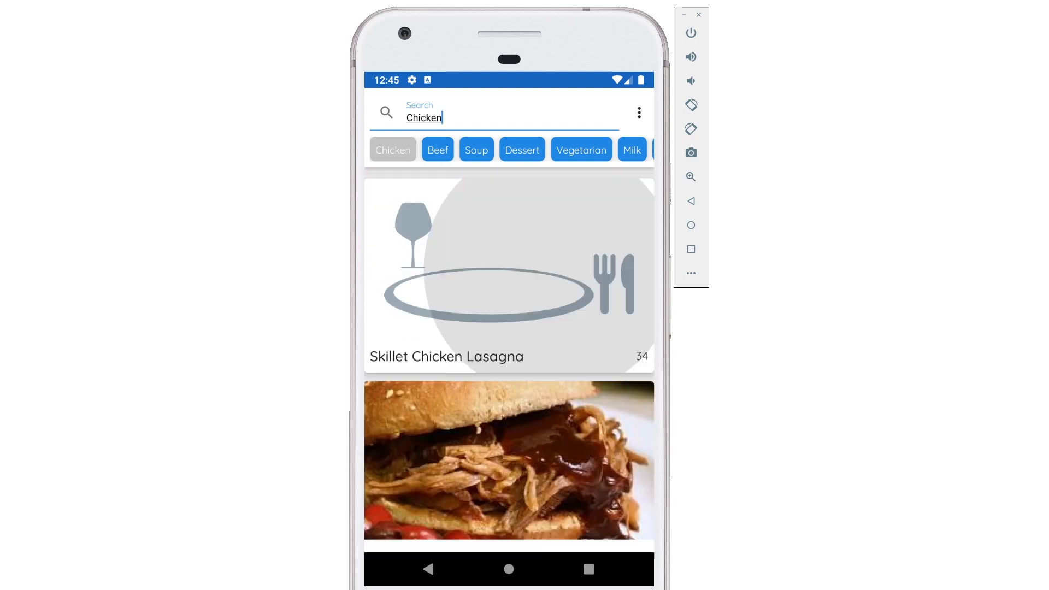
scroll("down", 3)
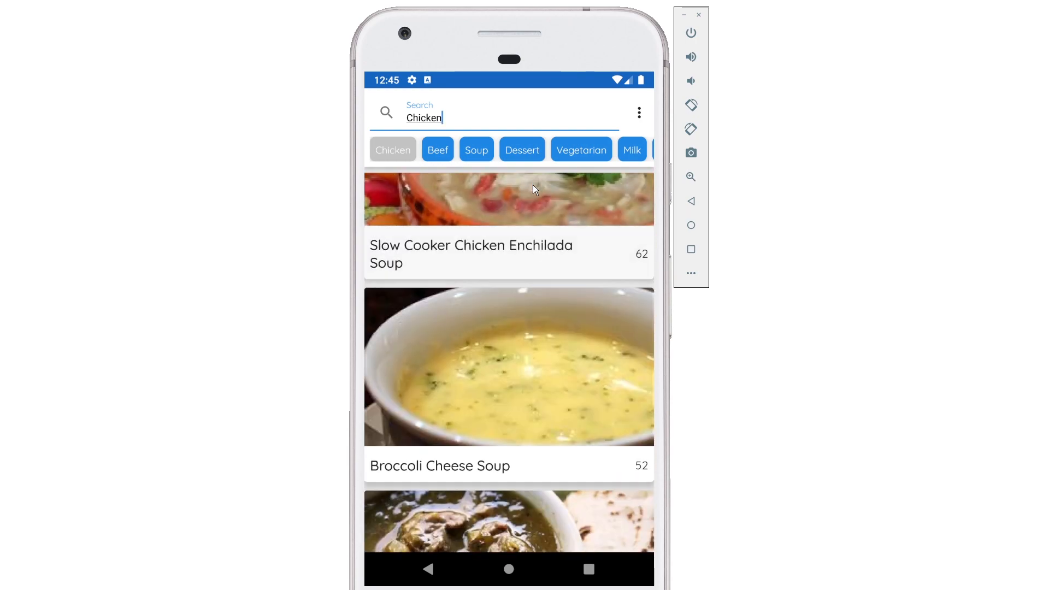
scroll("down", 3)
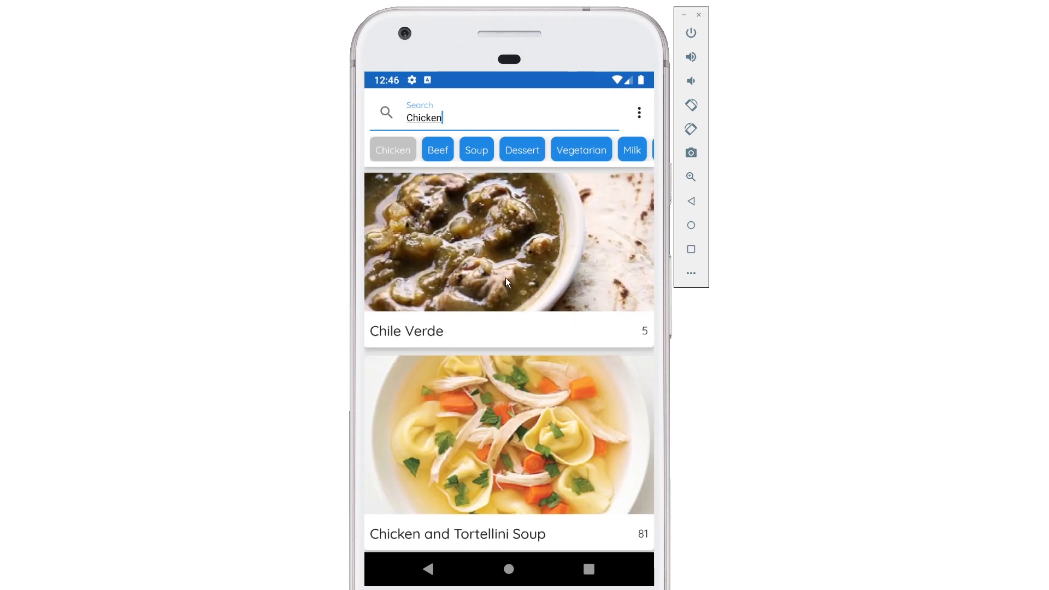
scroll("left", 3)
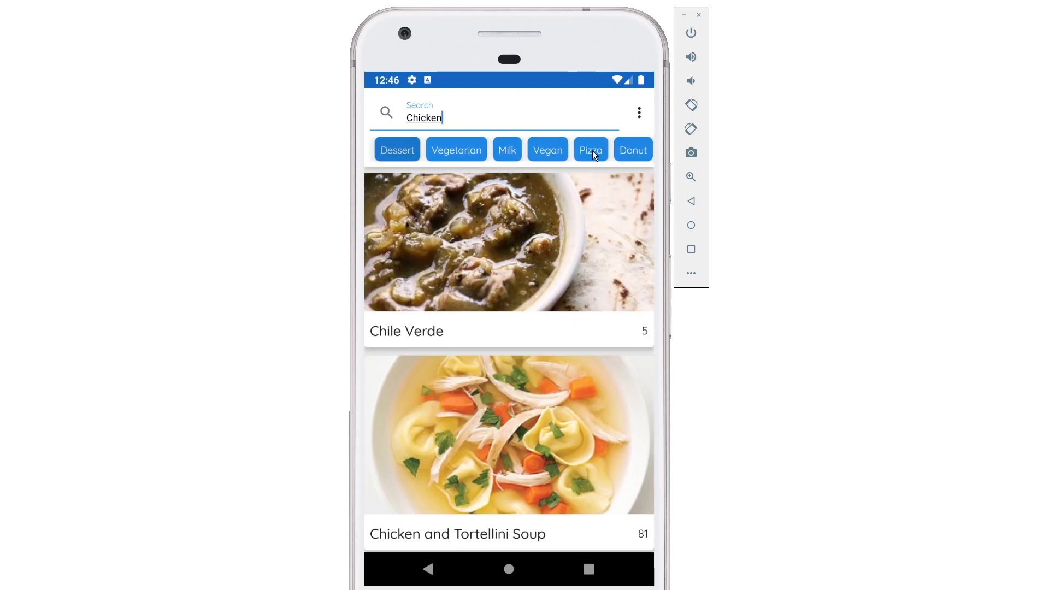
left_click(548, 149)
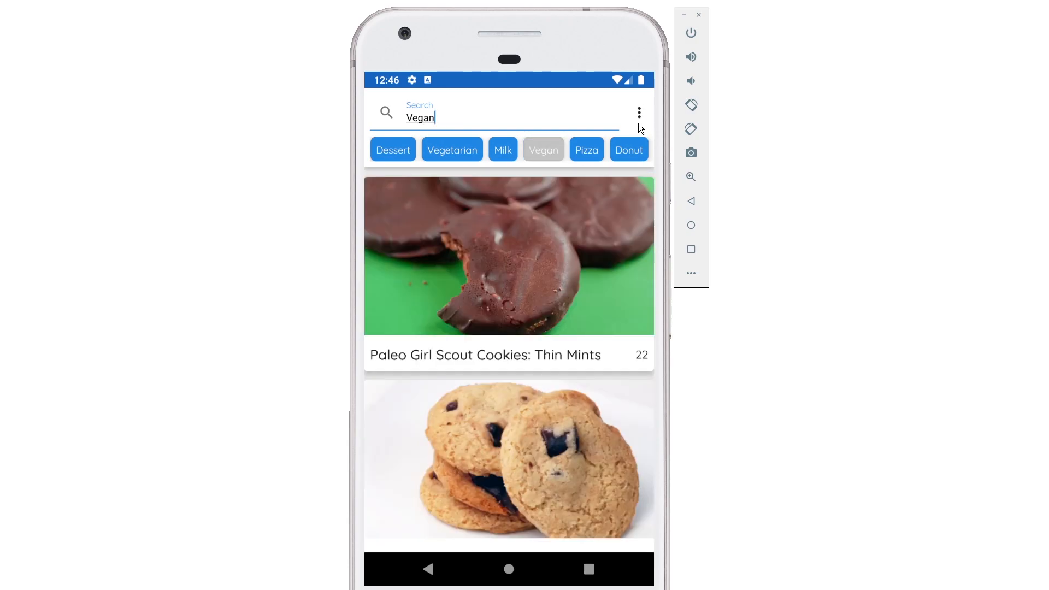
mouse_move(564, 260)
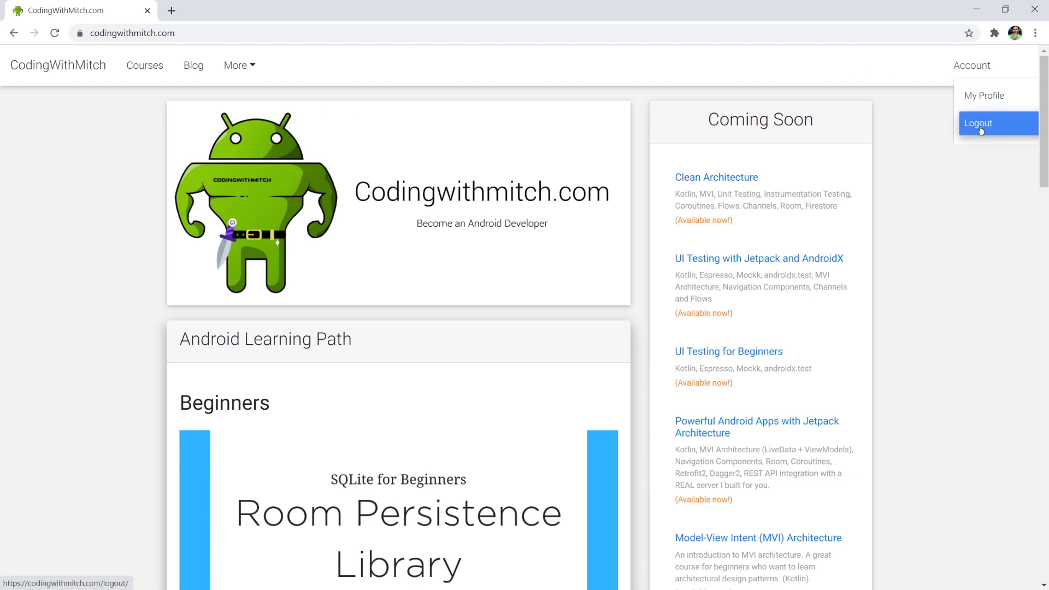
Log out of CodingWithMitch.com, sign back in, and open the Courses page.
left_click(978, 123)
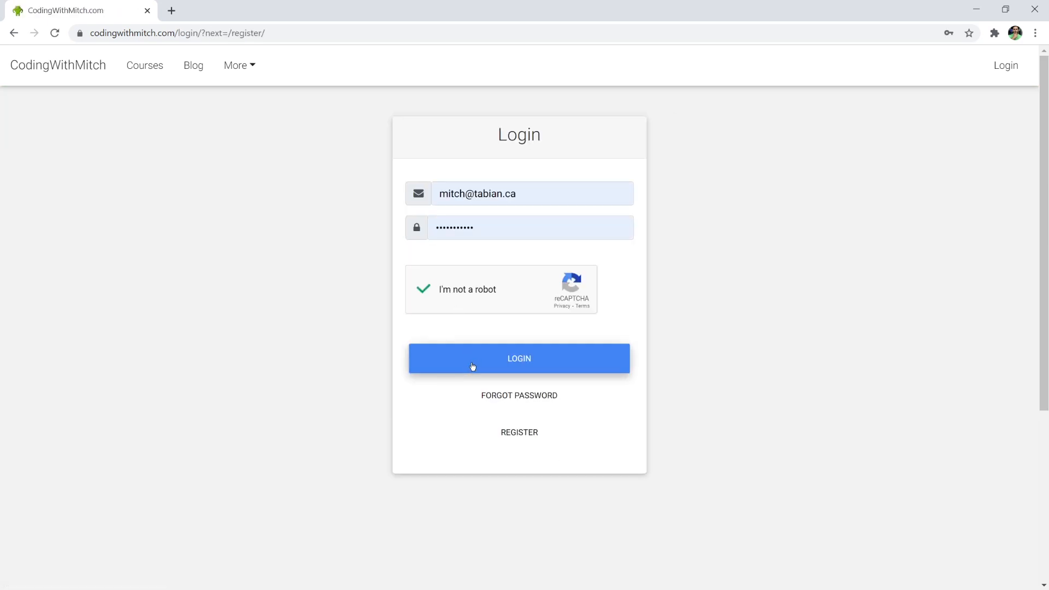
left_click(519, 358)
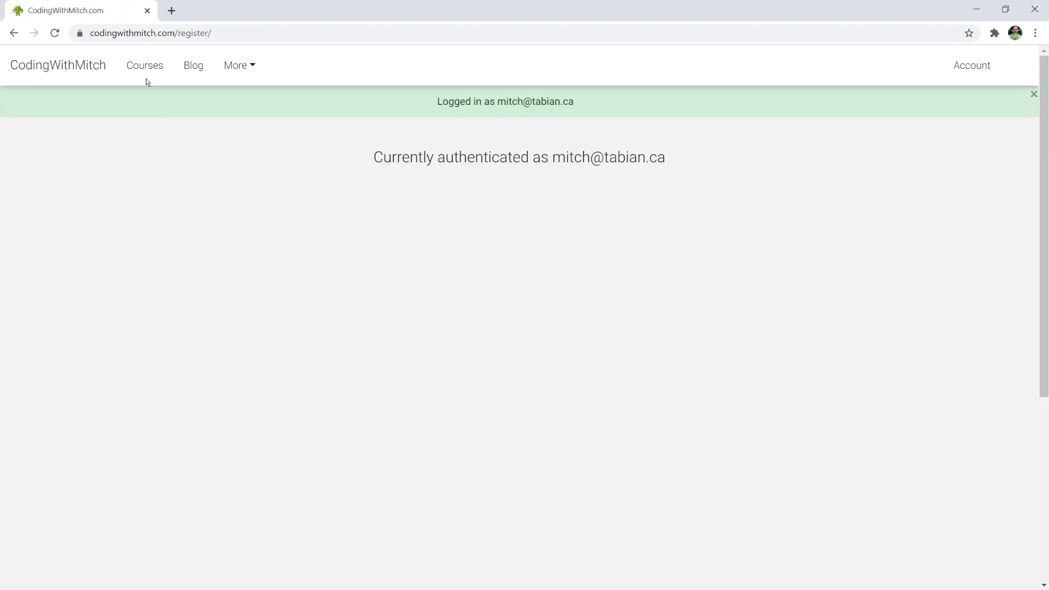
left_click(144, 66)
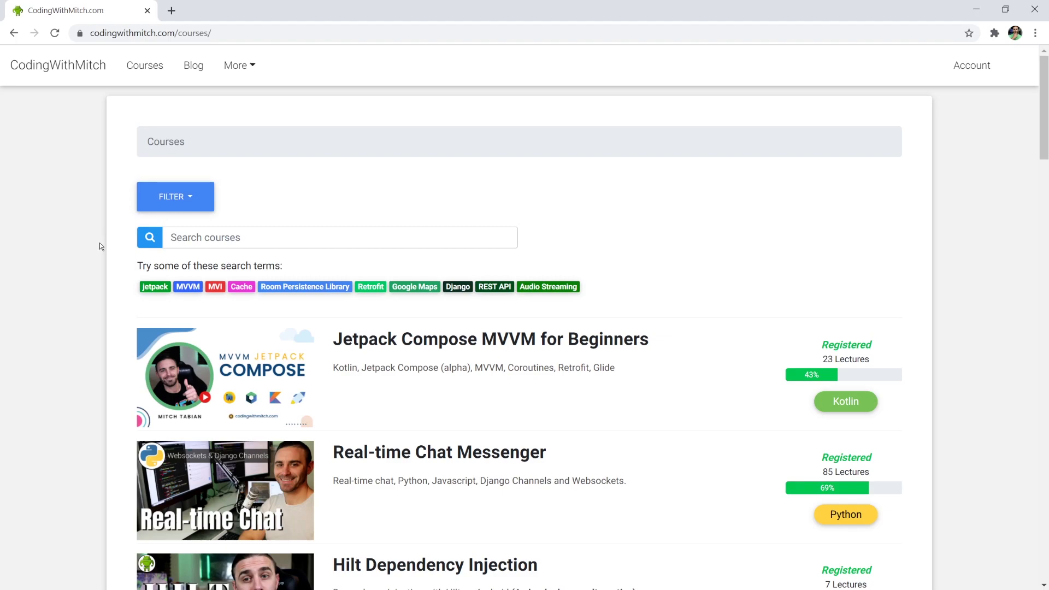
Open the Jetpack Compose MVVM for Beginners course from the Courses list.
scroll("down", 3)
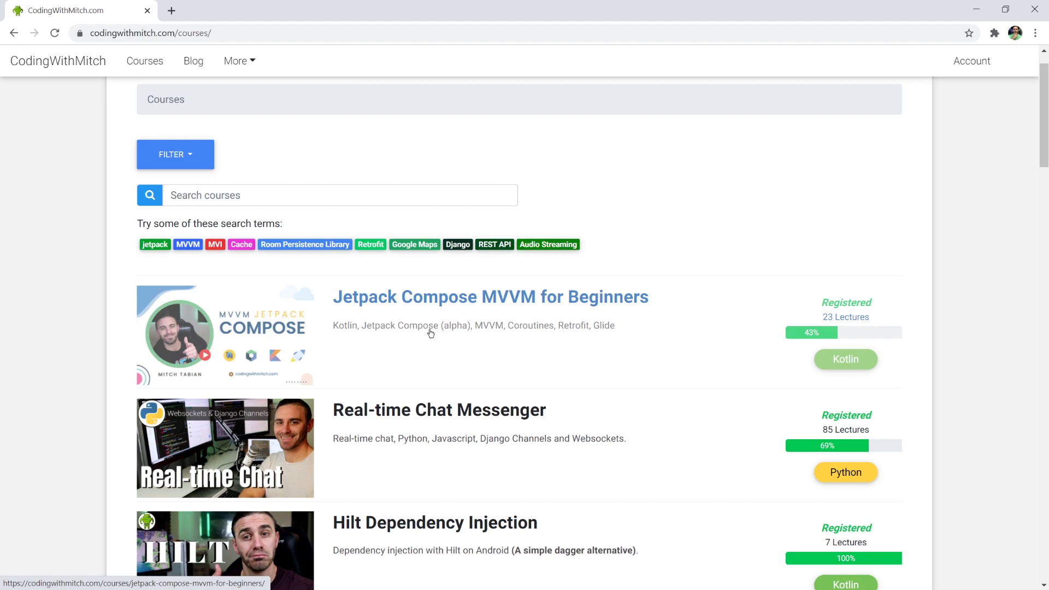
left_click(490, 296)
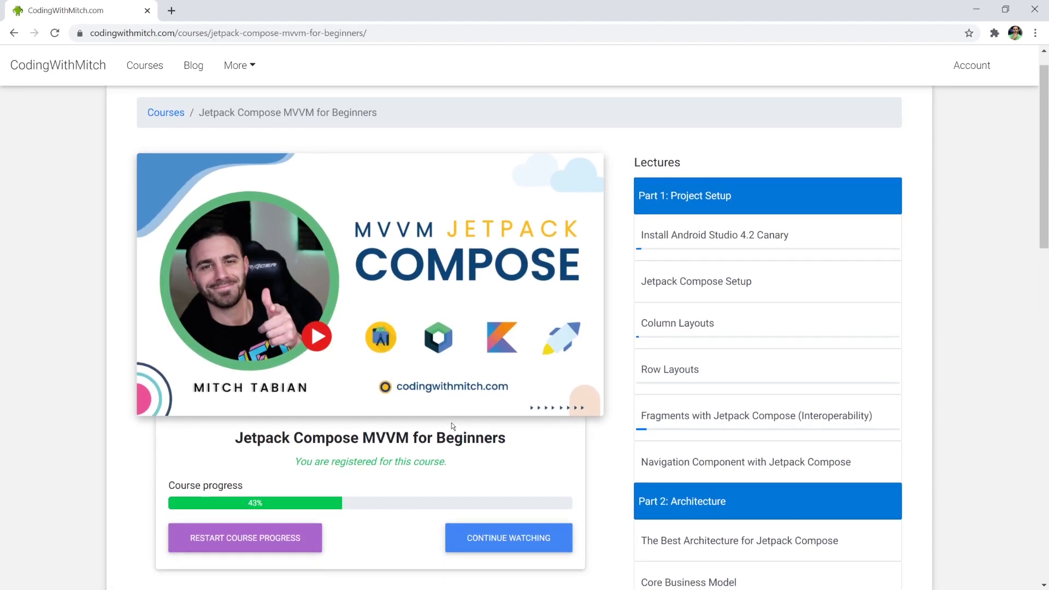
scroll("down", 3)
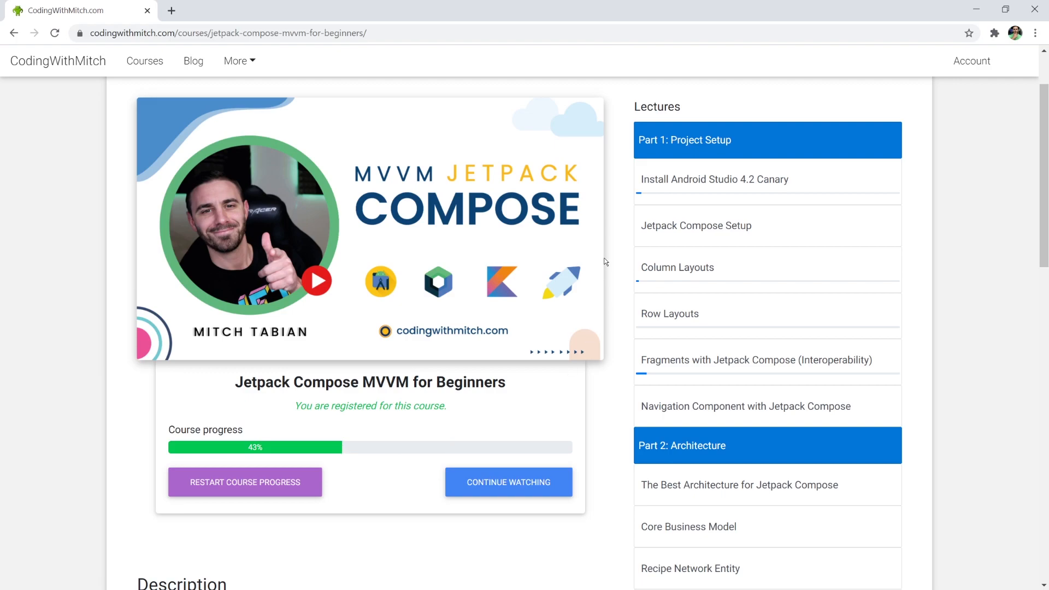
mouse_move(626, 252)
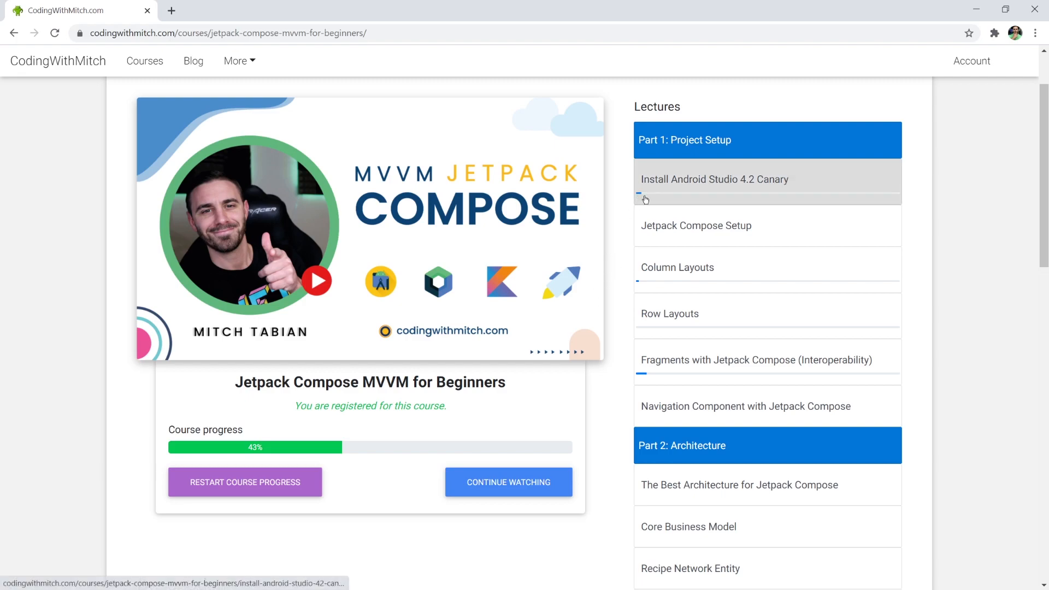
mouse_move(652, 201)
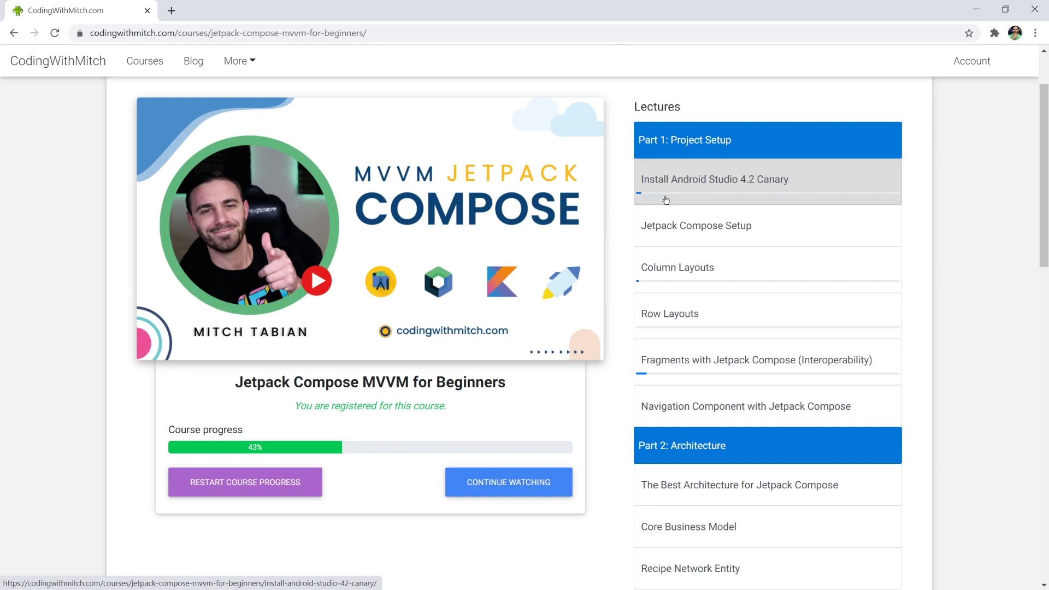
Play the Install Android Studio 4.2 Canary lecture, then advance to Jetpack Compose Setup.
left_click(714, 179)
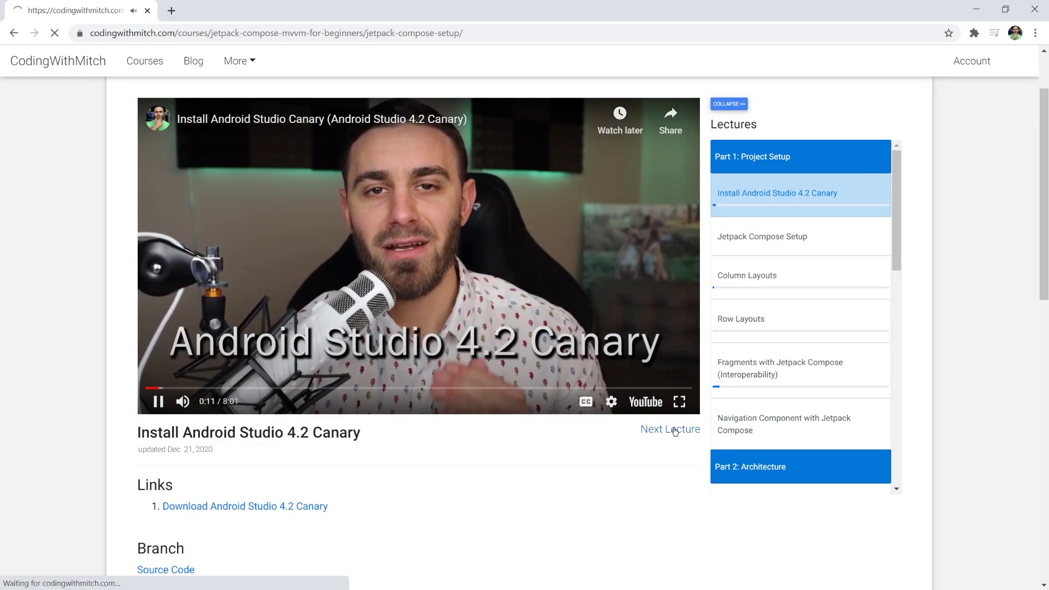
left_click(669, 429)
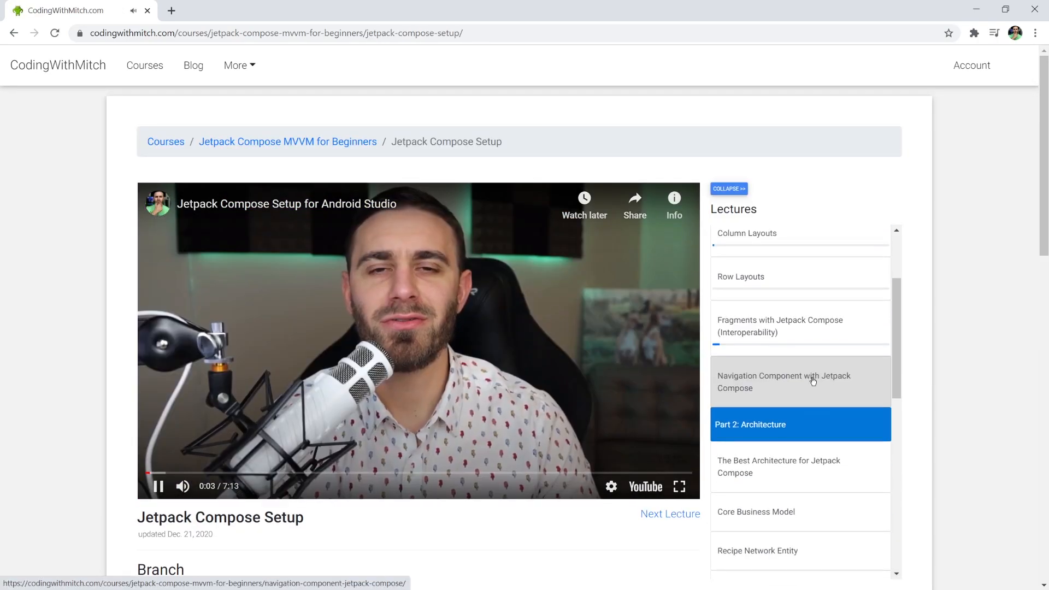
scroll("down", 3)
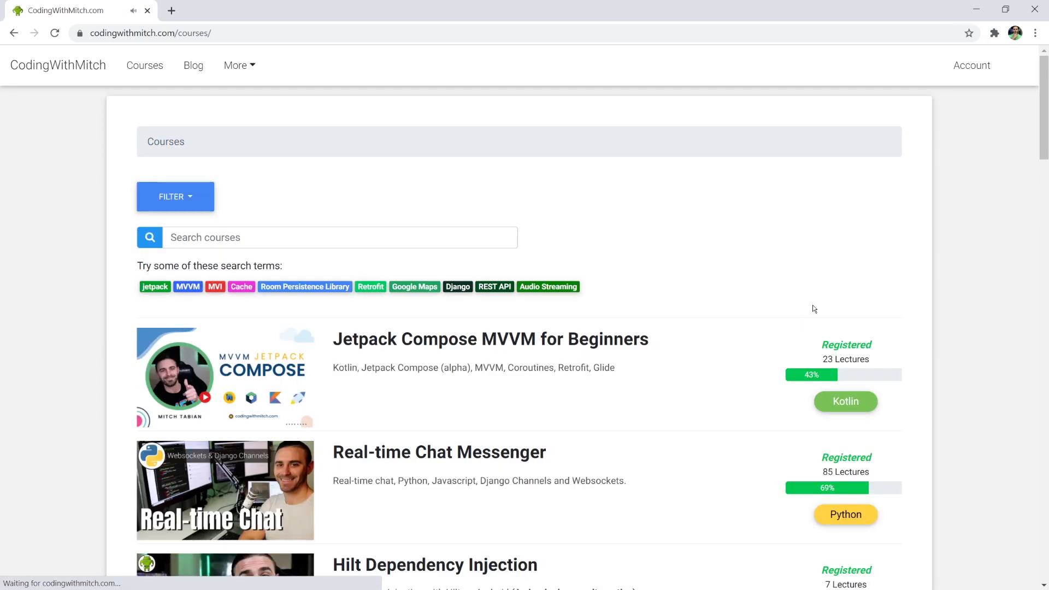
Reopen the Jetpack Compose MVVM for Beginners course page to view its lectures and progress.
scroll("down", 3)
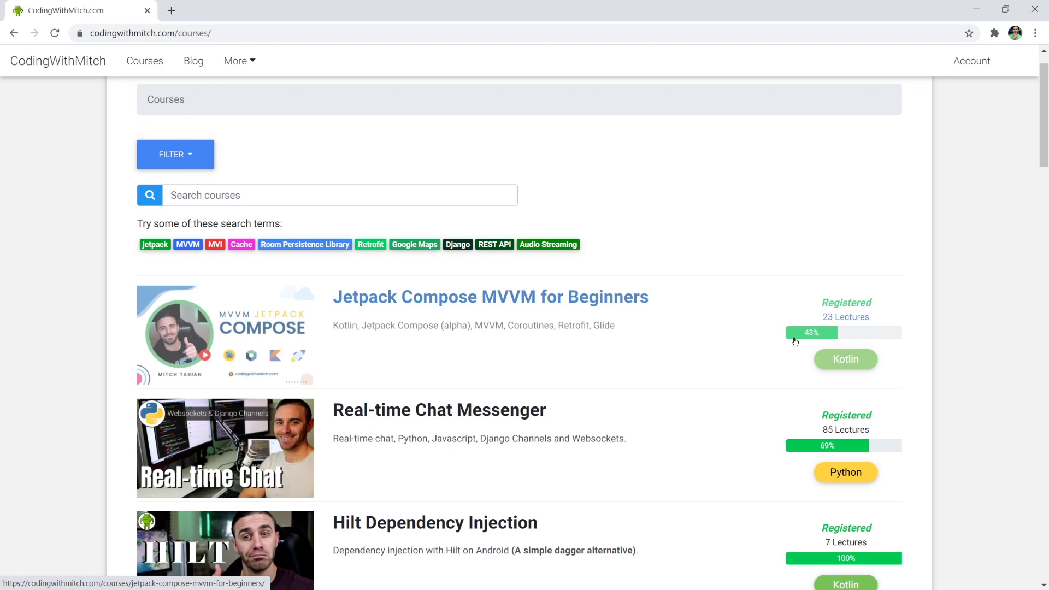
mouse_move(646, 364)
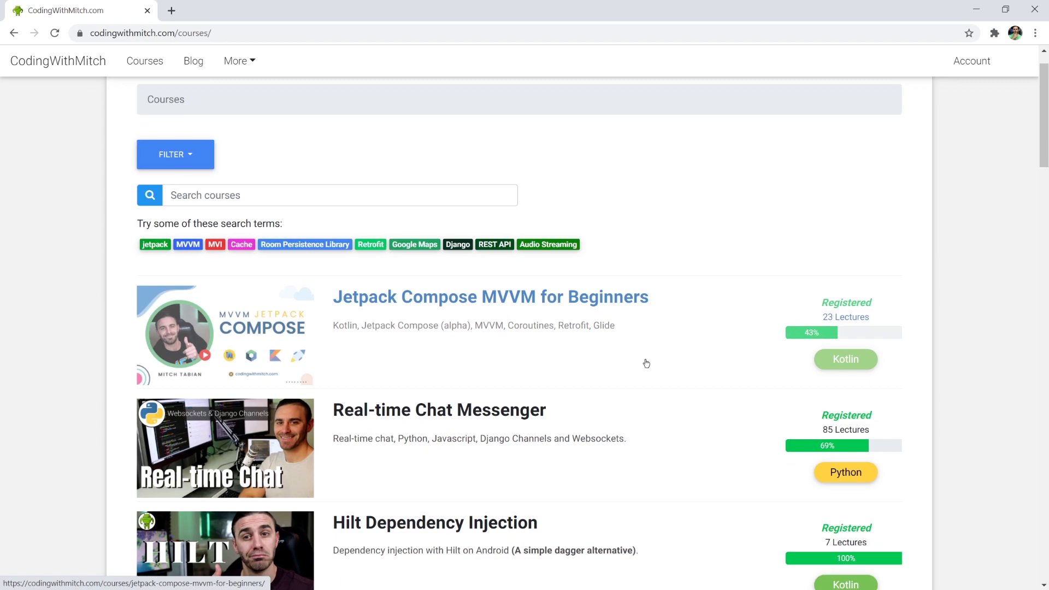
left_click(490, 296)
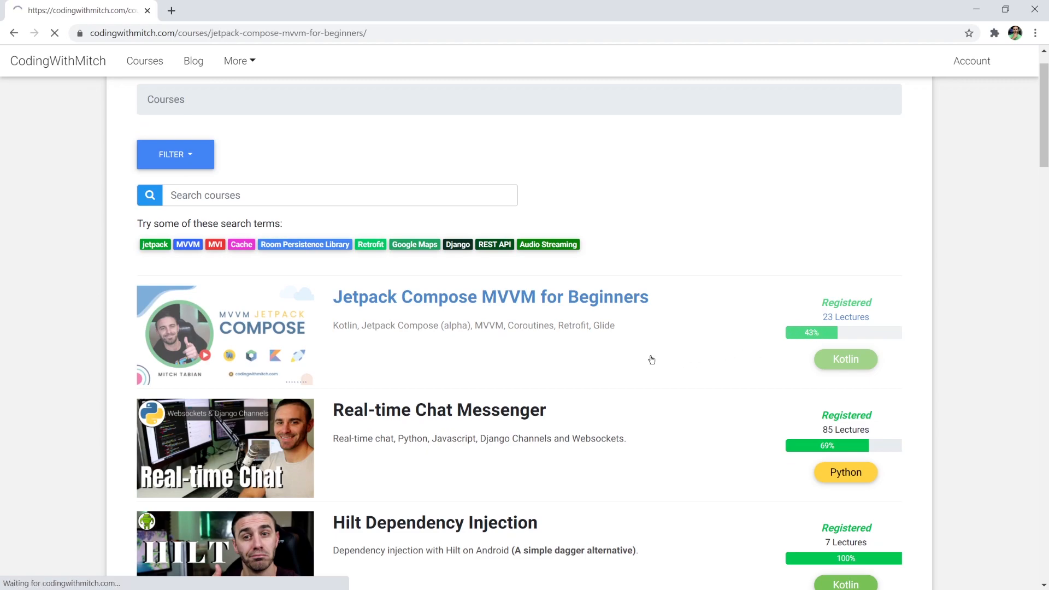
left_click(490, 296)
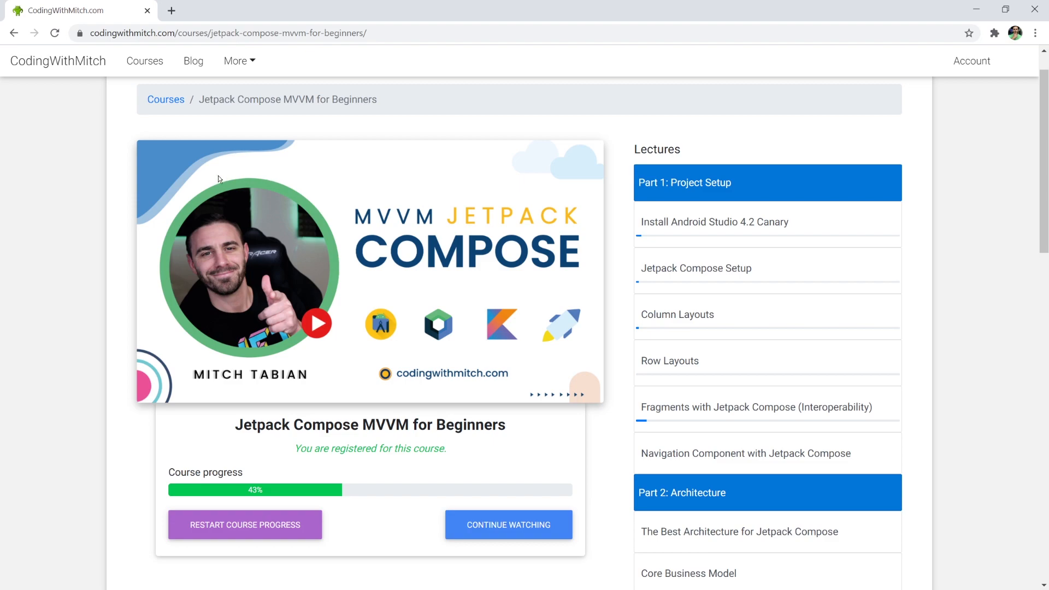
mouse_move(405, 292)
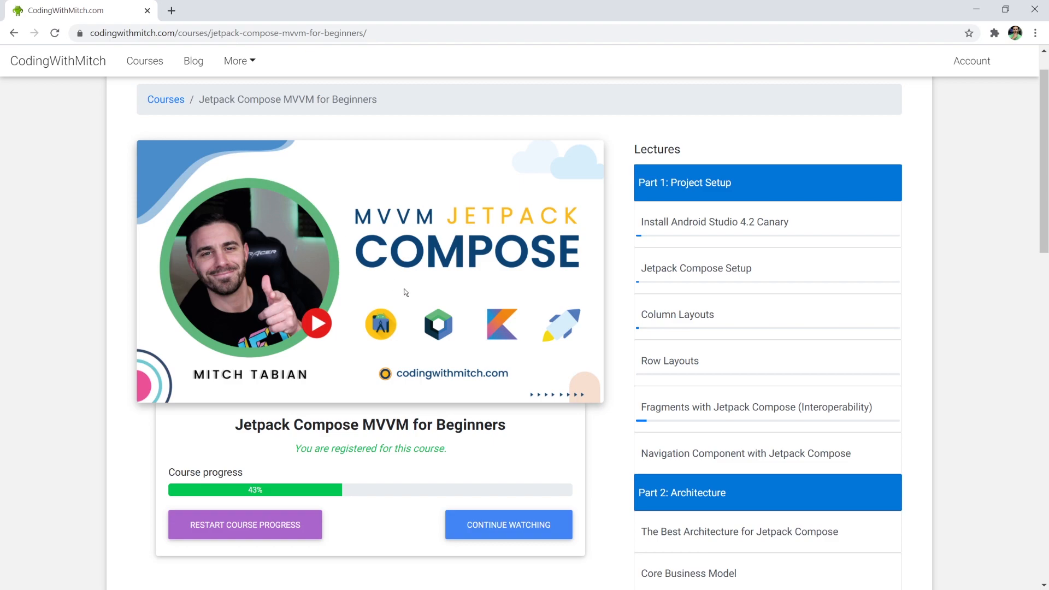
mouse_move(387, 294)
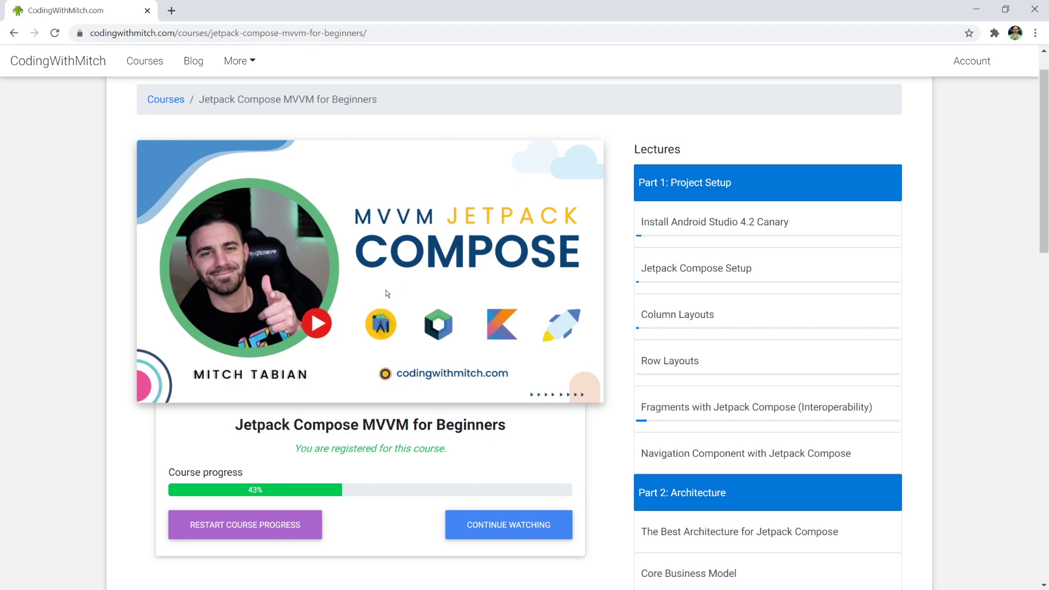